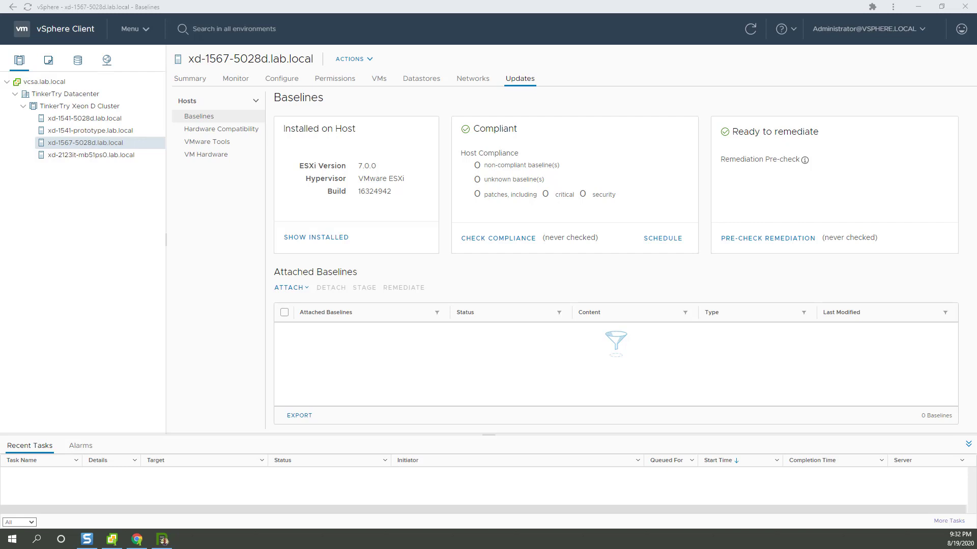
pyautogui.moveTo(96, 234)
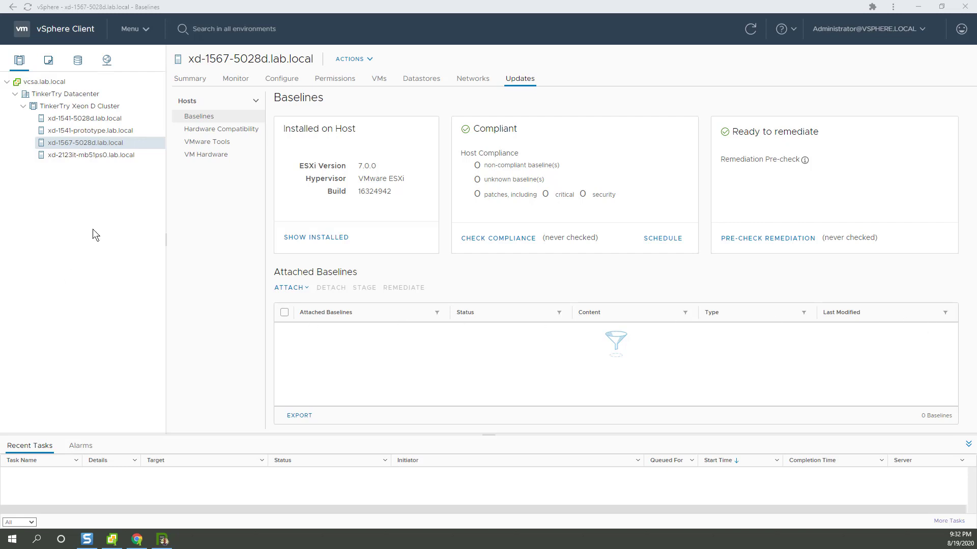
pyautogui.moveTo(123, 146)
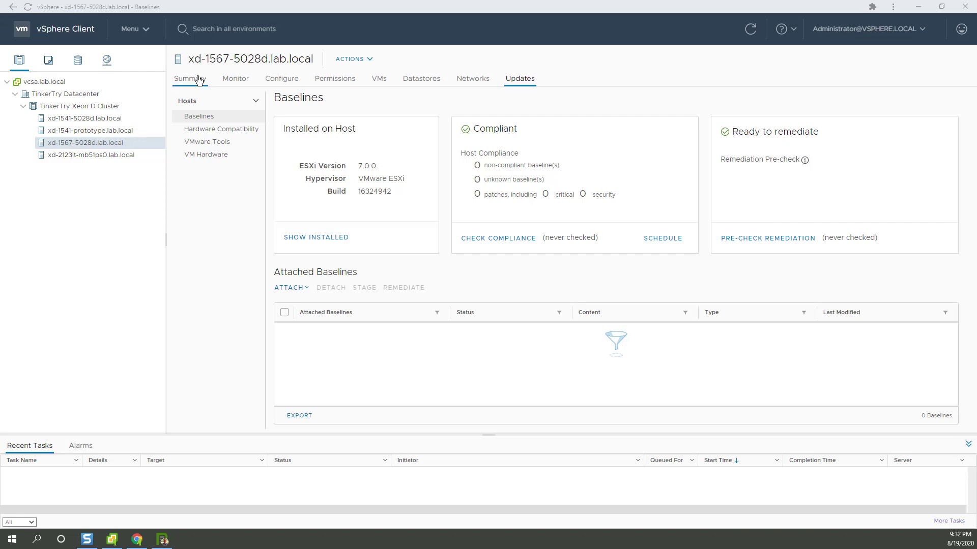
# - Show the Summary overview of host xd-1567-5028d.lab.local (ESXi 7.0.0 build 16324942)
pyautogui.click(190, 78)
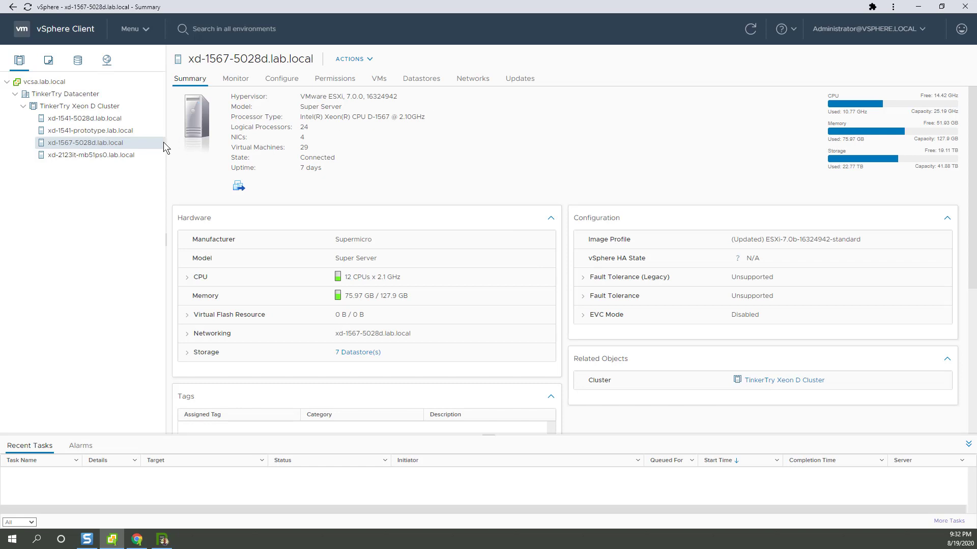
# - Start Deploy OVF Template on the host using the local NAKIVO_Backup_Replication_VA_v10.0.0_Full_Solution_NFR.ova file
pyautogui.rightClick(85, 142)
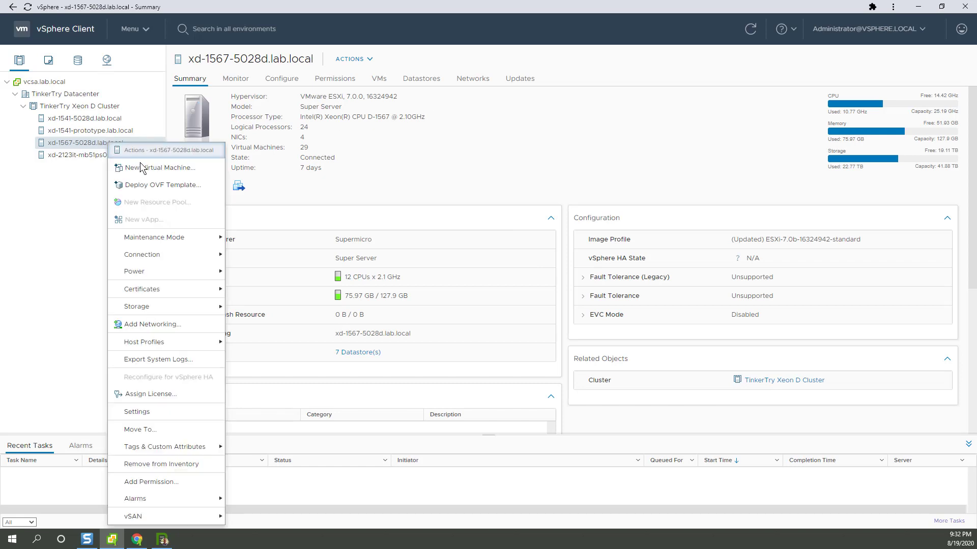
pyautogui.click(162, 185)
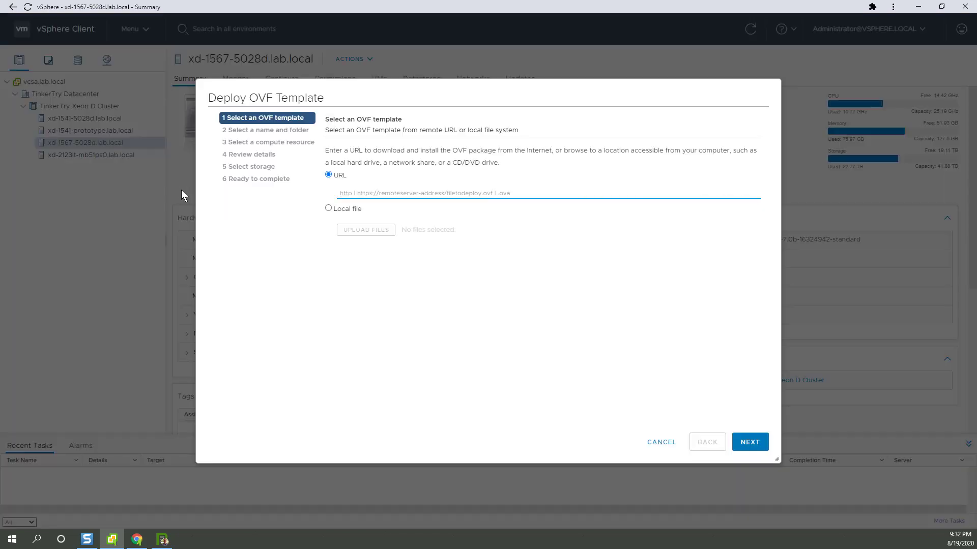
pyautogui.click(329, 207)
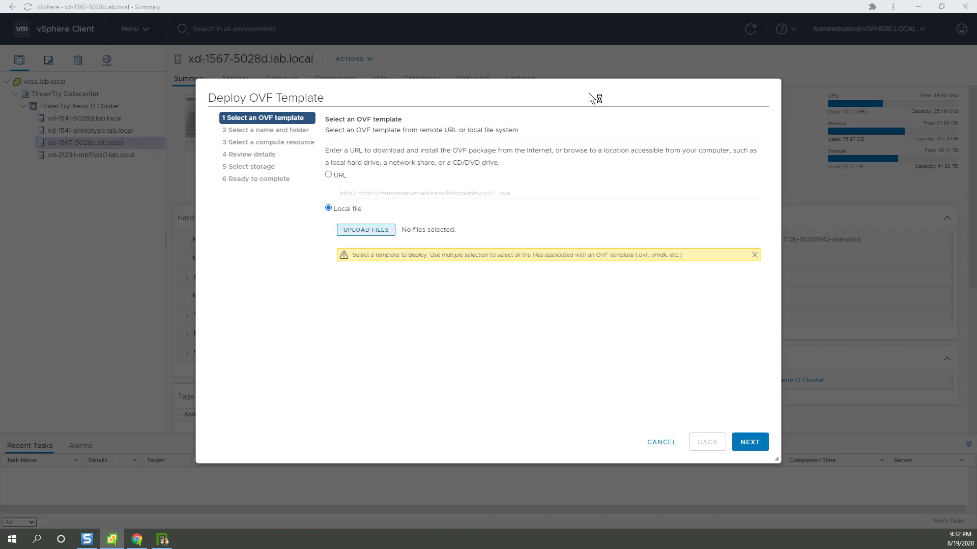
pyautogui.click(365, 230)
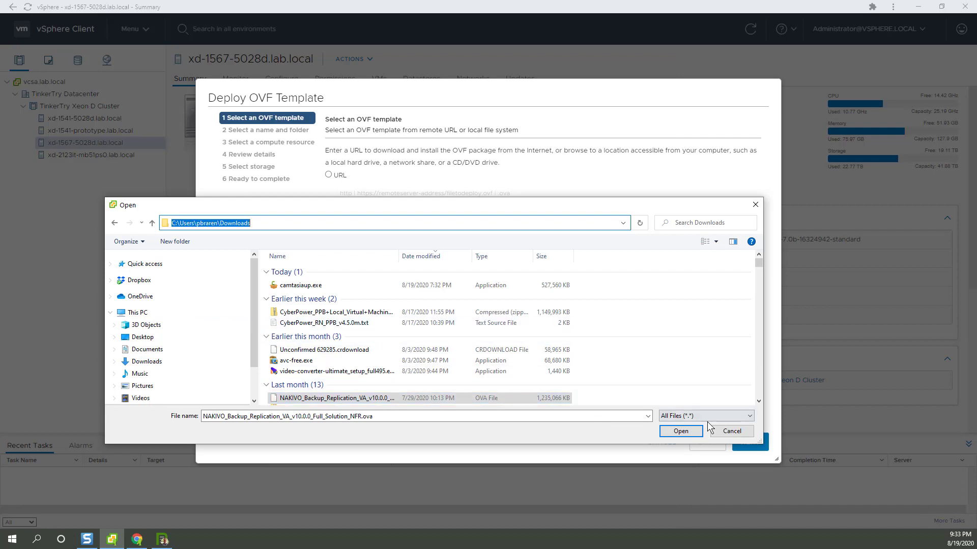
pyautogui.click(680, 432)
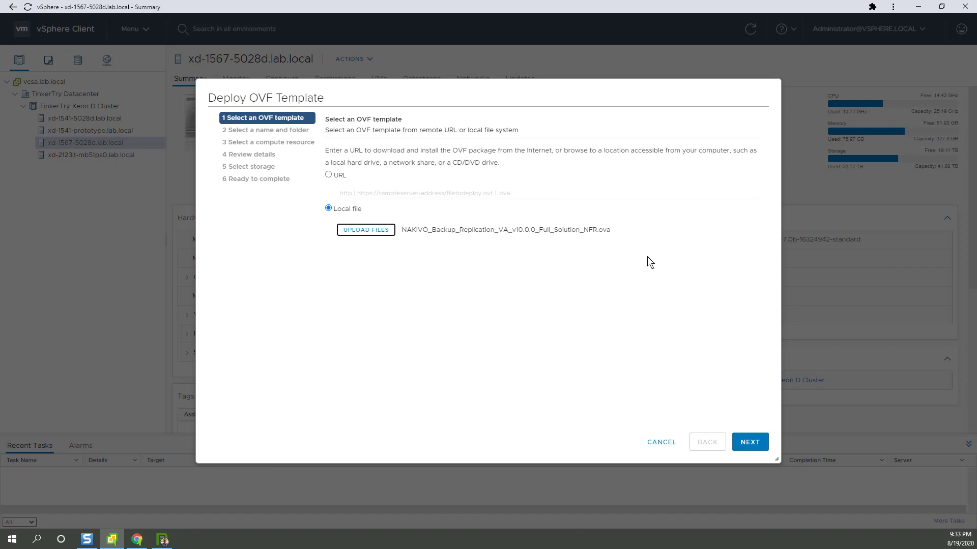
# - Keep the default VM name, target TinkerTry Datacenter and host xd-1567-5028d, and let it validate
pyautogui.click(750, 442)
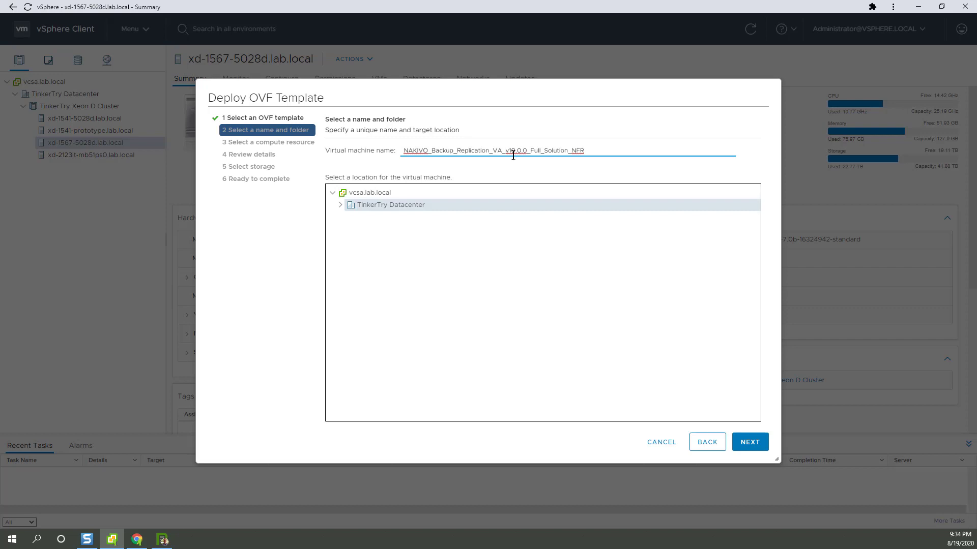
pyautogui.moveTo(579, 150)
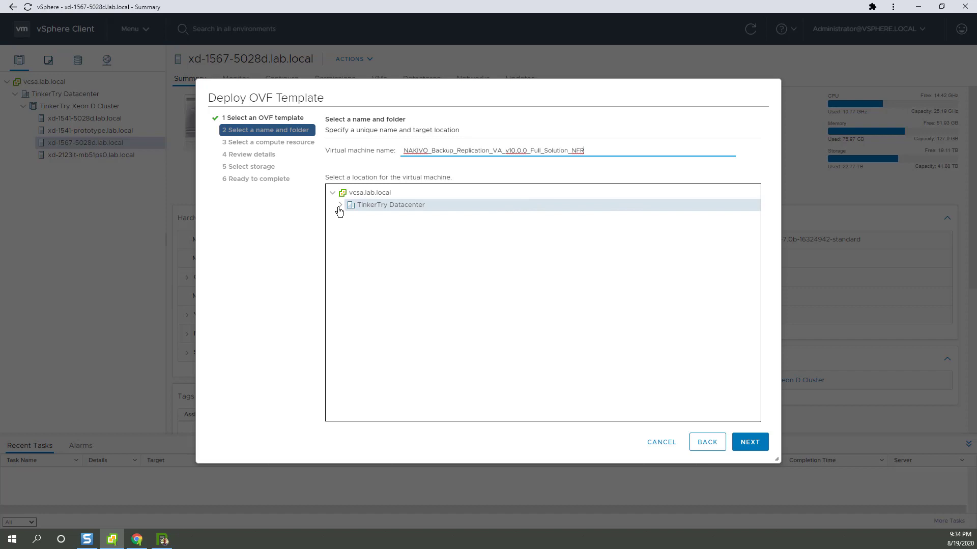
pyautogui.click(750, 442)
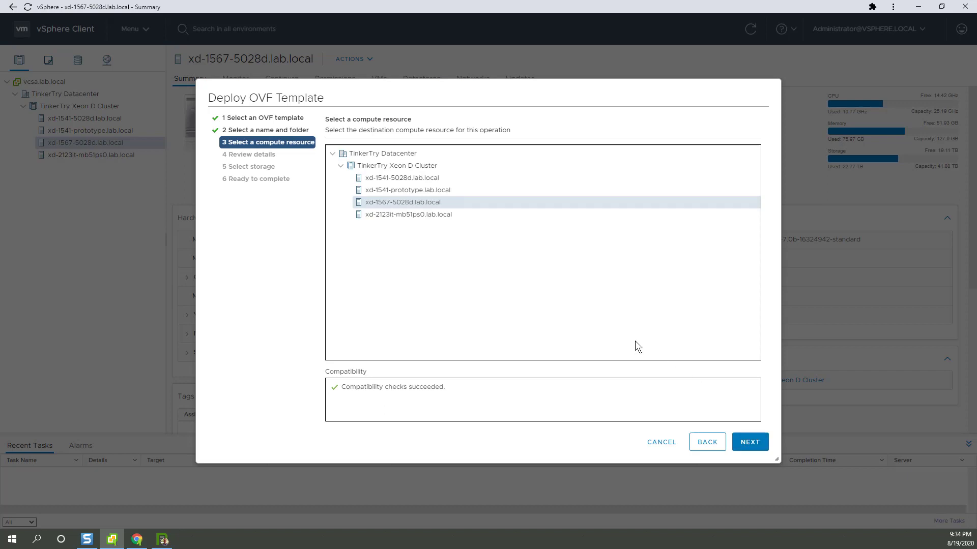
pyautogui.moveTo(556, 298)
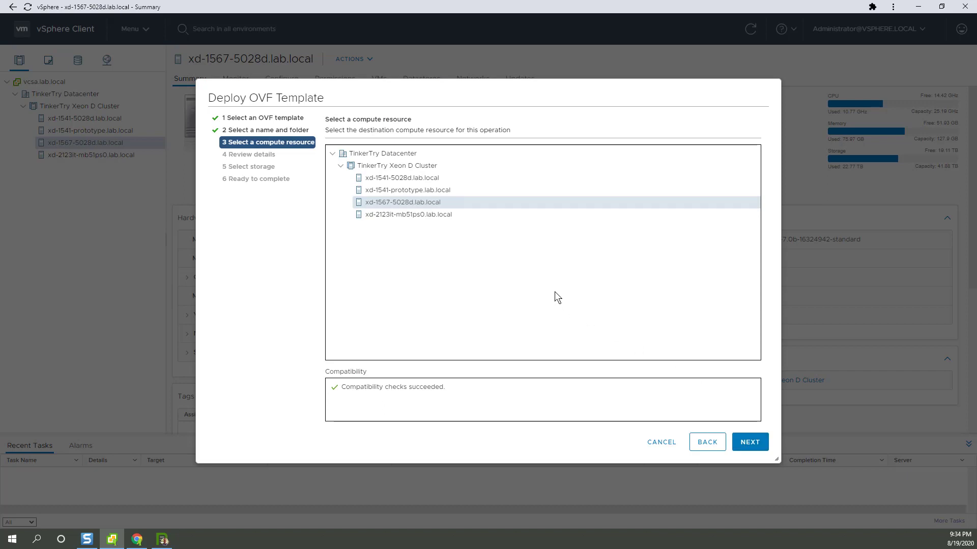
pyautogui.click(750, 442)
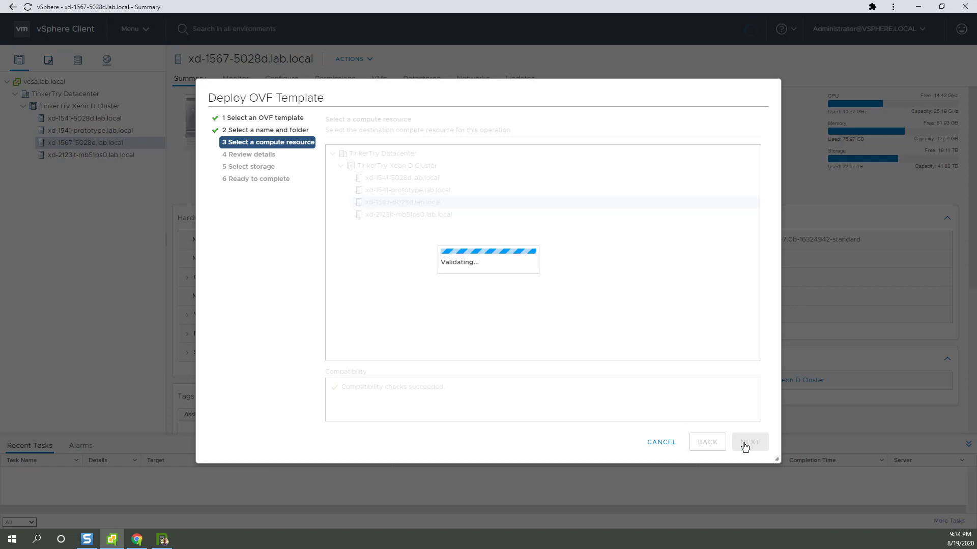
pyautogui.click(750, 443)
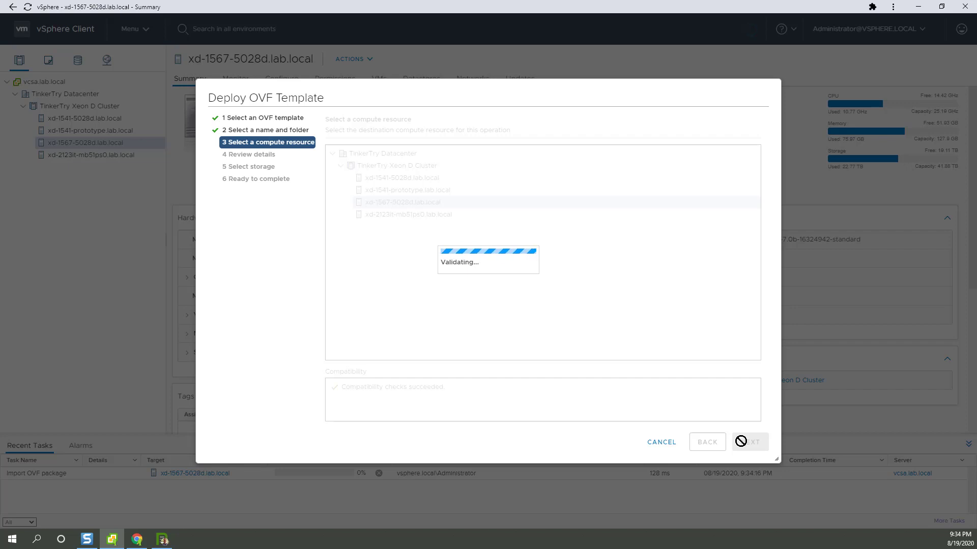
# - Review the NAKIVO template details and accept all license agreements to reach storage selection
pyautogui.click(750, 442)
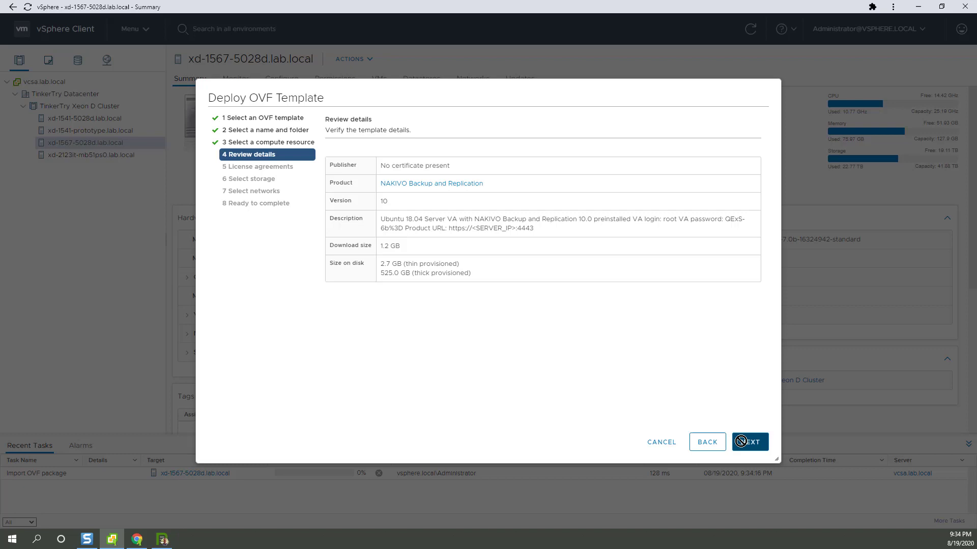
pyautogui.click(750, 442)
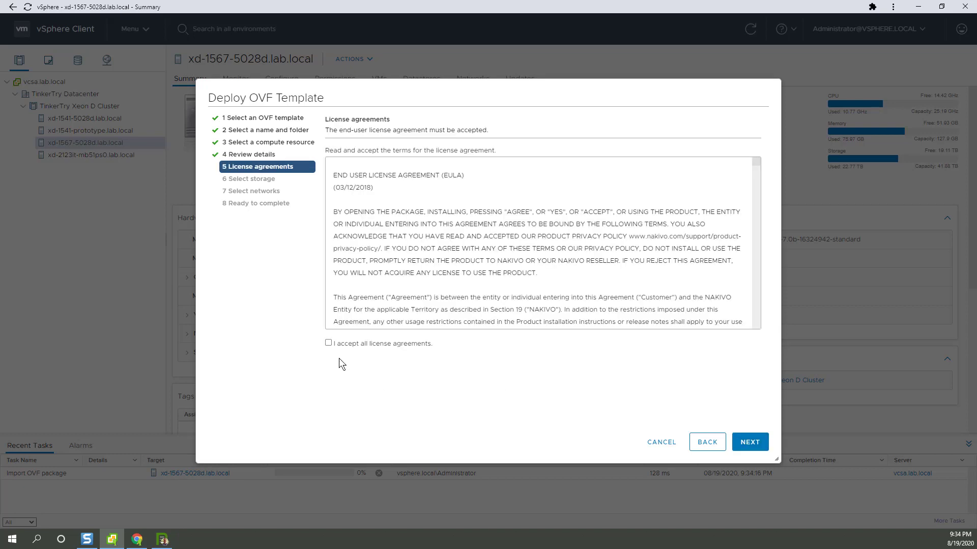
pyautogui.click(328, 343)
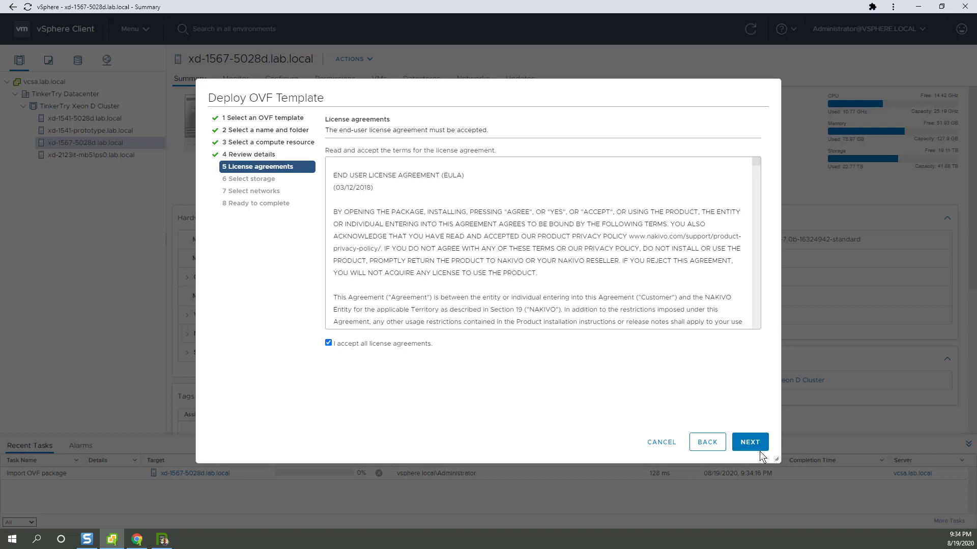
pyautogui.click(750, 442)
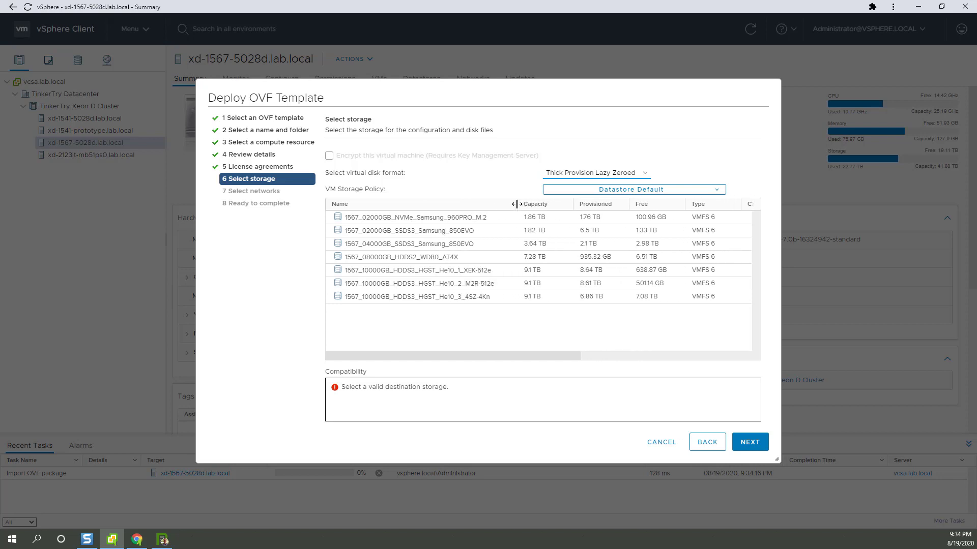
# - Store the appliance on datastore 1567_04000GB_SSDS3_Samsung_850EVO with Thin Provision format, proceeding to network mapping
pyautogui.click(420, 243)
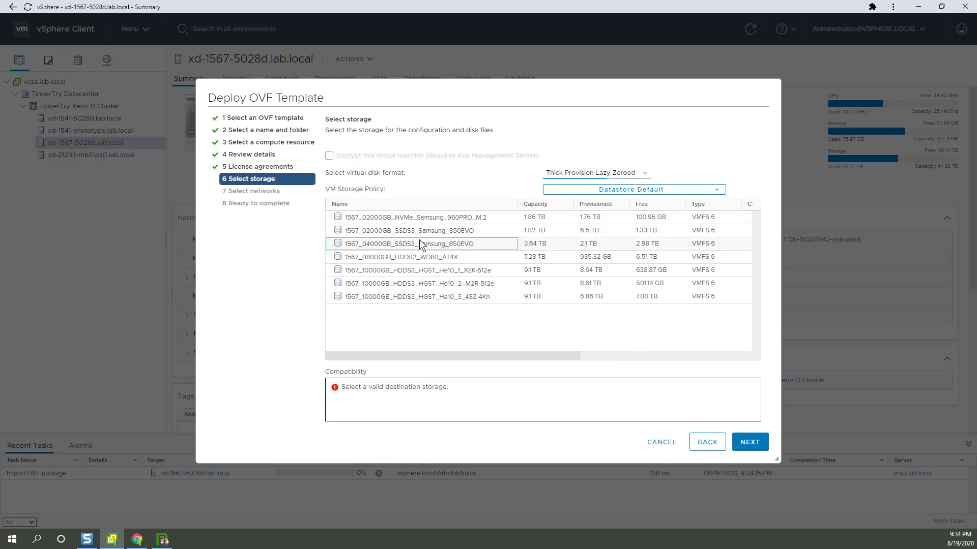
pyautogui.click(420, 243)
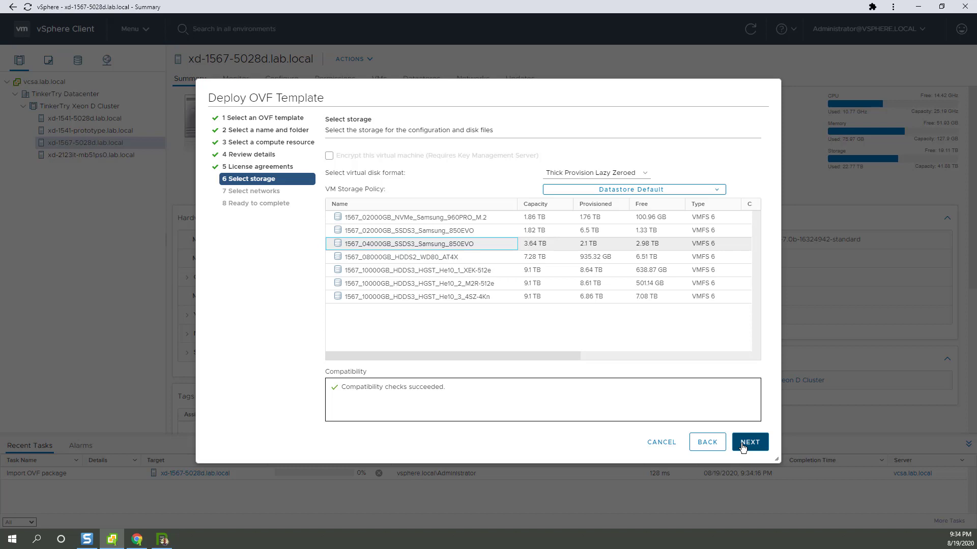
pyautogui.click(593, 173)
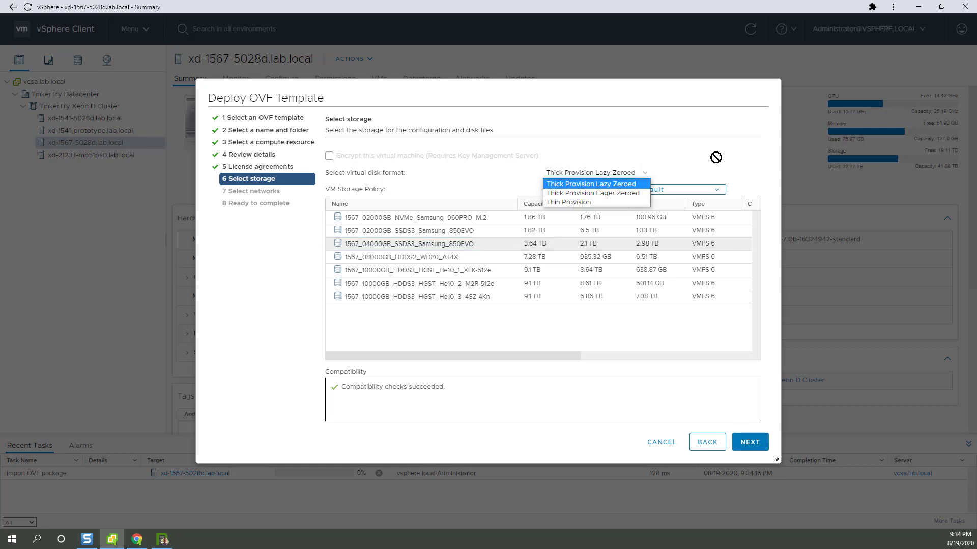
pyautogui.click(567, 202)
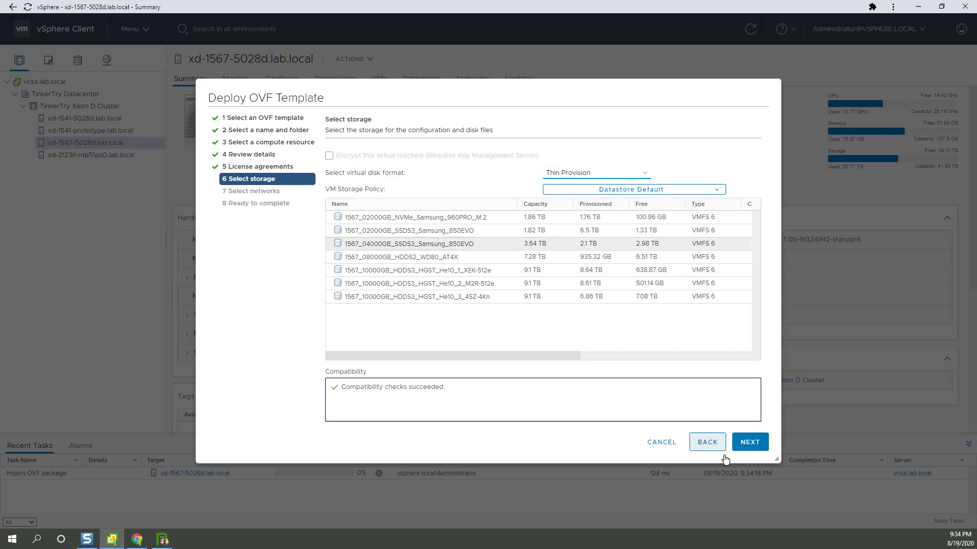
pyautogui.click(750, 442)
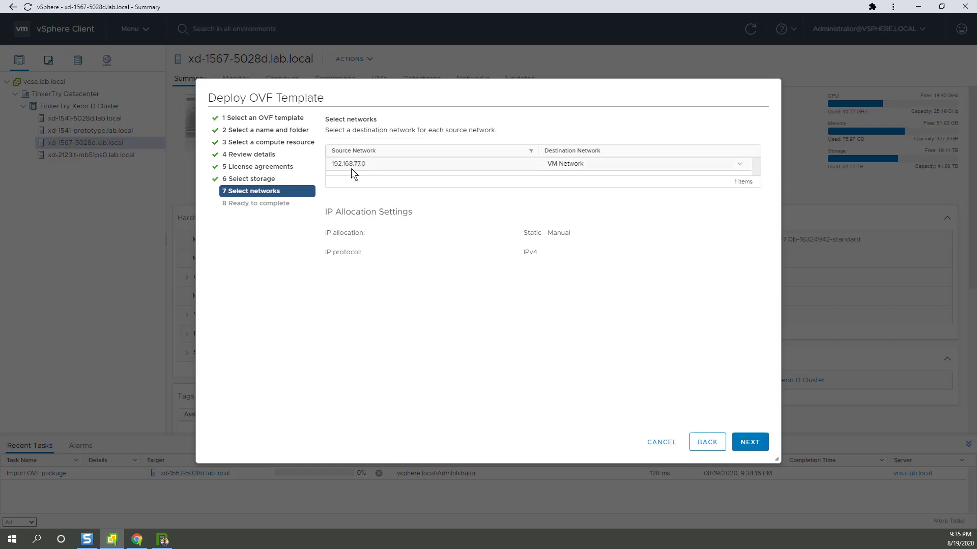
pyautogui.moveTo(764, 304)
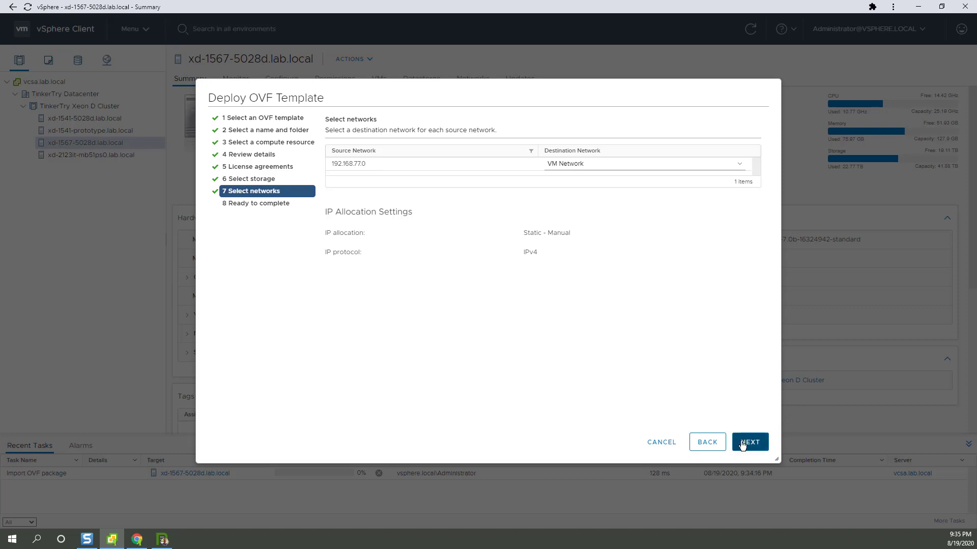
# - Finish the wizard so the Deploy OVF template task for the NAKIVO appliance starts
pyautogui.click(748, 442)
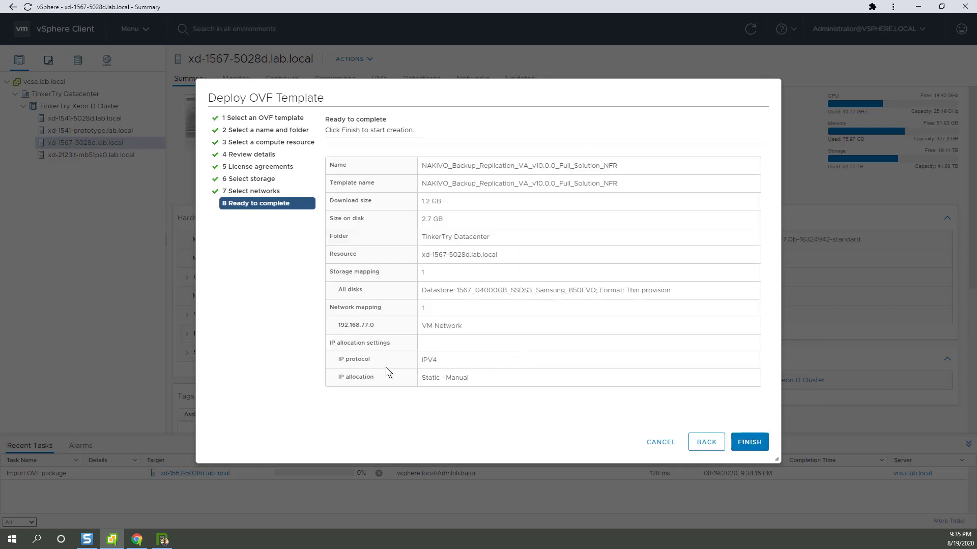
pyautogui.click(749, 442)
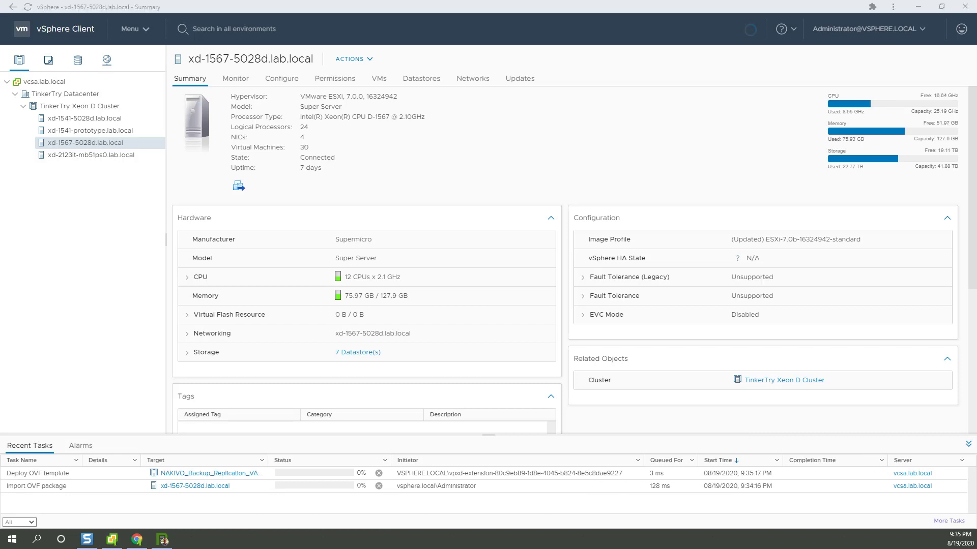
# - Watch PC performance in Task Manager during deployment, then close it
pyautogui.click(185, 539)
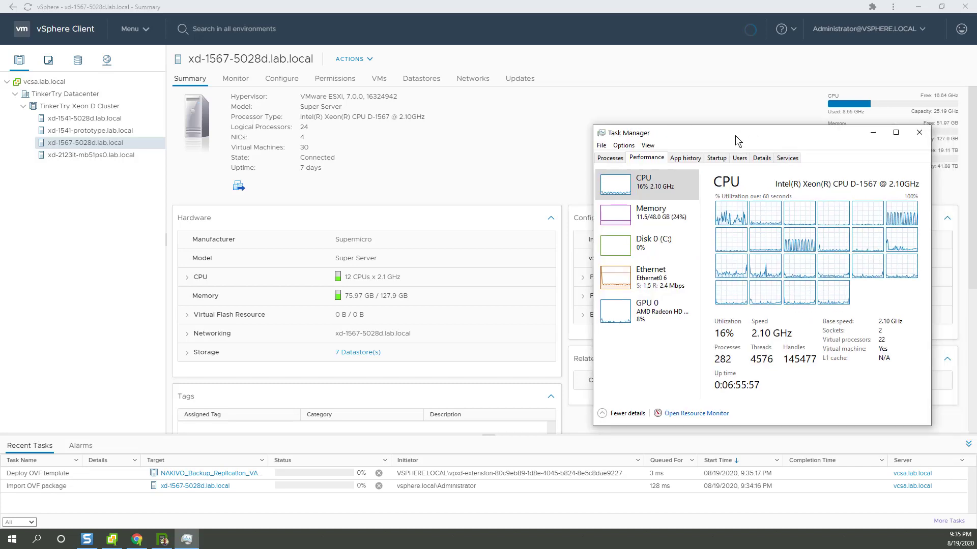
pyautogui.click(615, 278)
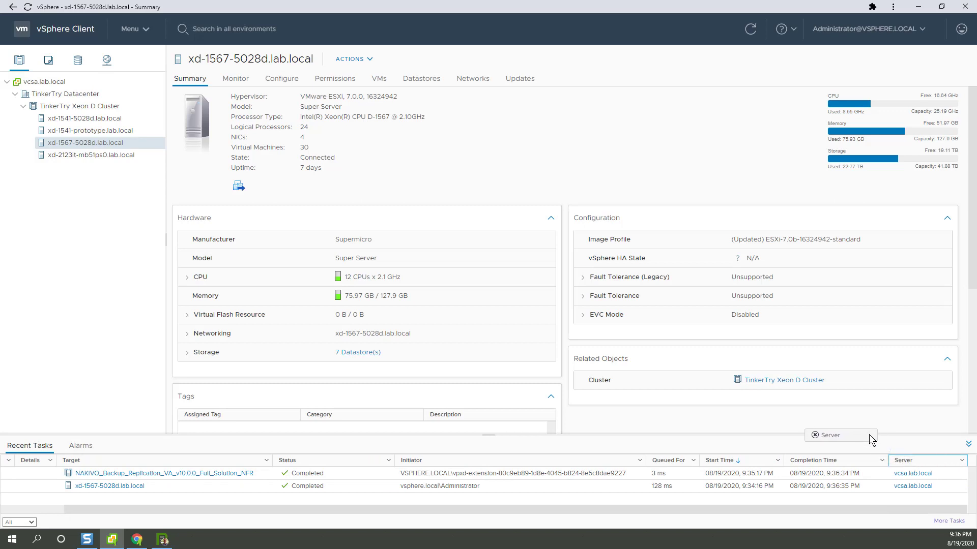
# - Show the VMs list of host xd-1567-5028d.lab.local
pyautogui.scroll(-3)
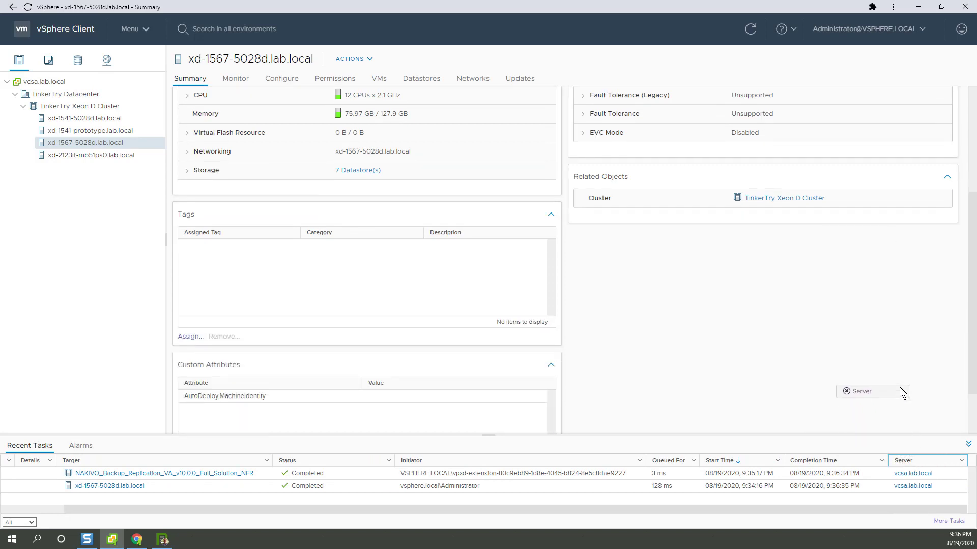
pyautogui.moveTo(864, 478)
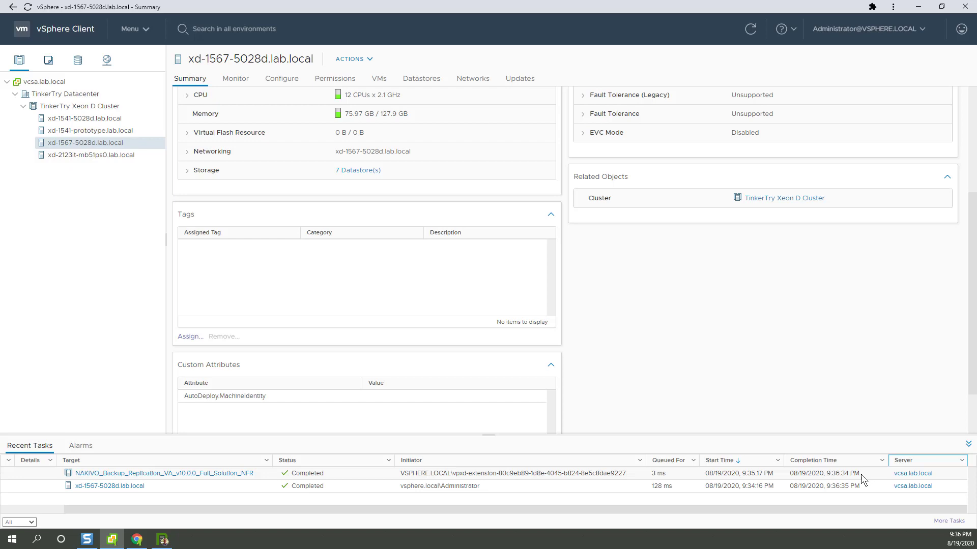
pyautogui.moveTo(712, 447)
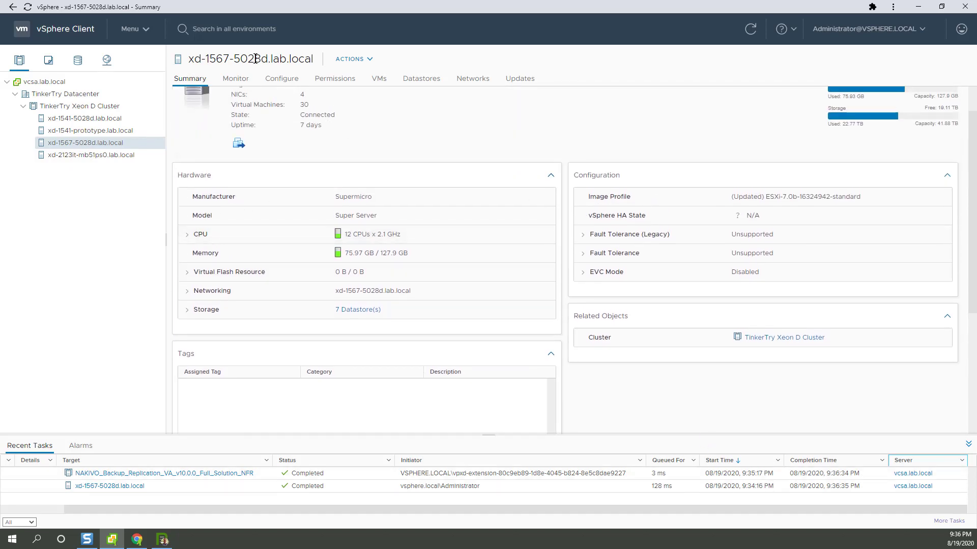
pyautogui.click(378, 78)
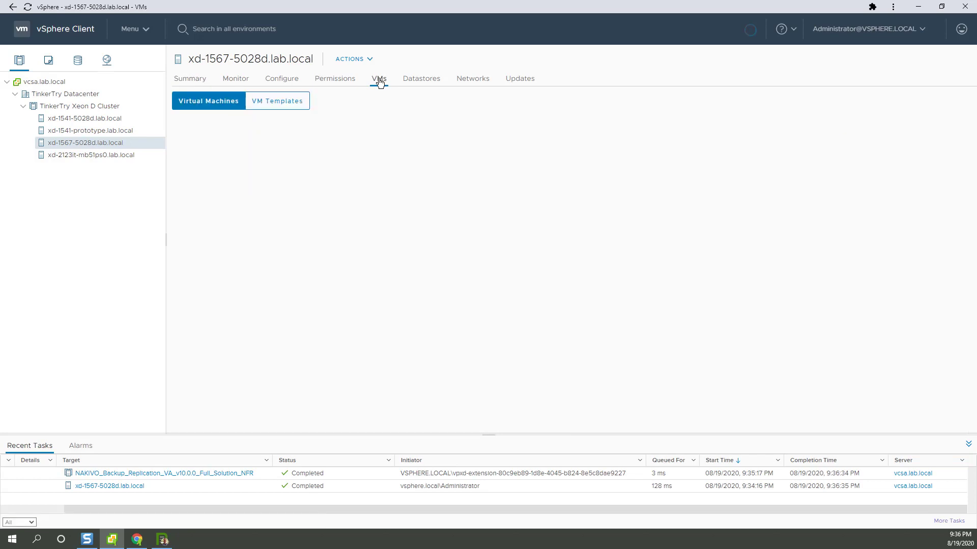
# - Show the host's Configure > VM Startup/Shutdown settings with four VMs on automatic ordered startup
pyautogui.click(378, 78)
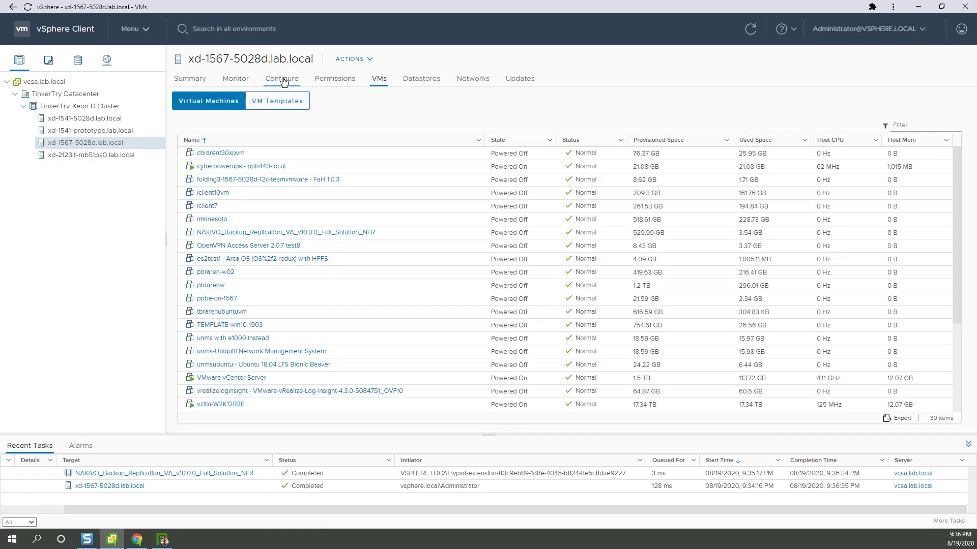
pyautogui.click(281, 78)
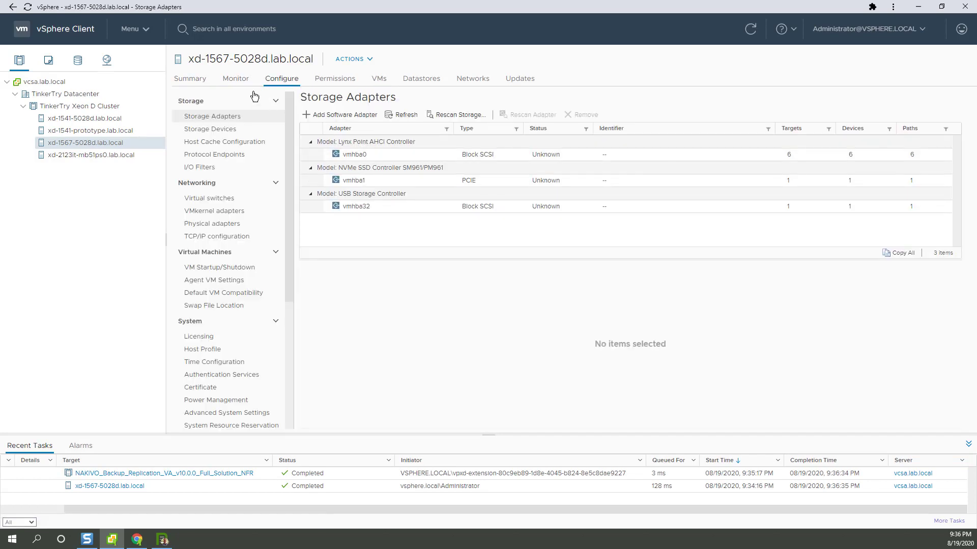
pyautogui.click(220, 267)
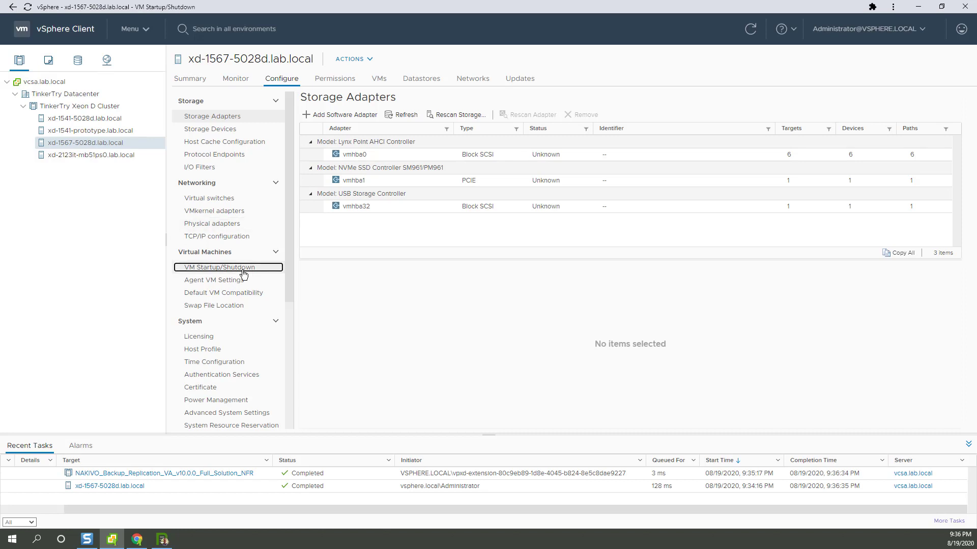
pyautogui.click(220, 268)
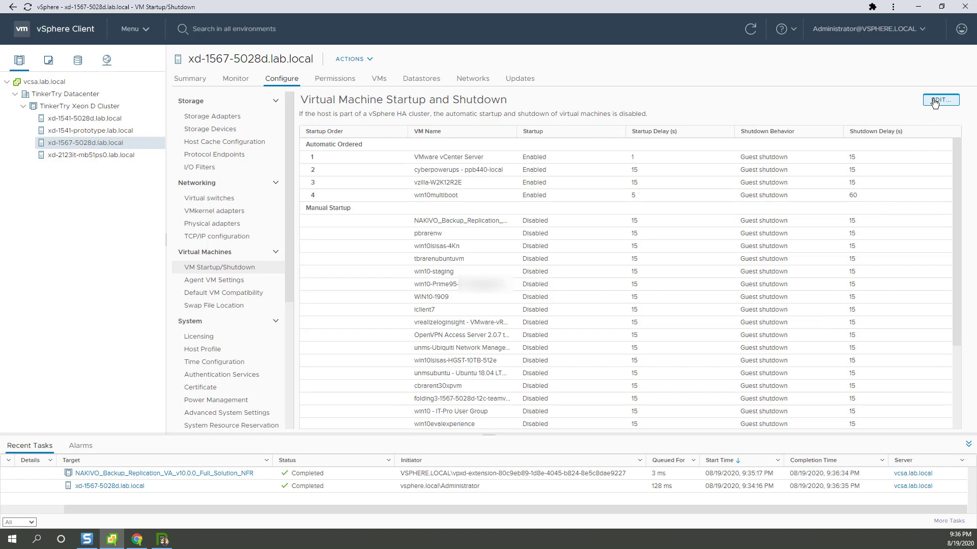
# - Move the NAKIVO appliance VM into Automatic startup, save, and return to the host's VMs list
pyautogui.click(940, 100)
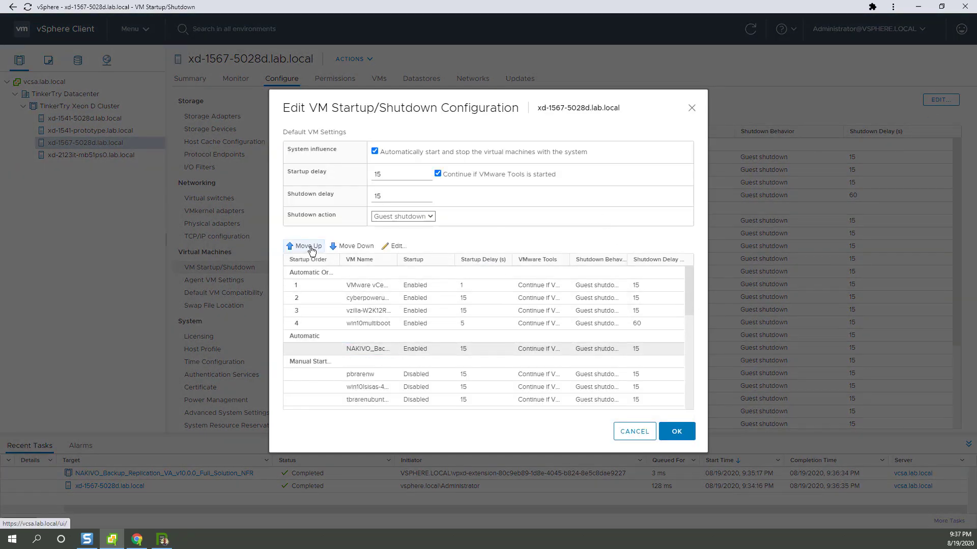
pyautogui.click(307, 247)
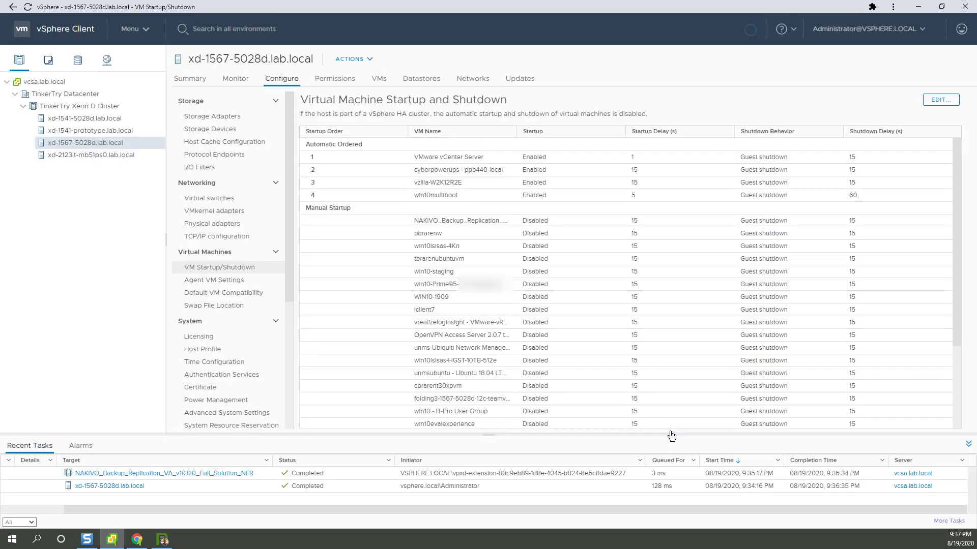
pyautogui.moveTo(387, 85)
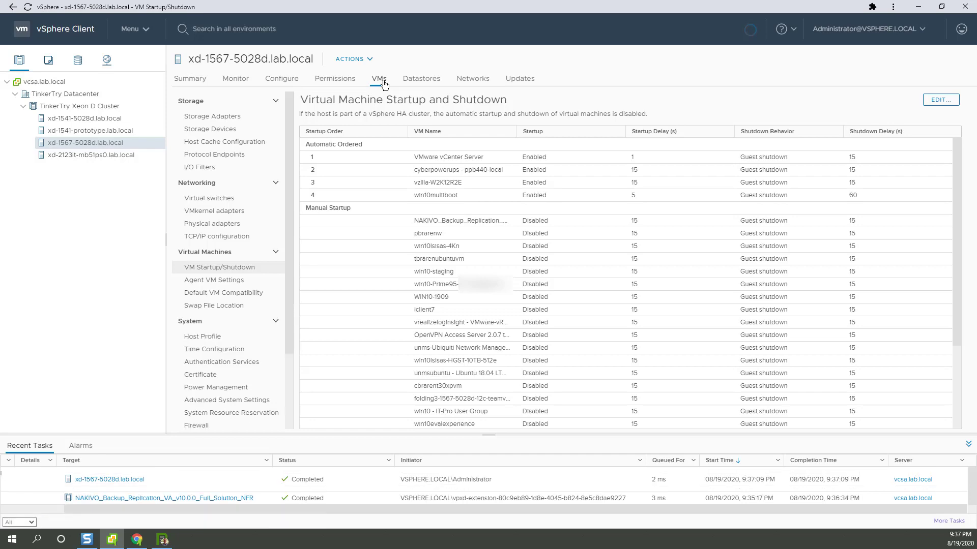
pyautogui.click(378, 79)
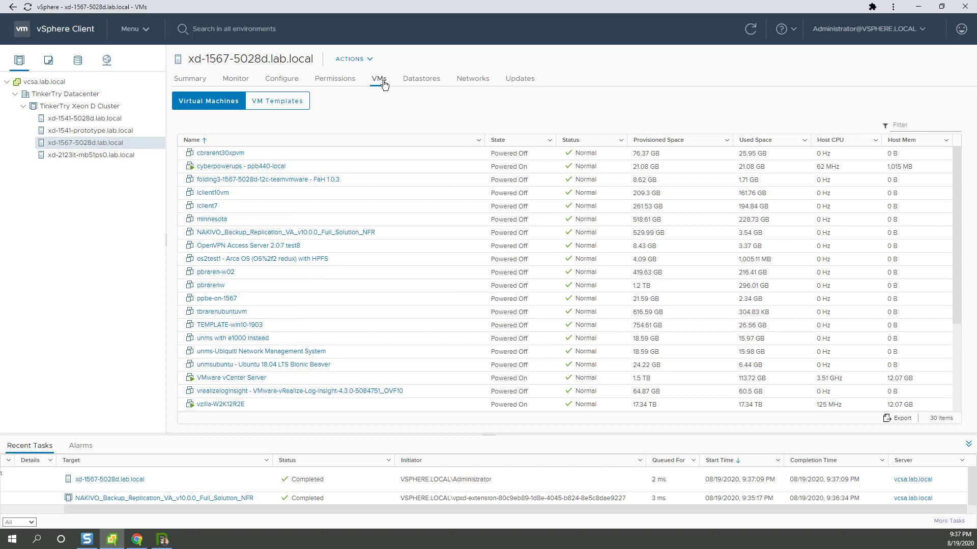
# - From the NAKIVO VM's Summary, launch VMware Remote Console and position its window
pyautogui.click(285, 232)
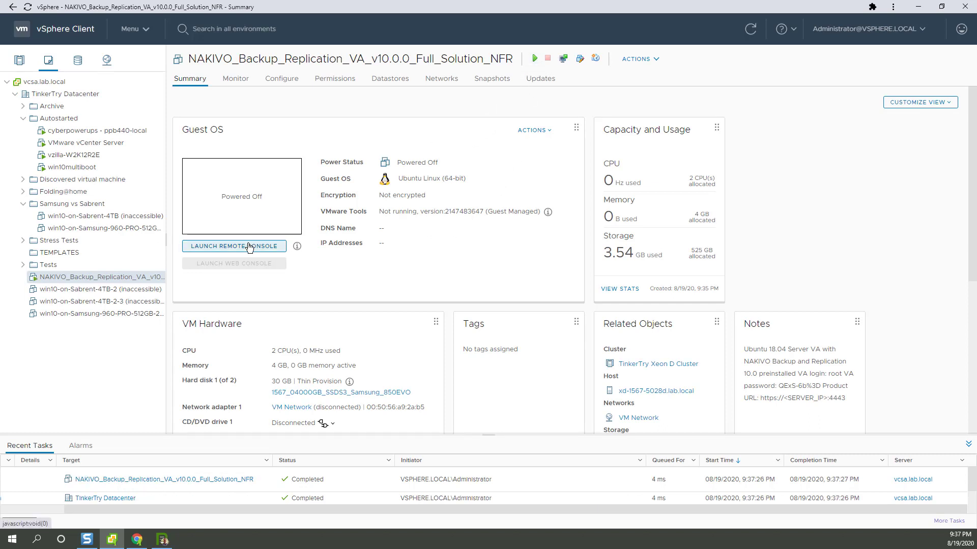
pyautogui.click(234, 246)
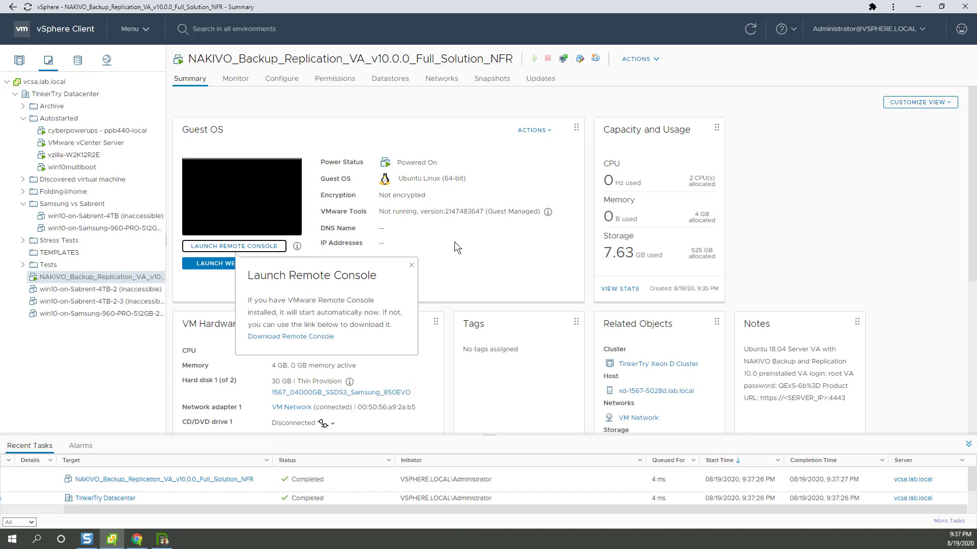
pyautogui.click(234, 245)
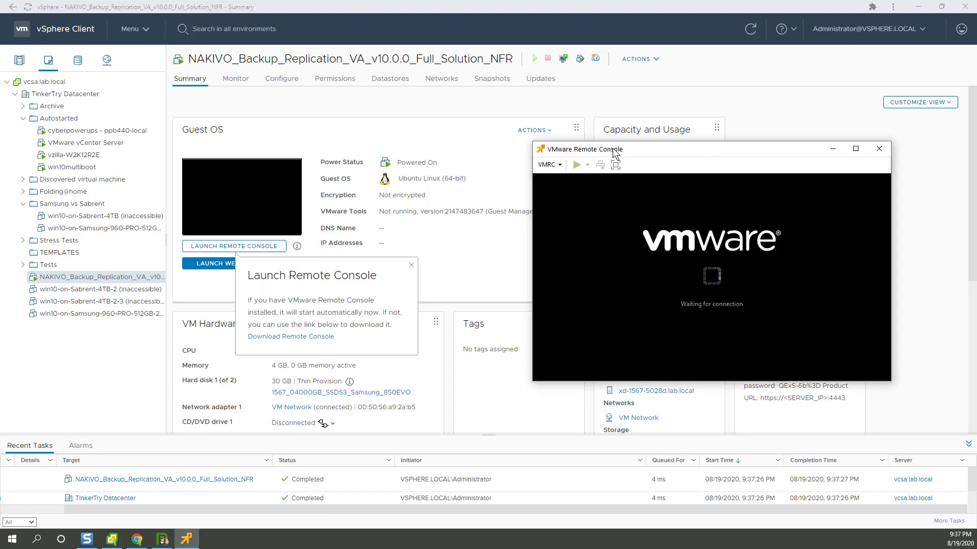
pyautogui.moveTo(580, 149); pyautogui.dragTo(396, 93)
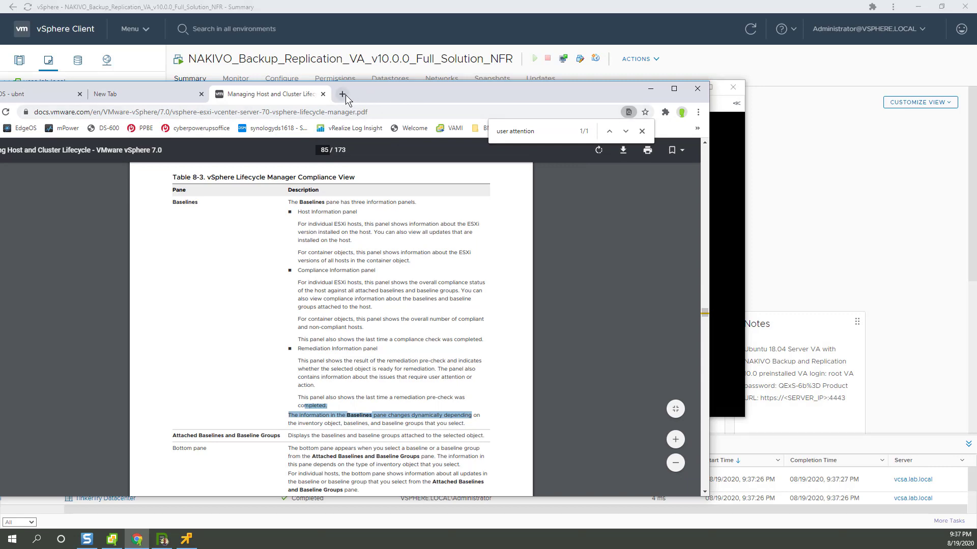
# - In a new Chrome tab, browse to the NAKIVO appliance's HTTPS address on port 4443
pyautogui.click(342, 94)
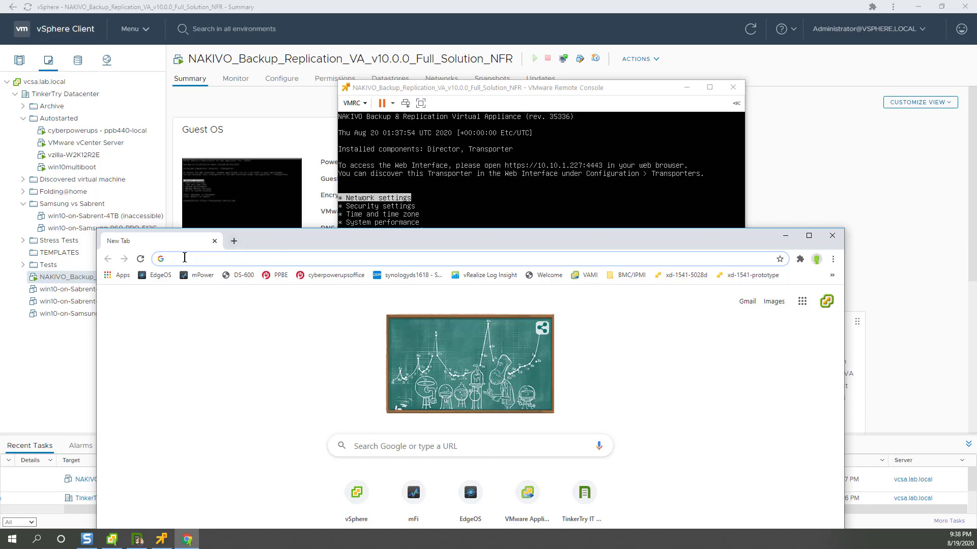
pyautogui.moveTo(312, 245)
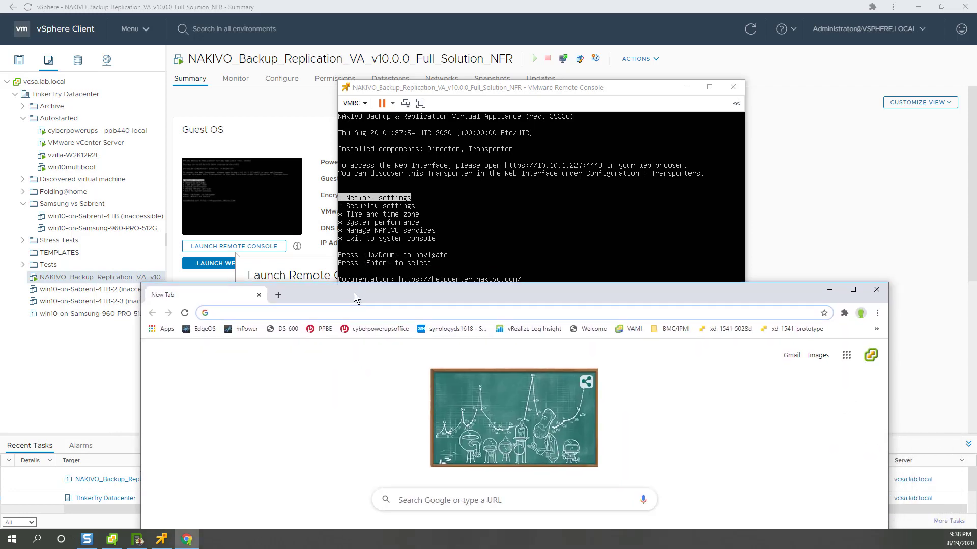
pyautogui.moveTo(355, 295); pyautogui.dragTo(608, 264)
pyautogui.write('h')
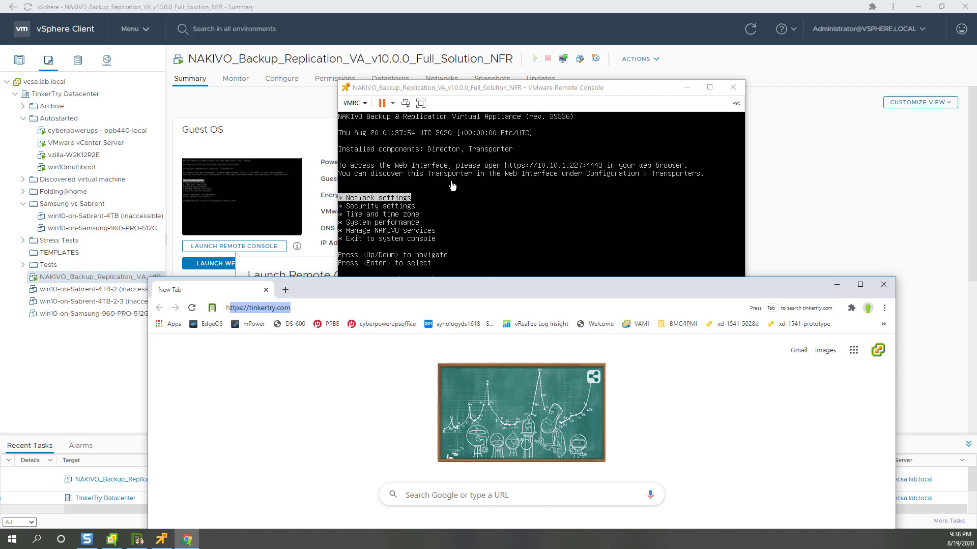
pyautogui.write('10.10.1.213')
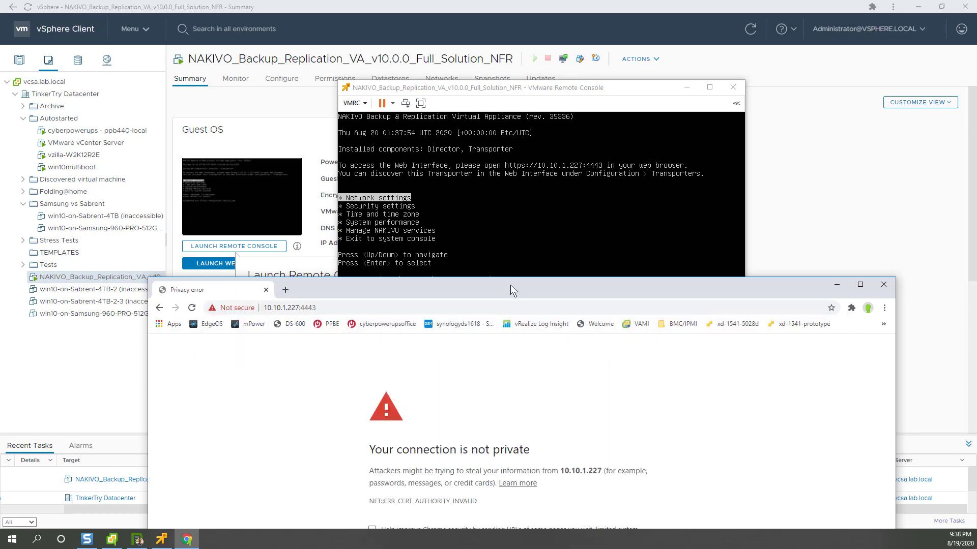
# - Bypass the certificate warning via Advanced and proceed to 10.10.1.227 (unsafe)
pyautogui.click(861, 284)
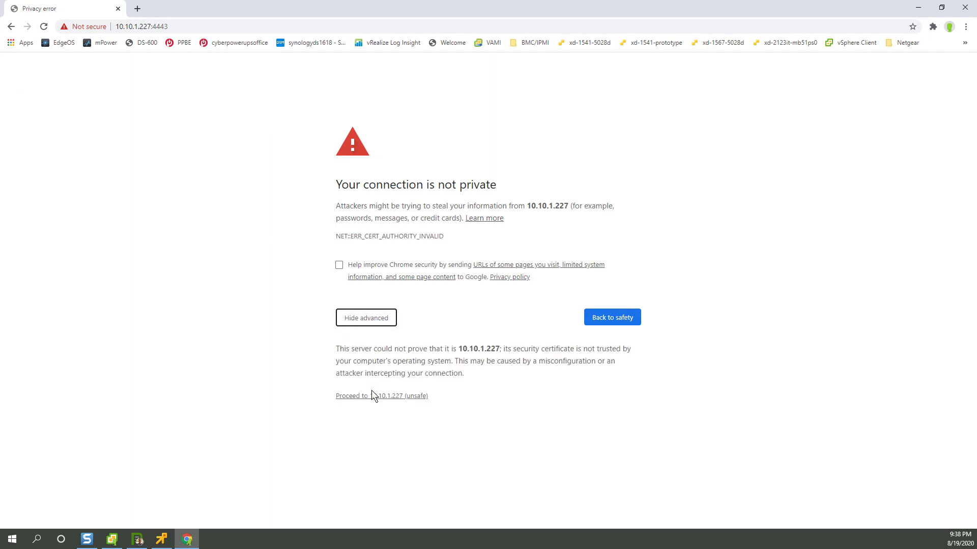
pyautogui.click(380, 395)
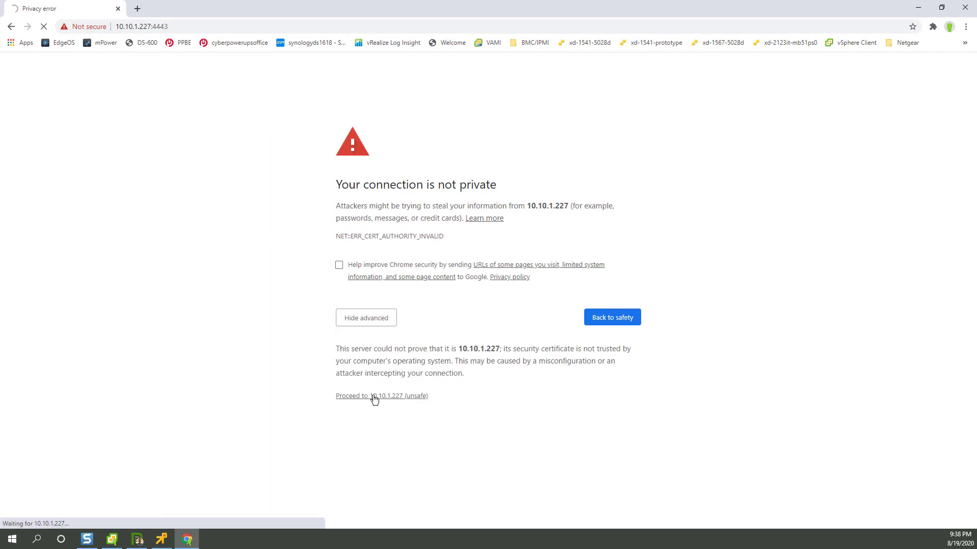
pyautogui.click(381, 396)
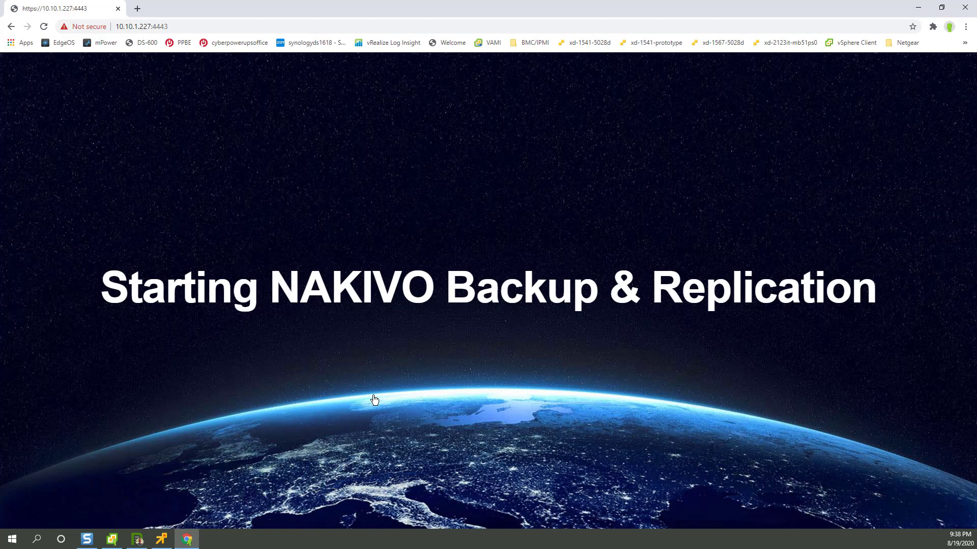
pyautogui.moveTo(545, 414)
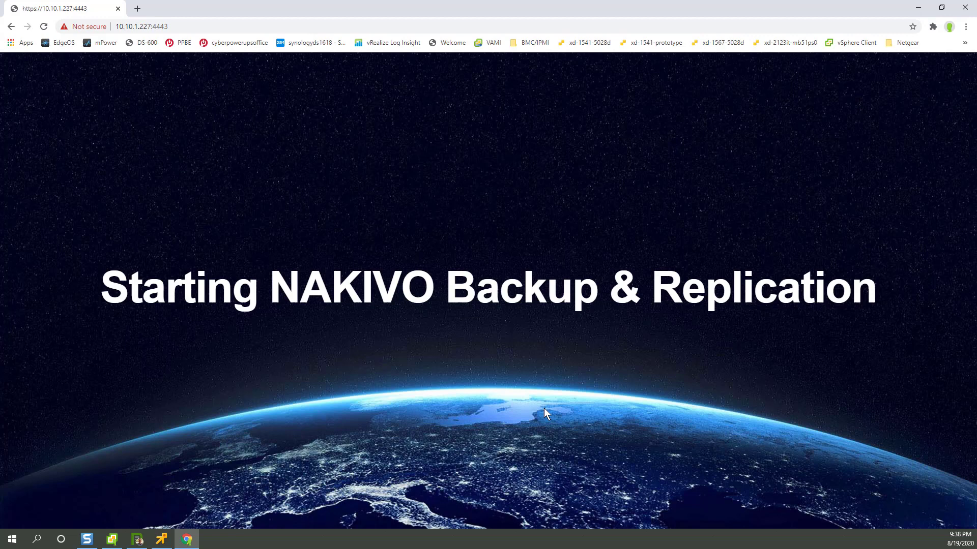
pyautogui.moveTo(542, 393)
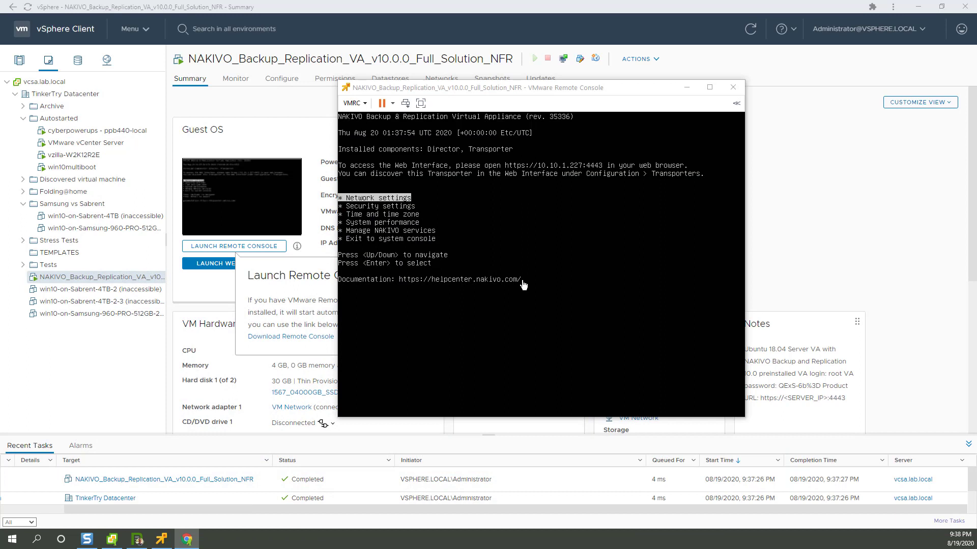
# - Navigate the appliance console menu to Network settings showing hostname va and DHCP 10.10.1.227
pyautogui.press('Down')
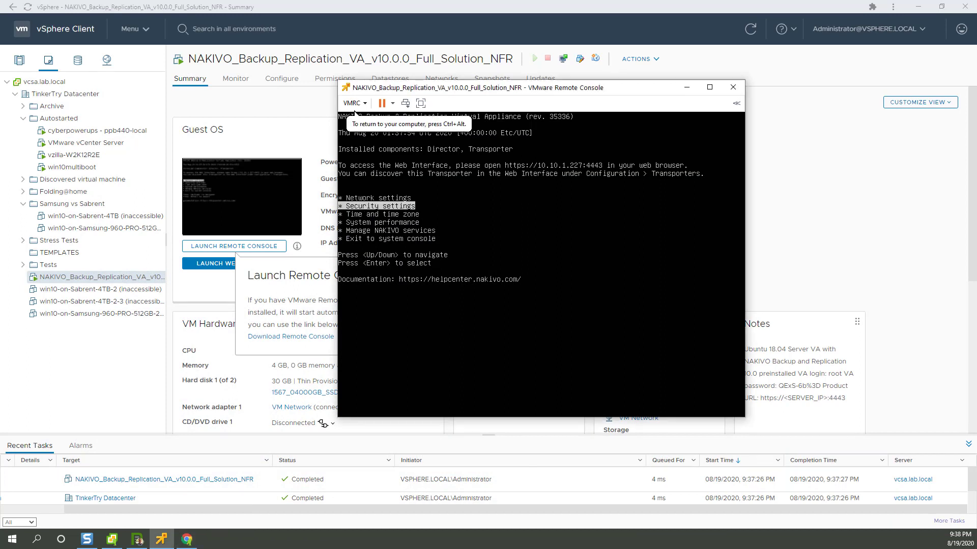
pyautogui.press('Down')
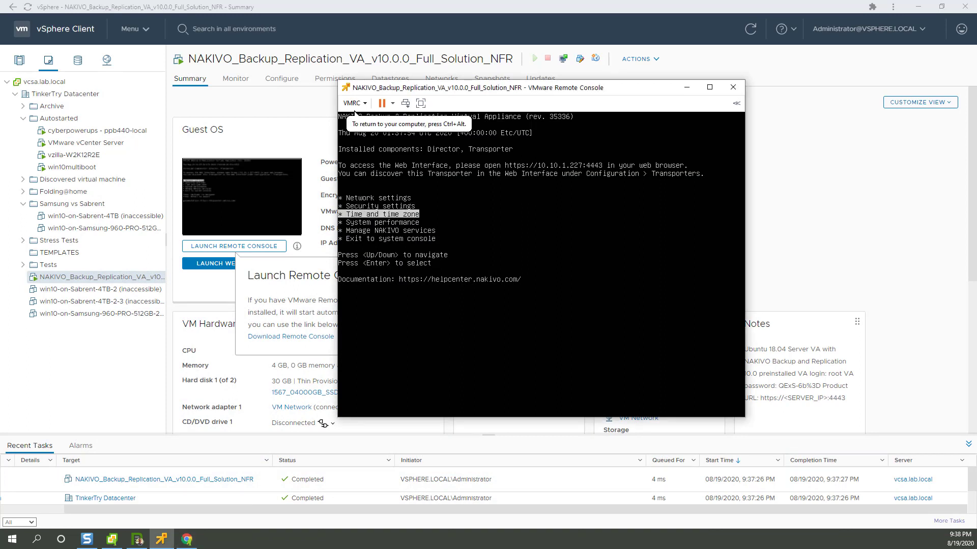
pyautogui.press('Up')
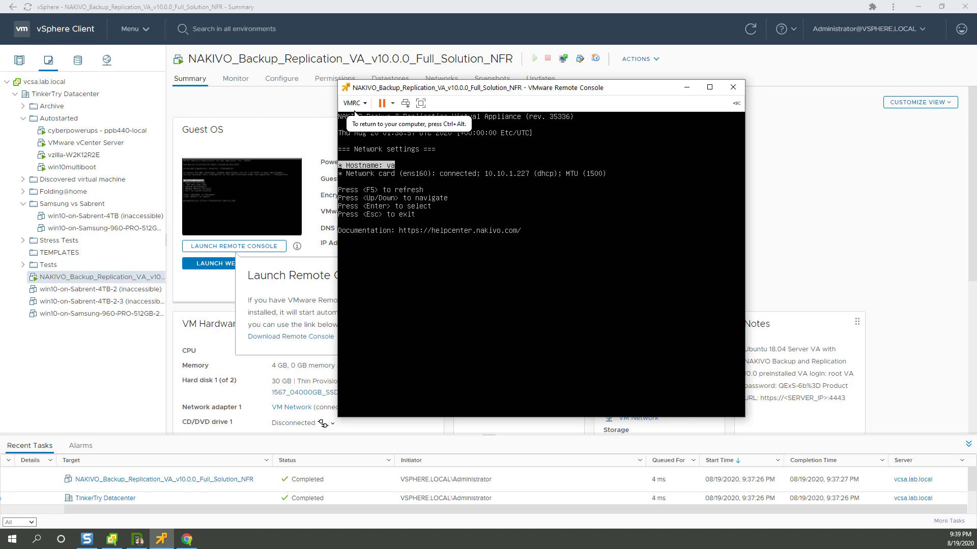
pyautogui.moveTo(511, 525)
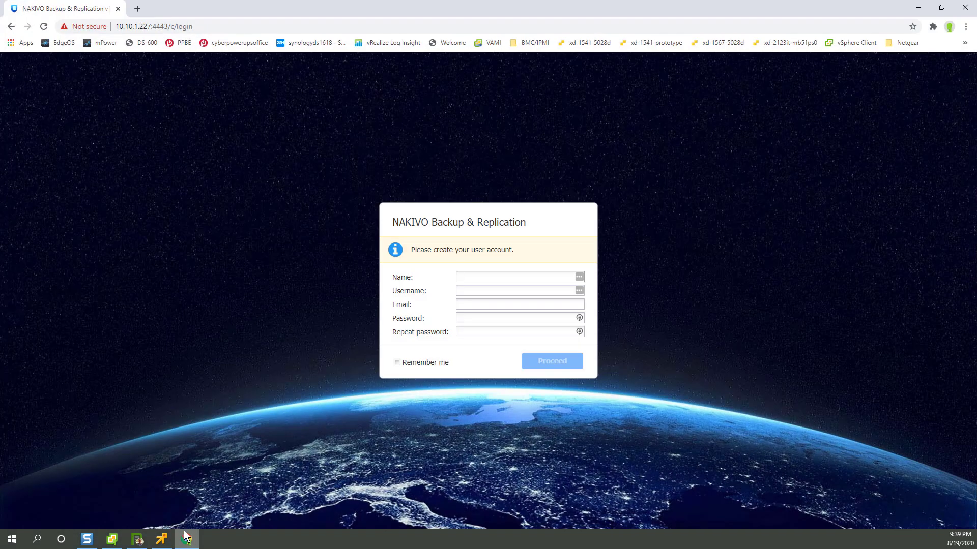
pyautogui.moveTo(604, 268)
pyautogui.write('admin')
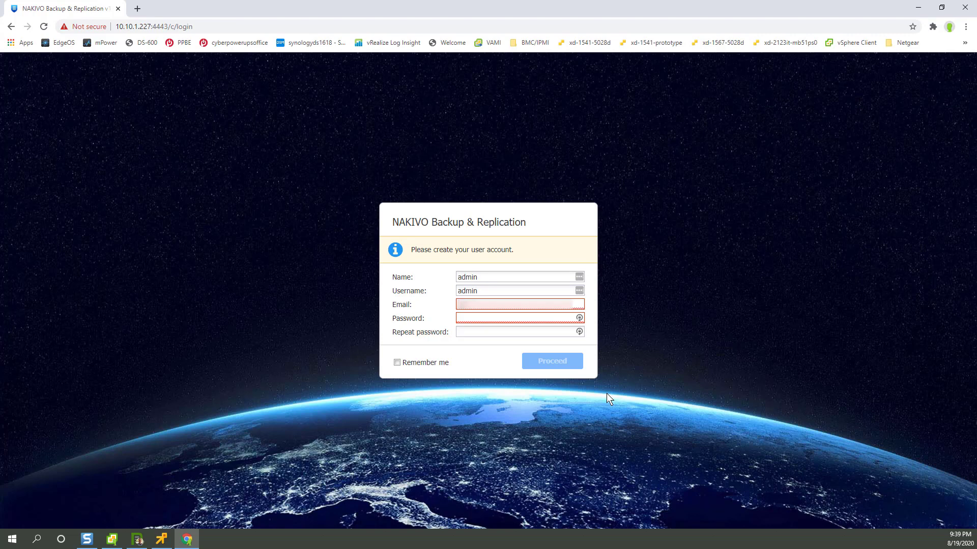
# - Create the admin account with its password, Remember me ticked, and proceed to Inventory
pyautogui.write('••••')
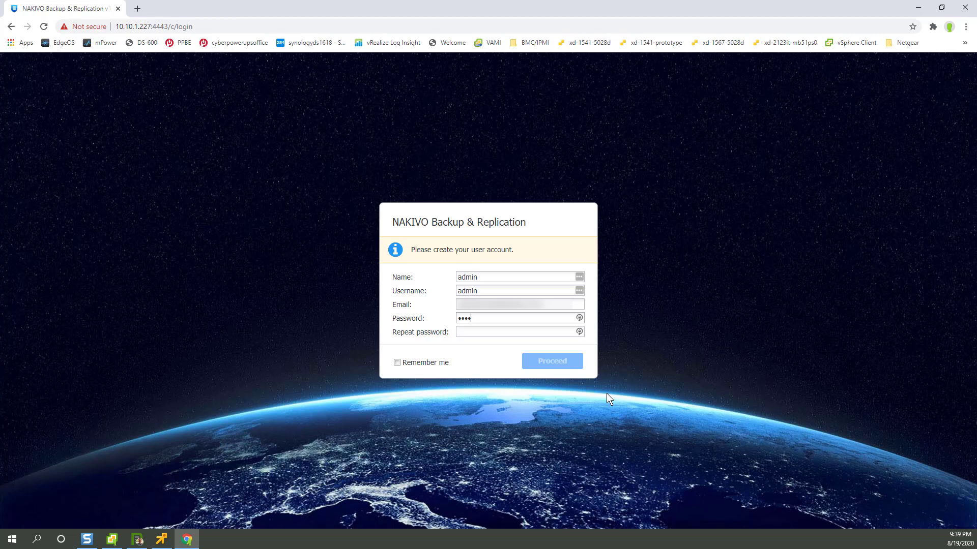
pyautogui.click(551, 362)
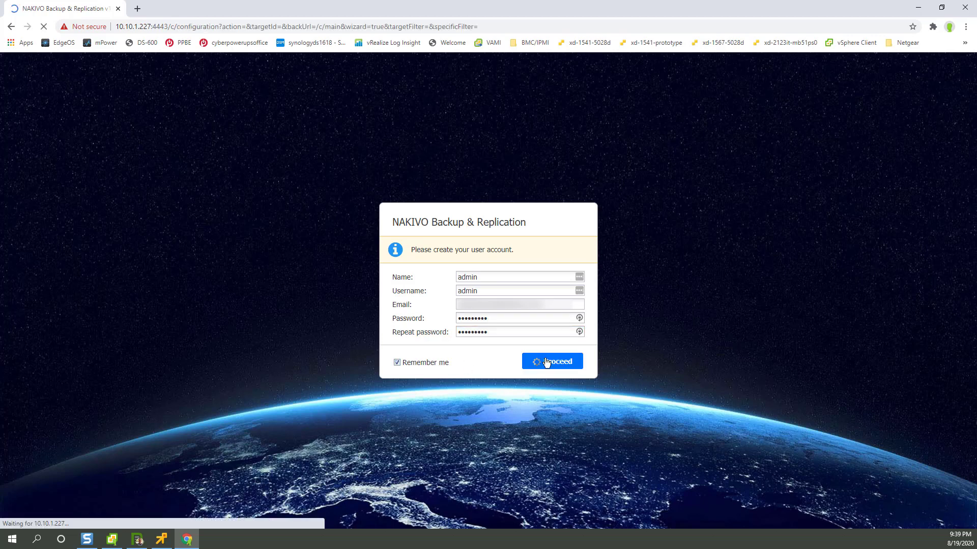
pyautogui.click(552, 362)
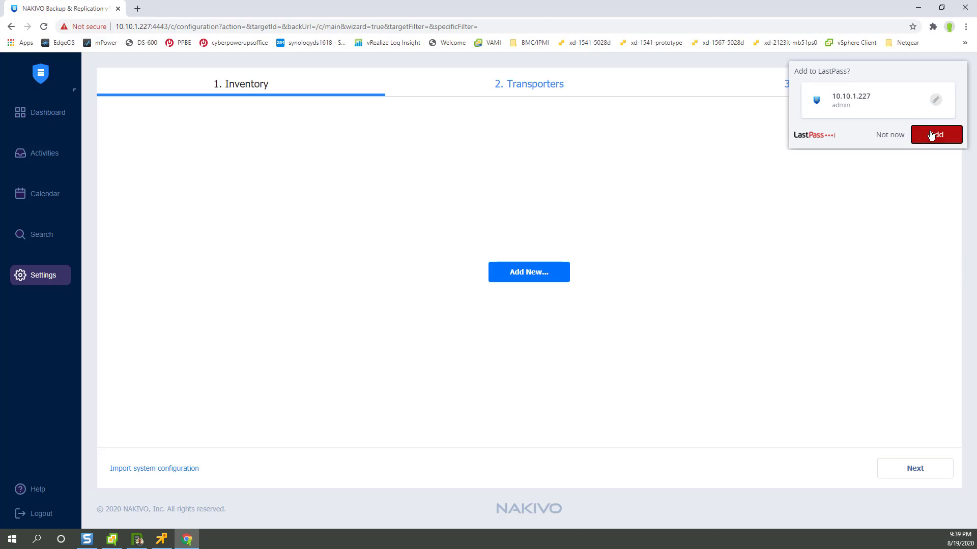
# - Save the new login in the password manager and switch to the appliance console window
pyautogui.click(936, 134)
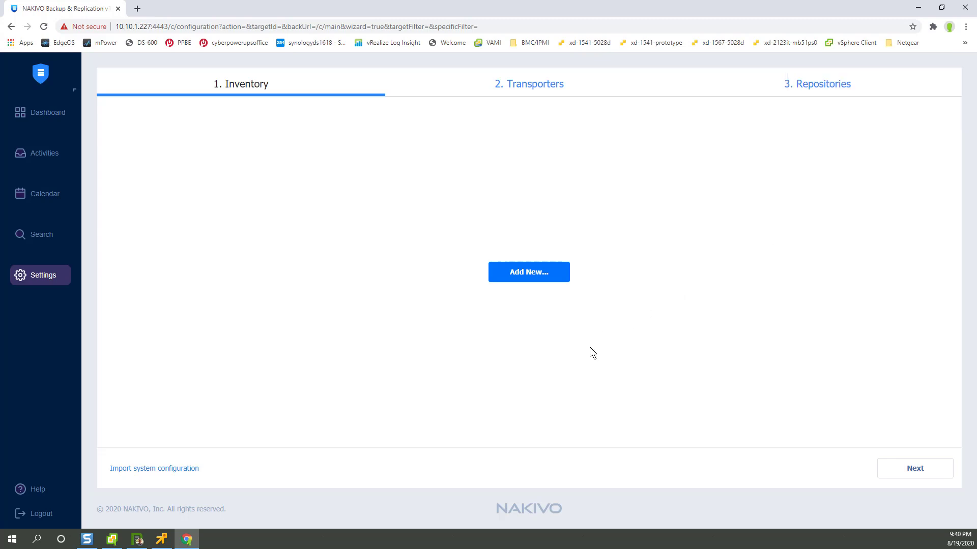
pyautogui.moveTo(625, 372)
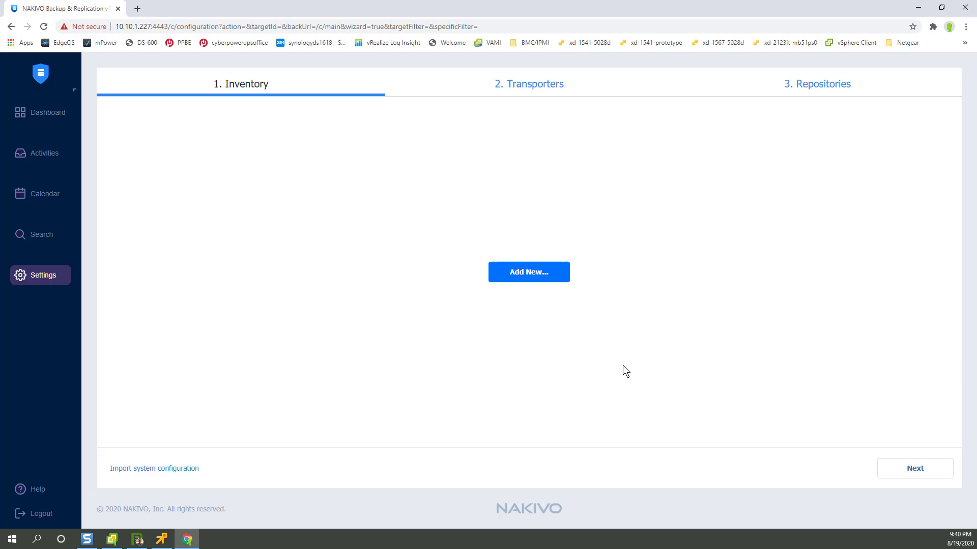
pyautogui.moveTo(143, 48)
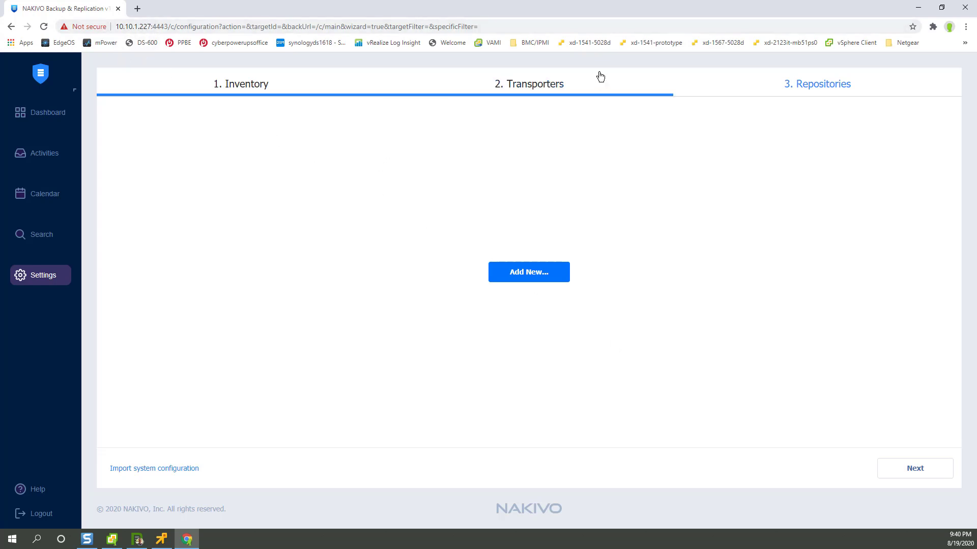
pyautogui.click(240, 83)
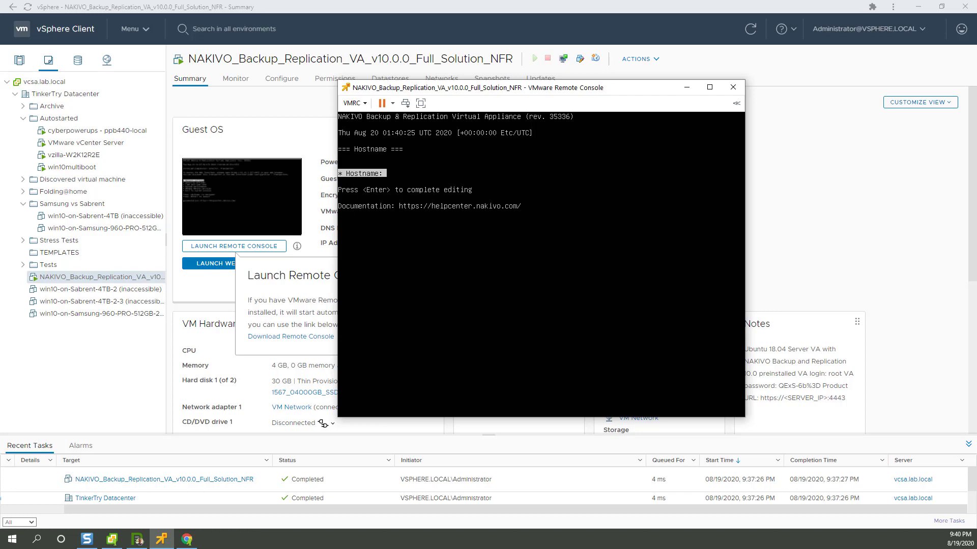
# - Enter hostname nakivo in the console, then browse to helpcenter.nakivo.com
pyautogui.write('n')
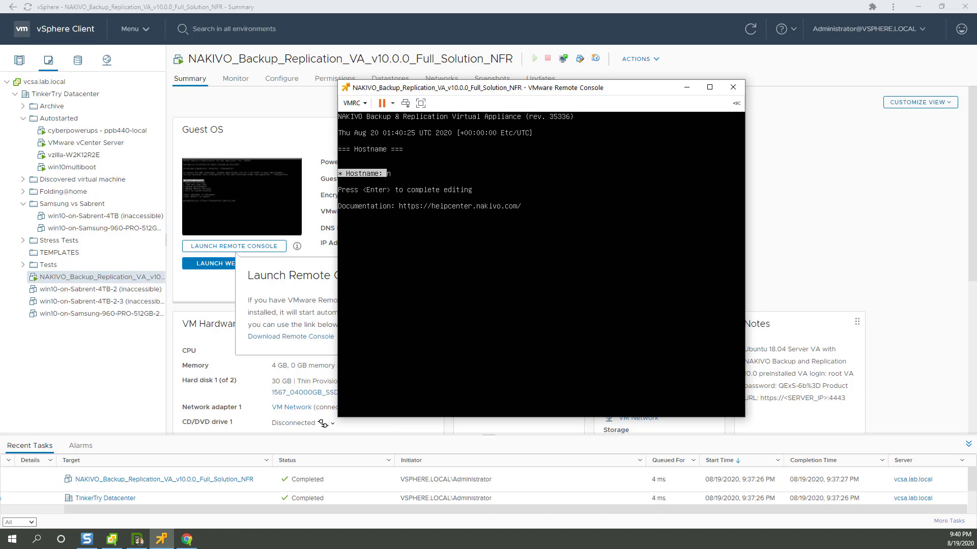
pyautogui.write('akivo')
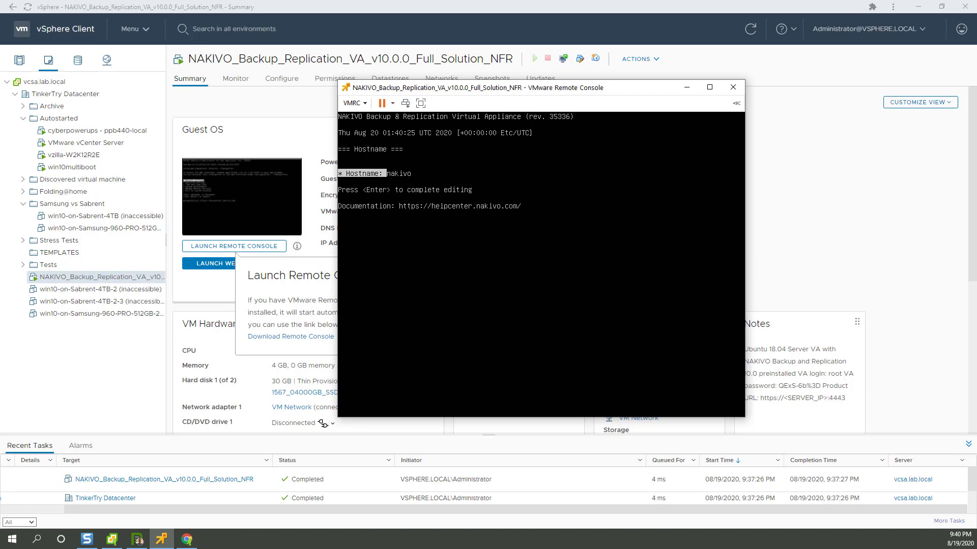
pyautogui.write('helpcenter.nakivo.com')
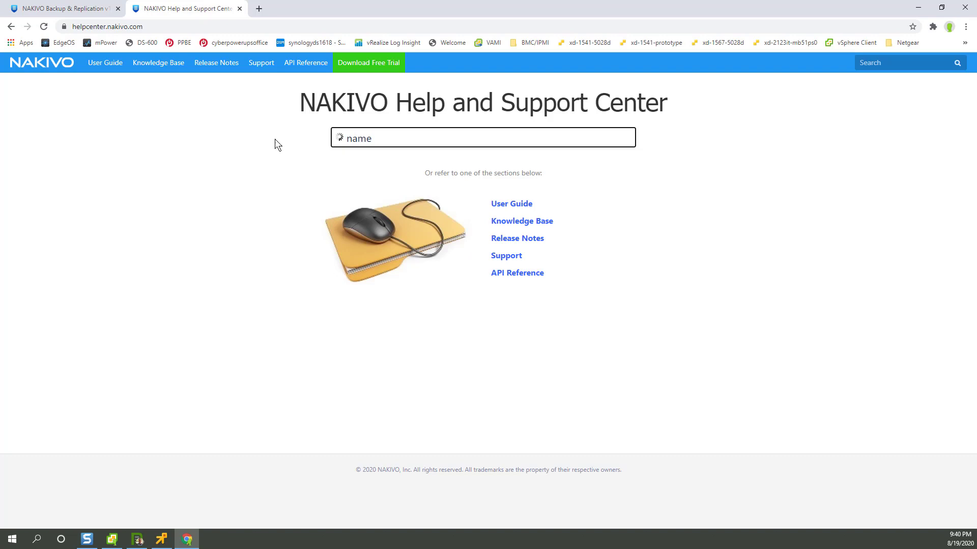
# - Search the help center for 'vsphere appl' and 'host', then switch to the EdgeOS router tab
pyautogui.write('vsphere appl')
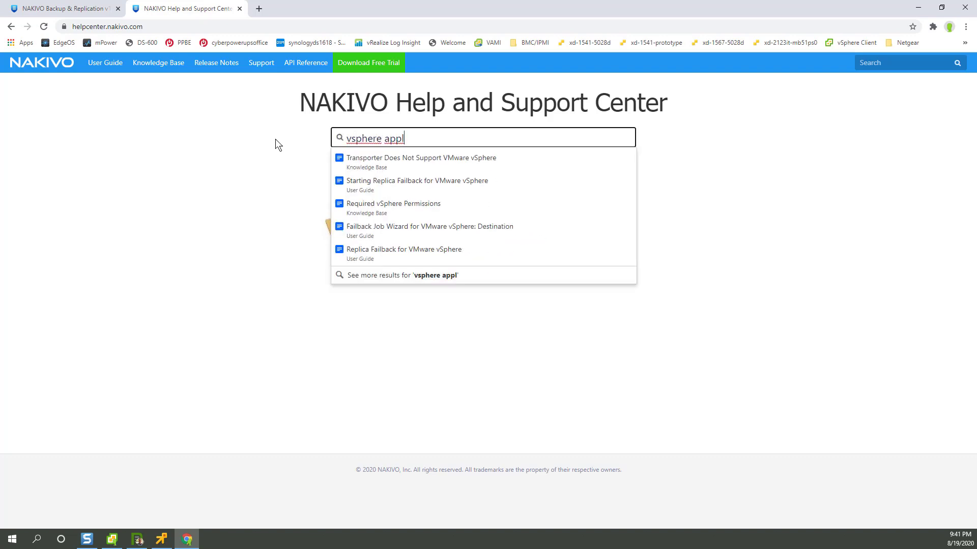
pyautogui.write('host')
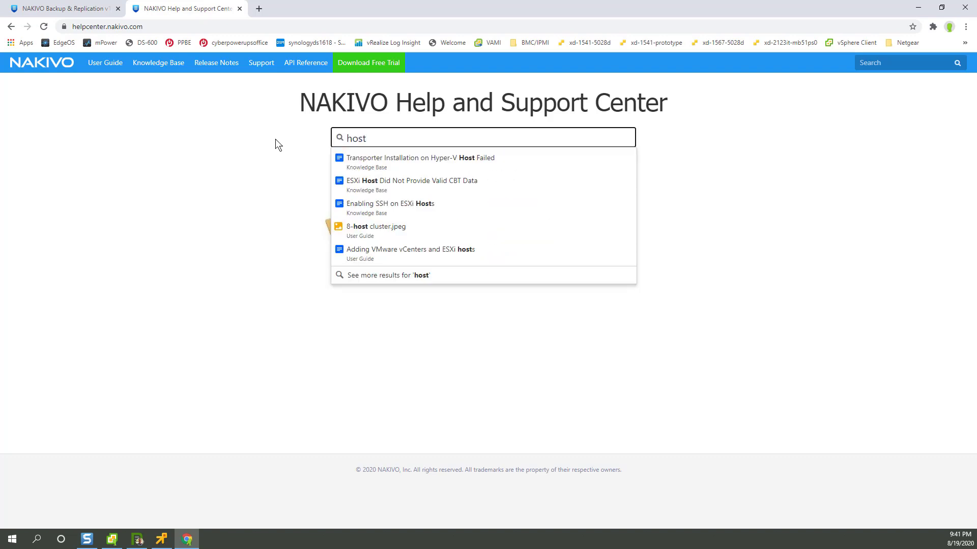
pyautogui.click(62, 8)
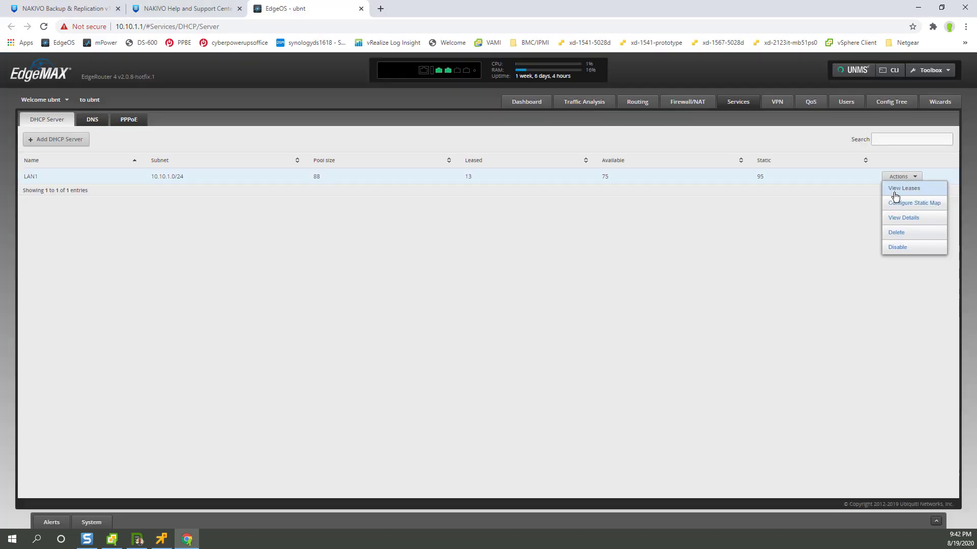
# - Find the 10.10.1.227 lease in LAN1's DHCP leases and start mapping it as a static IP
pyautogui.click(903, 187)
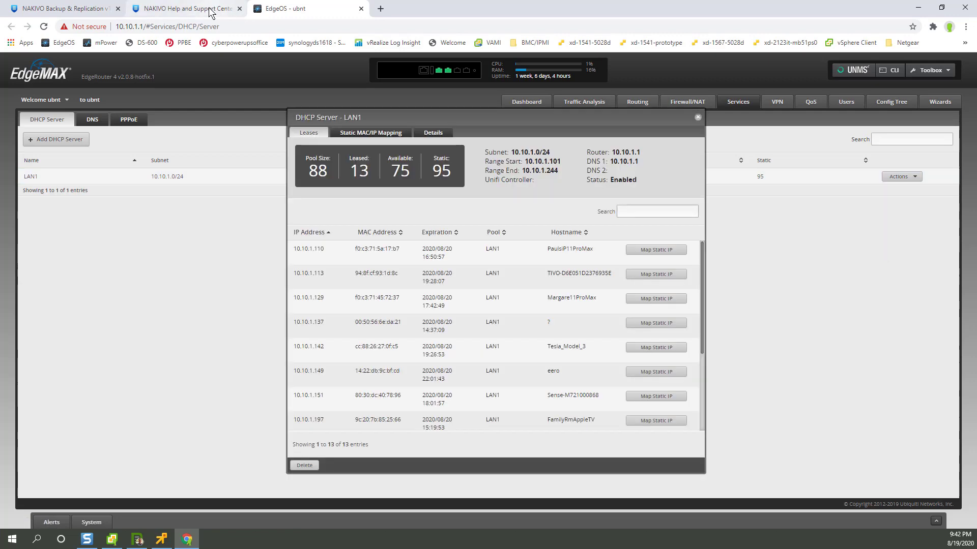
pyautogui.click(62, 8)
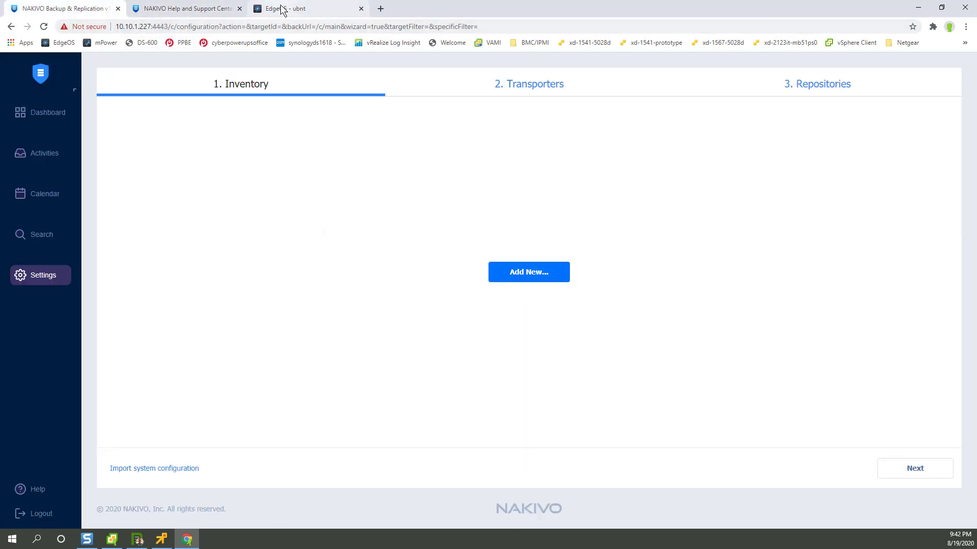
pyautogui.click(310, 8)
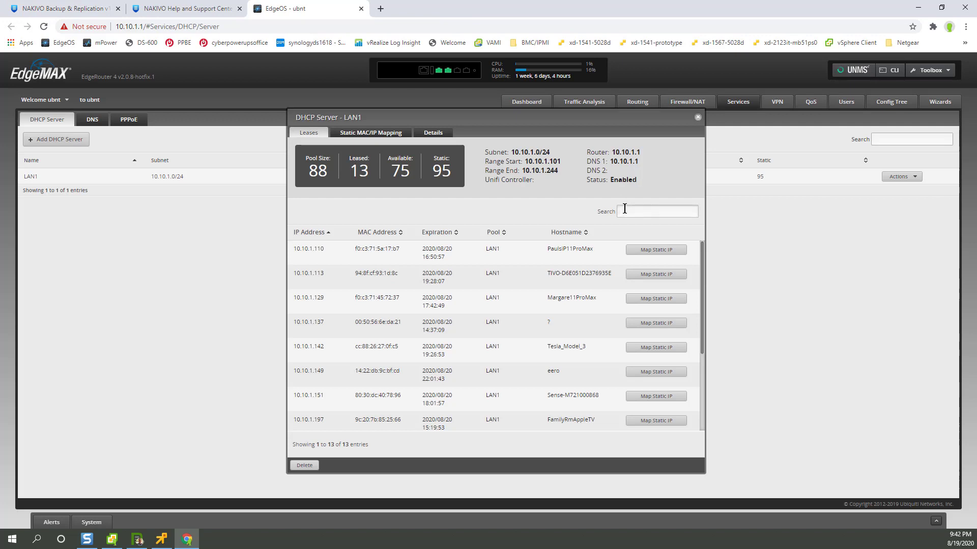
pyautogui.write('227')
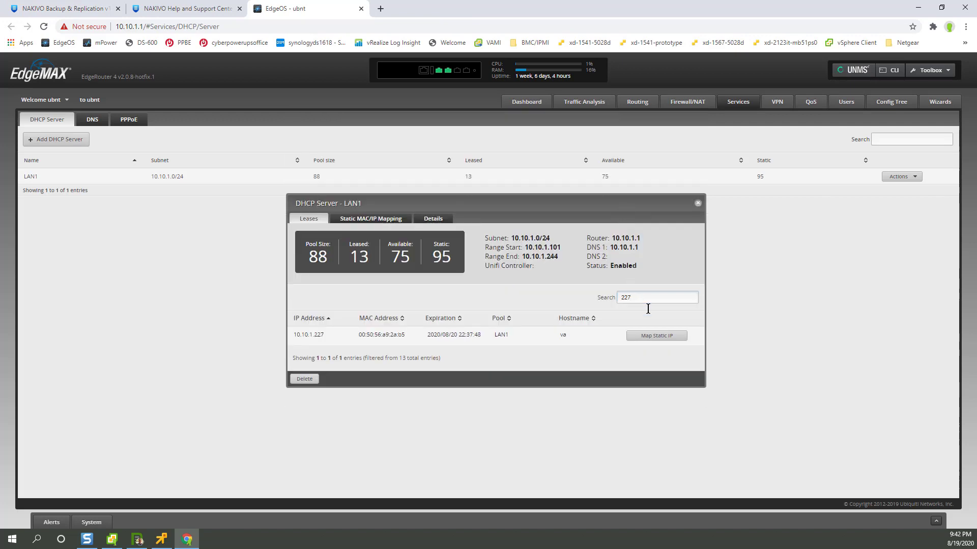
pyautogui.click(656, 335)
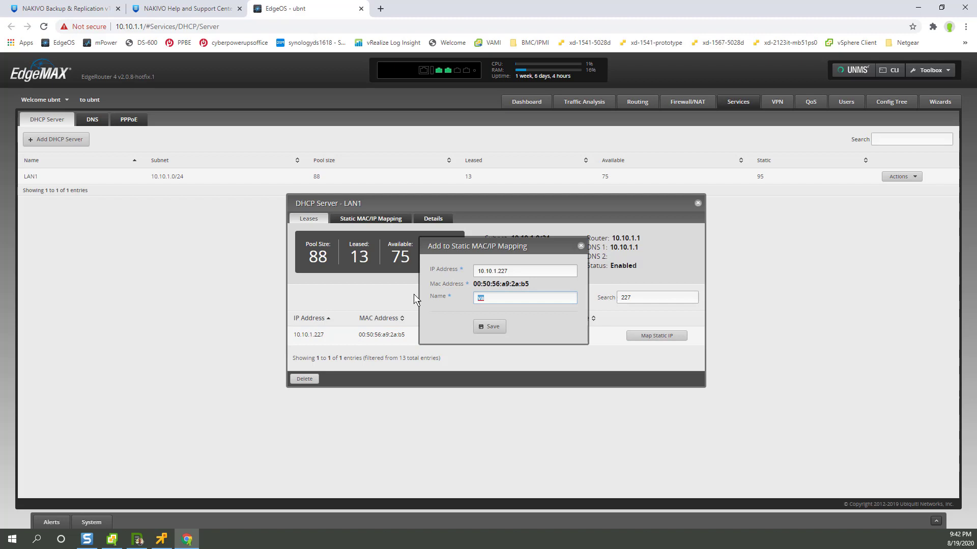
pyautogui.moveTo(566, 373)
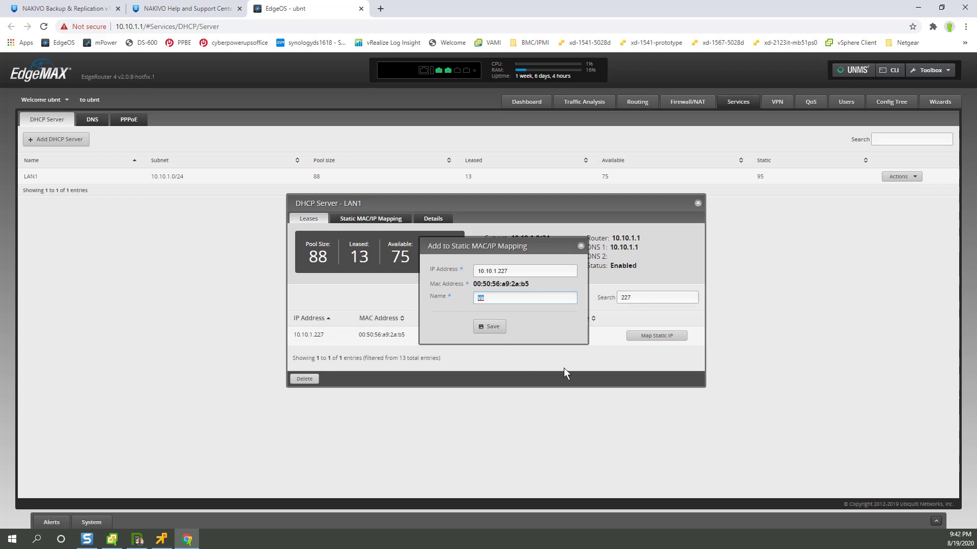
# - Name the reservation nakivo; saving fails on a duplicate name, so close the form
pyautogui.write('nakiv')
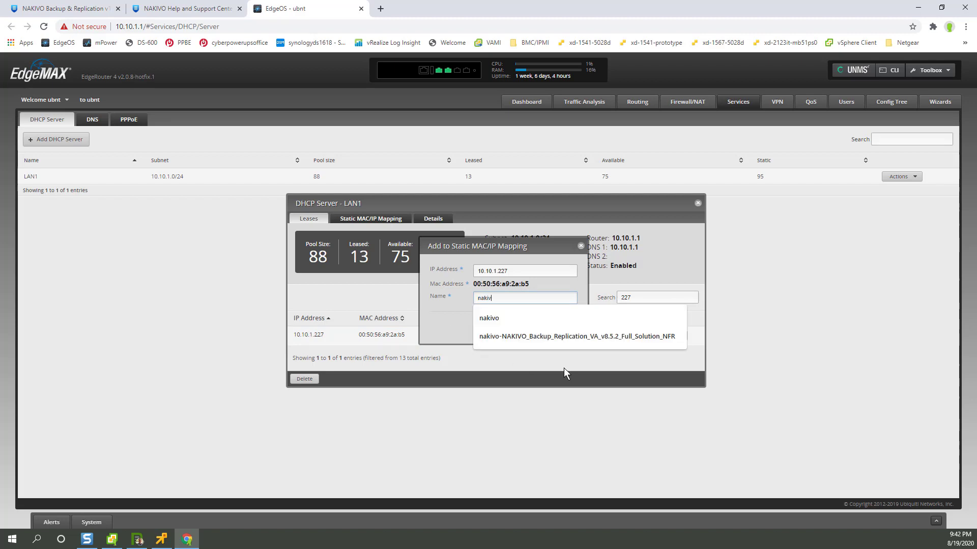
pyautogui.click(490, 318)
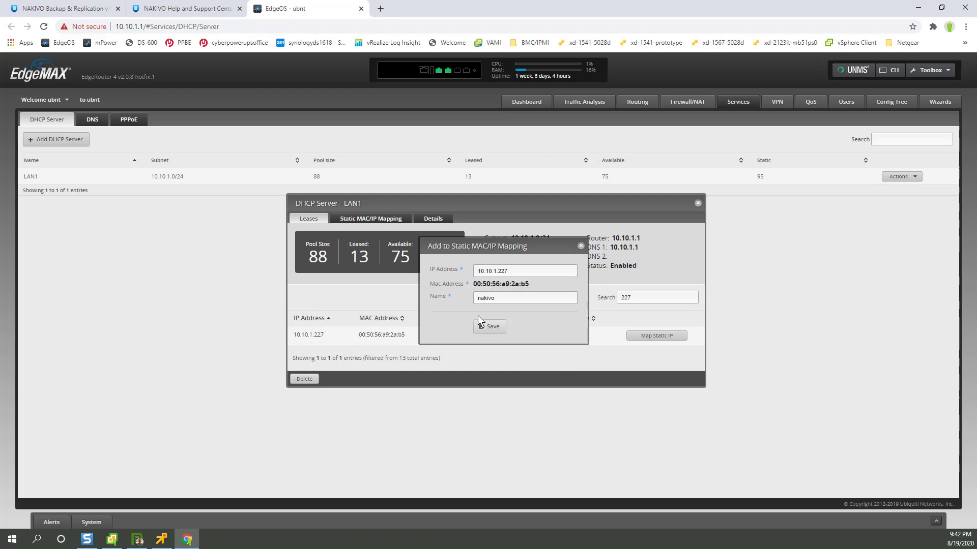
pyautogui.click(489, 326)
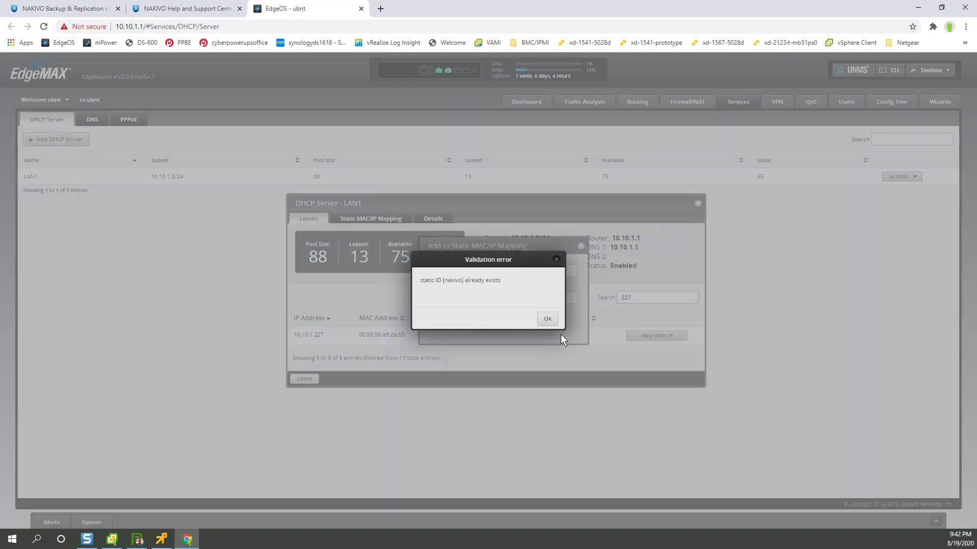
pyautogui.click(546, 319)
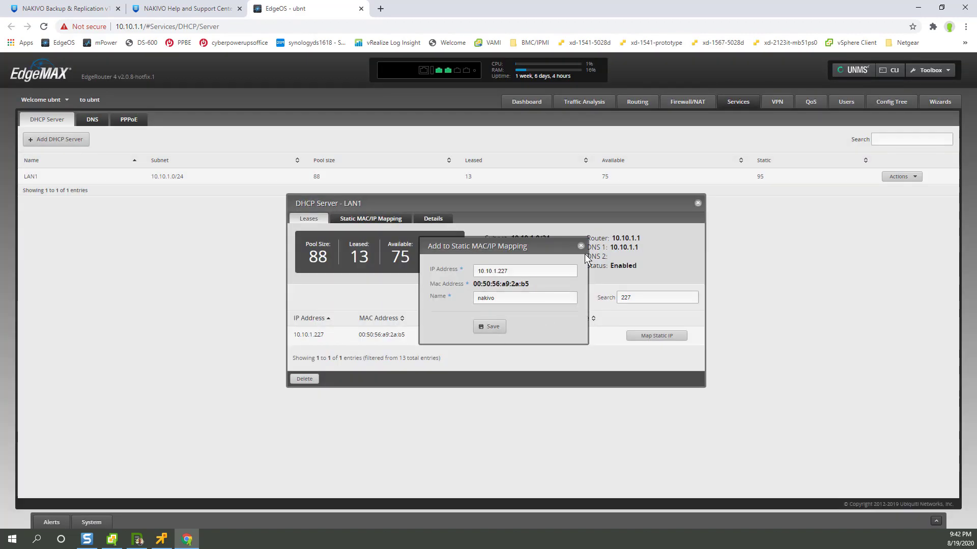
pyautogui.click(489, 326)
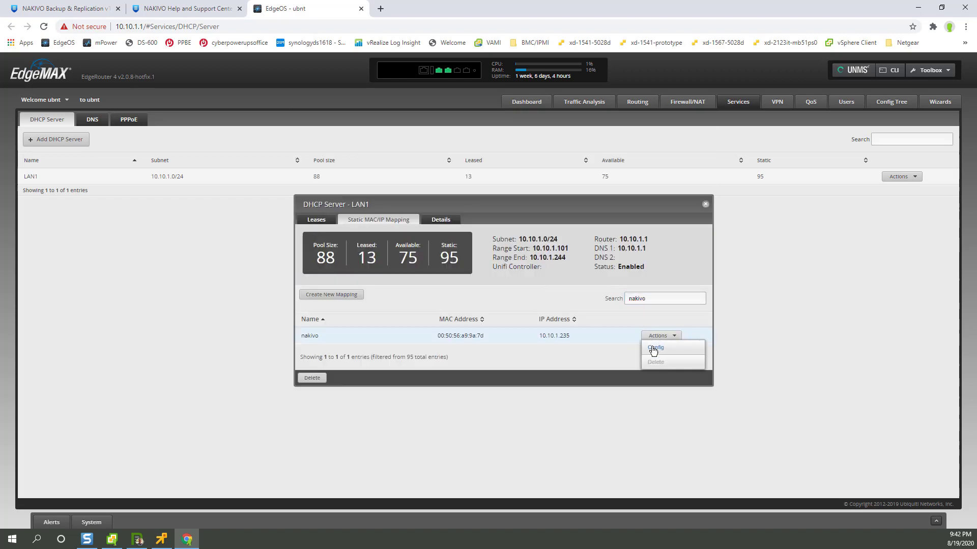
# - Remove the stale nakivo mapping, save a new nakivo reservation for 10.10.1.227, and return to NAKIVO
pyautogui.click(654, 348)
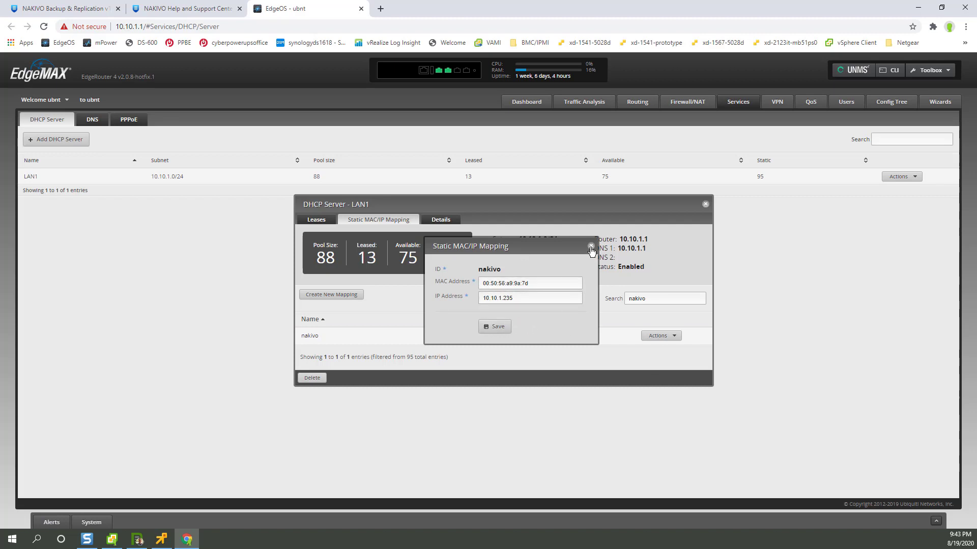
pyautogui.click(590, 248)
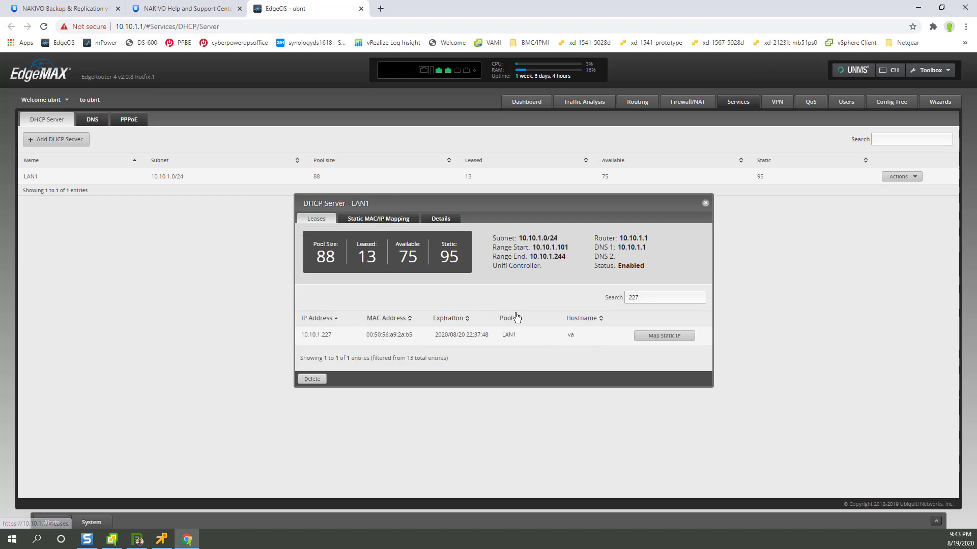
pyautogui.doubleClick(389, 334)
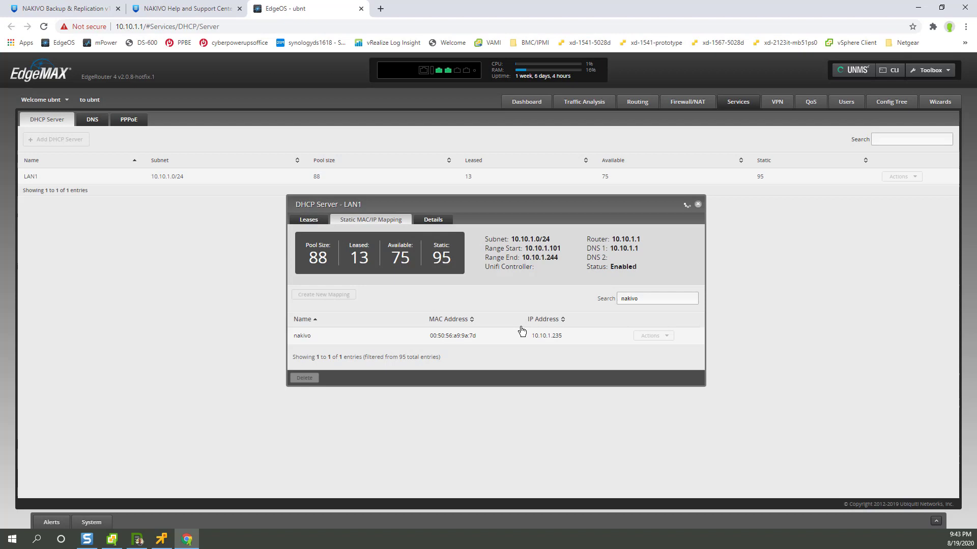
pyautogui.moveTo(681, 348)
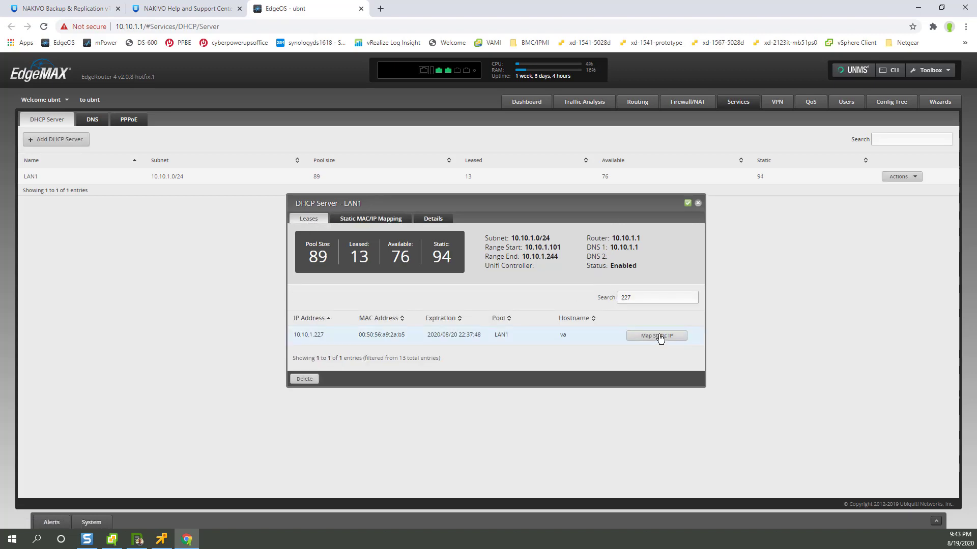
pyautogui.write('nak')
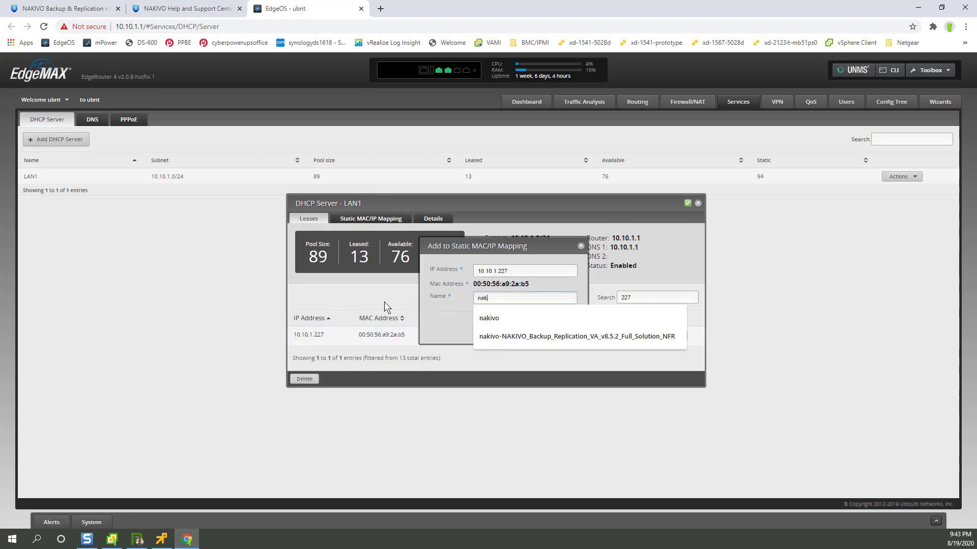
pyautogui.click(490, 317)
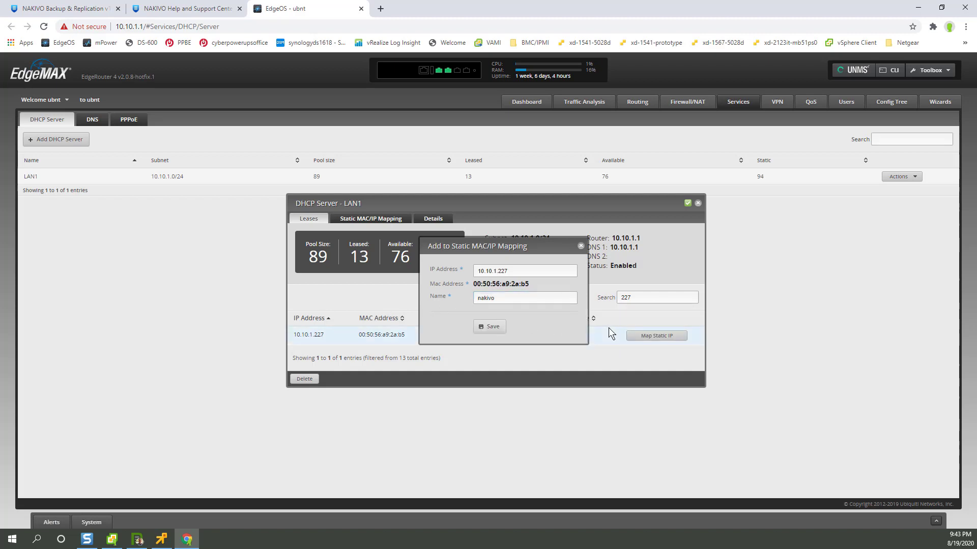
pyautogui.click(489, 327)
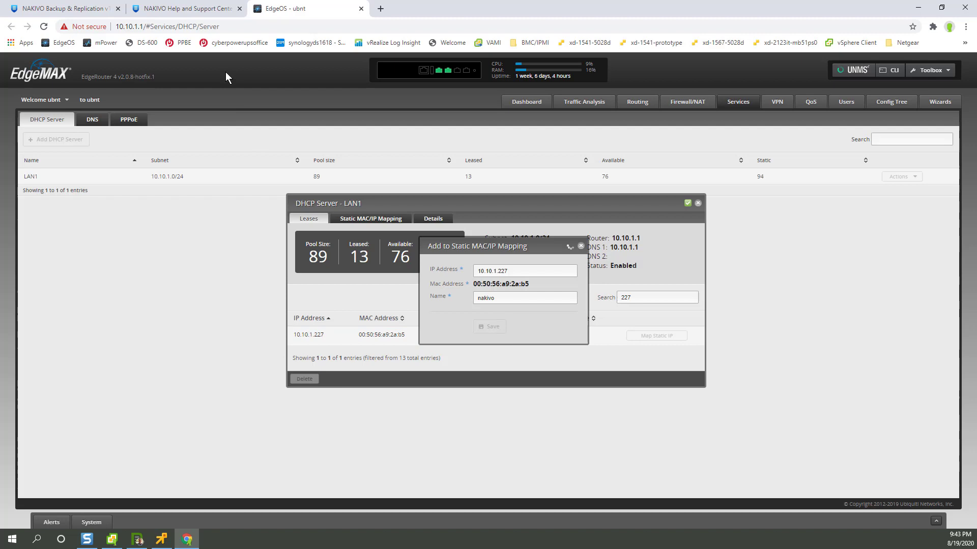
pyautogui.click(62, 8)
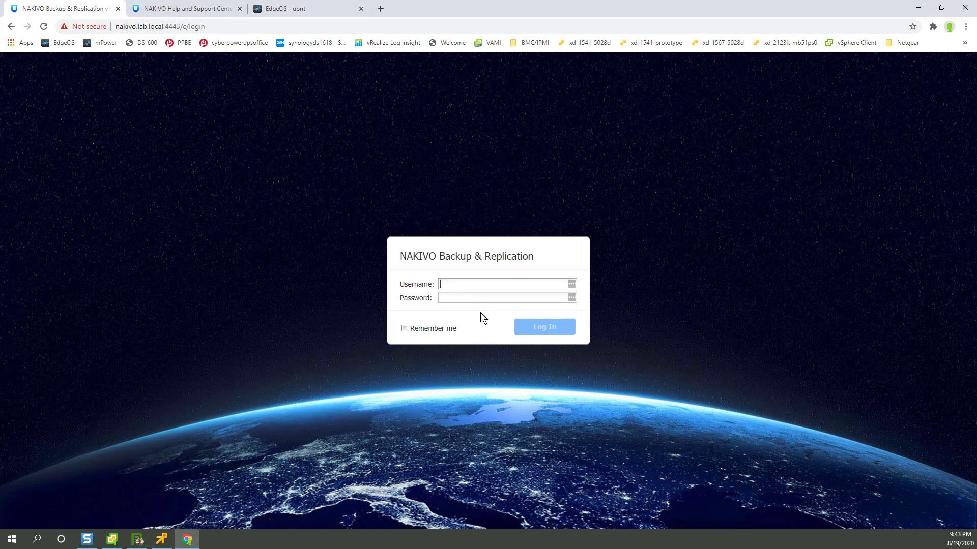
# - Log in as admin at nakivo.lab.local:4443 and bookmark the NAKIVO web interface
pyautogui.write('admin')
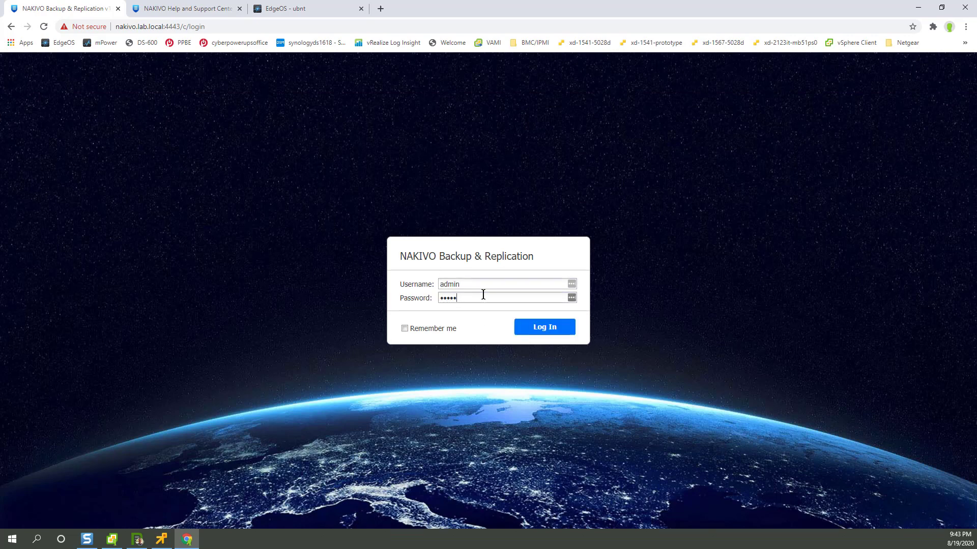
pyautogui.click(542, 326)
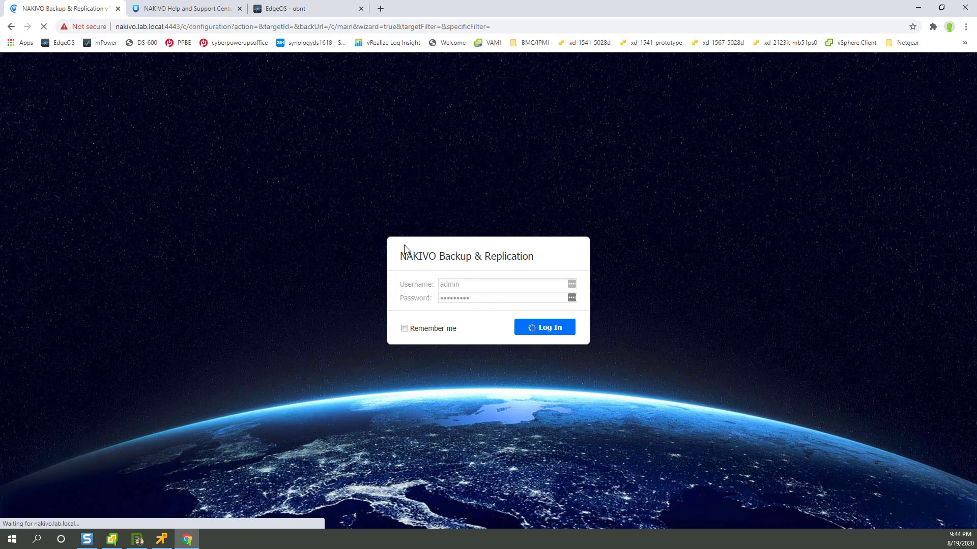
pyautogui.click(544, 326)
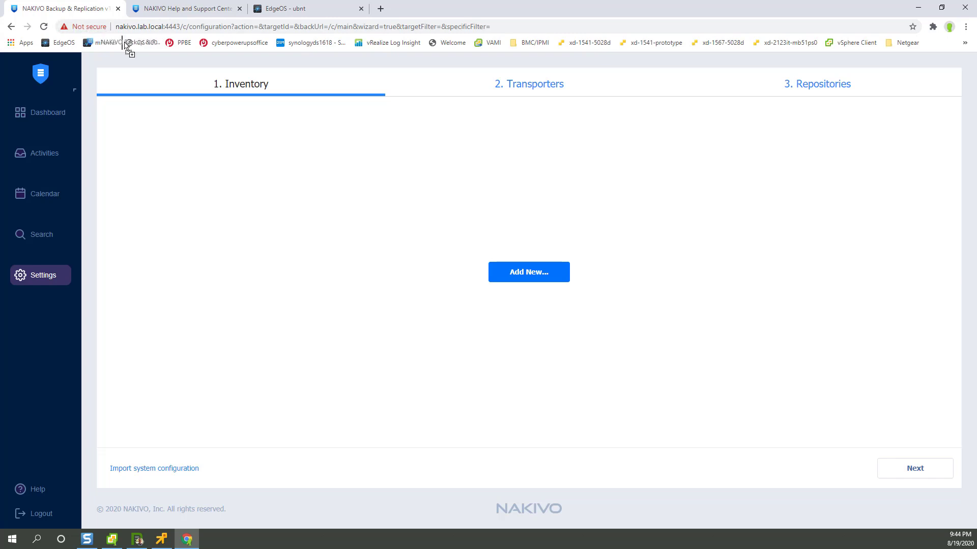
# - Edit the new NAKIVO Backup & Replication bookmark's address on Chrome's bookmarks bar
pyautogui.rightClick(128, 43)
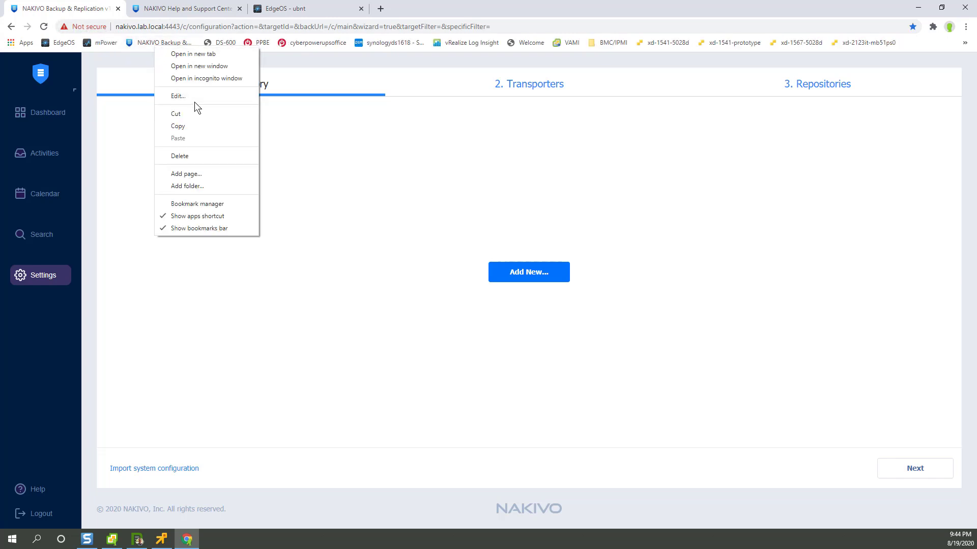
pyautogui.click(177, 96)
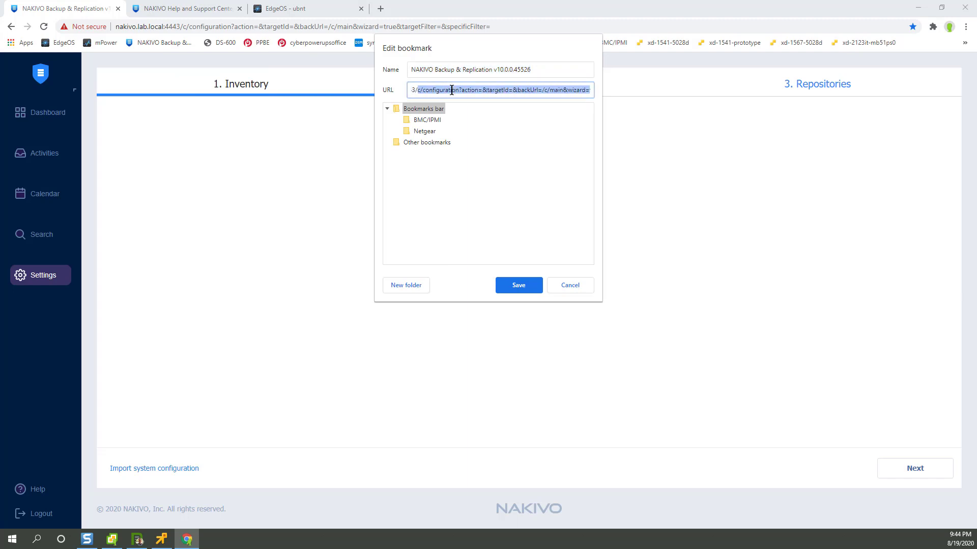
pyautogui.click(569, 285)
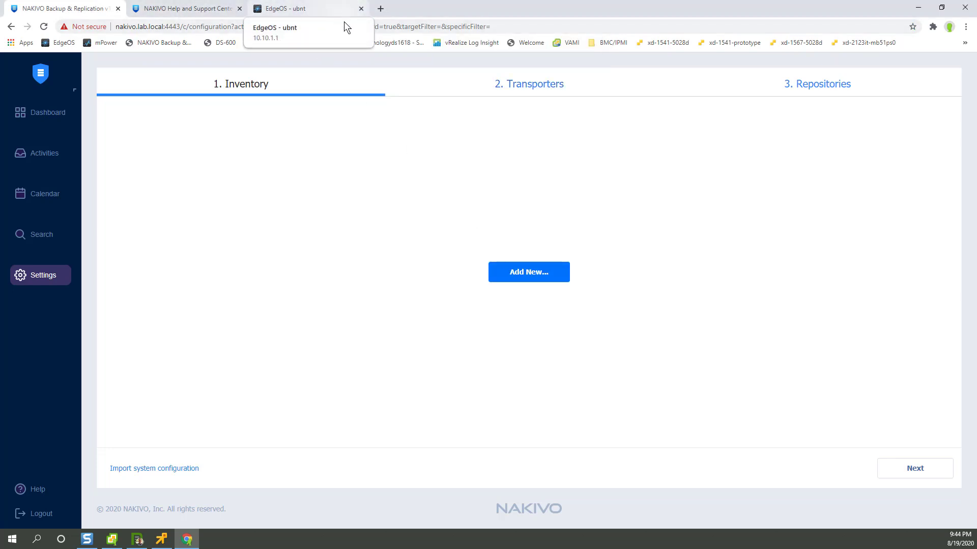
# - Add a VMware vCenter named vcsa at vcsa.lab.local with admin credentials to the inventory
pyautogui.click(528, 273)
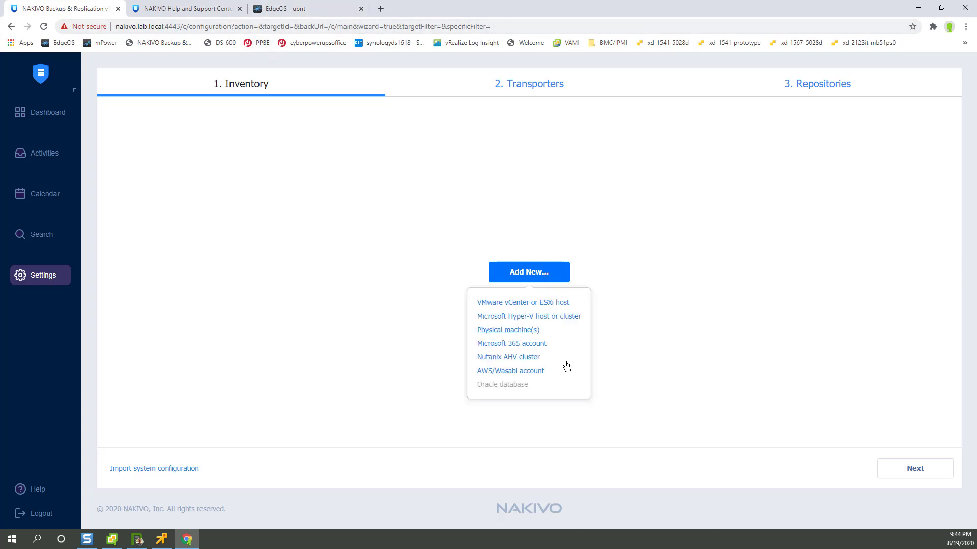
pyautogui.click(523, 302)
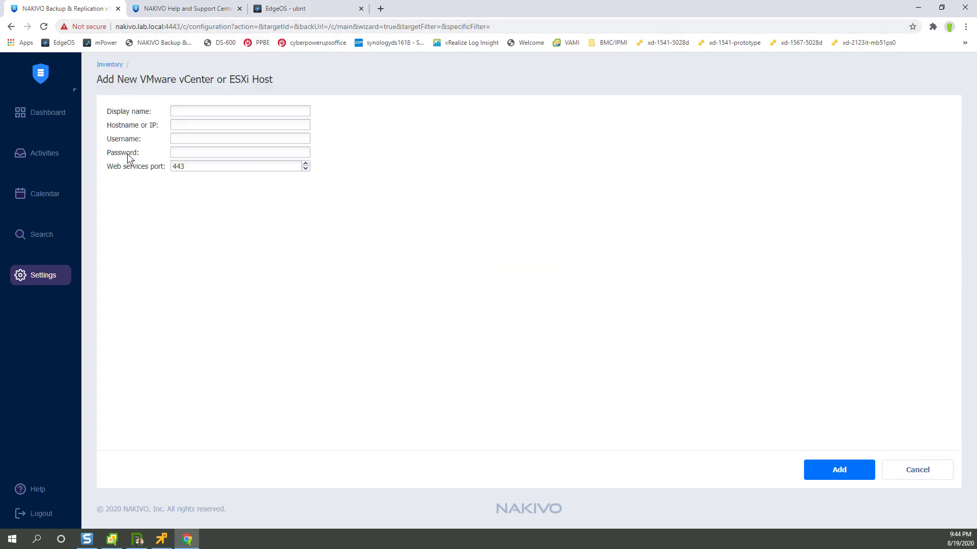
pyautogui.click(240, 111)
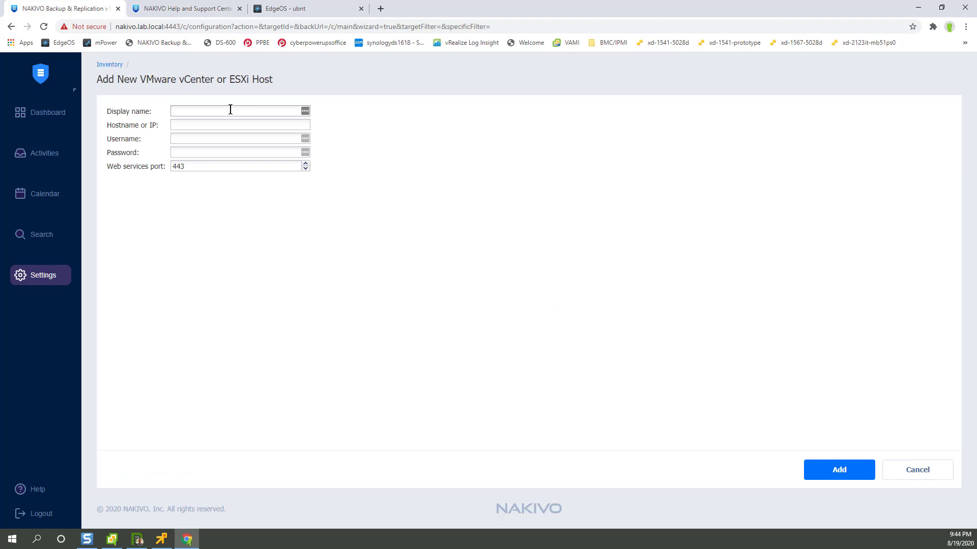
pyautogui.click(111, 540)
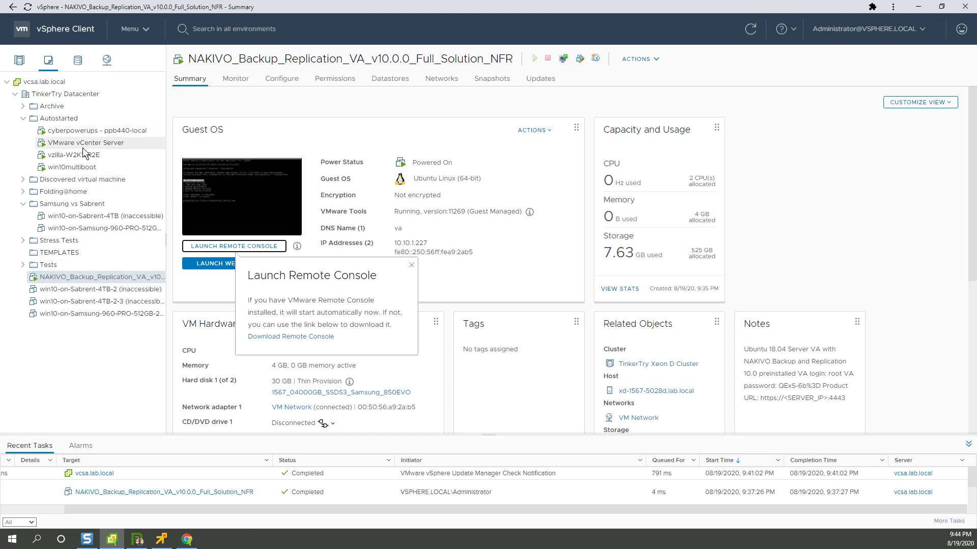
pyautogui.click(86, 142)
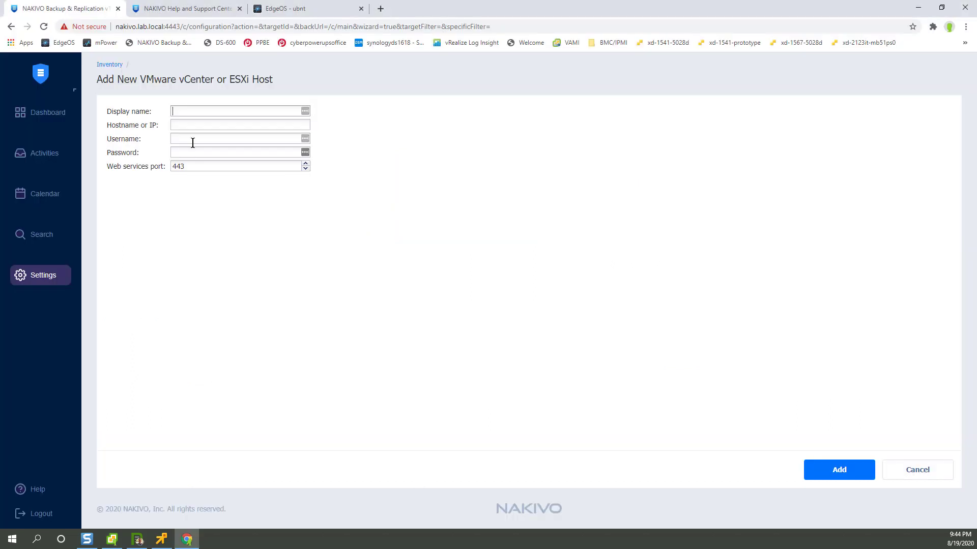
pyautogui.write('admins')
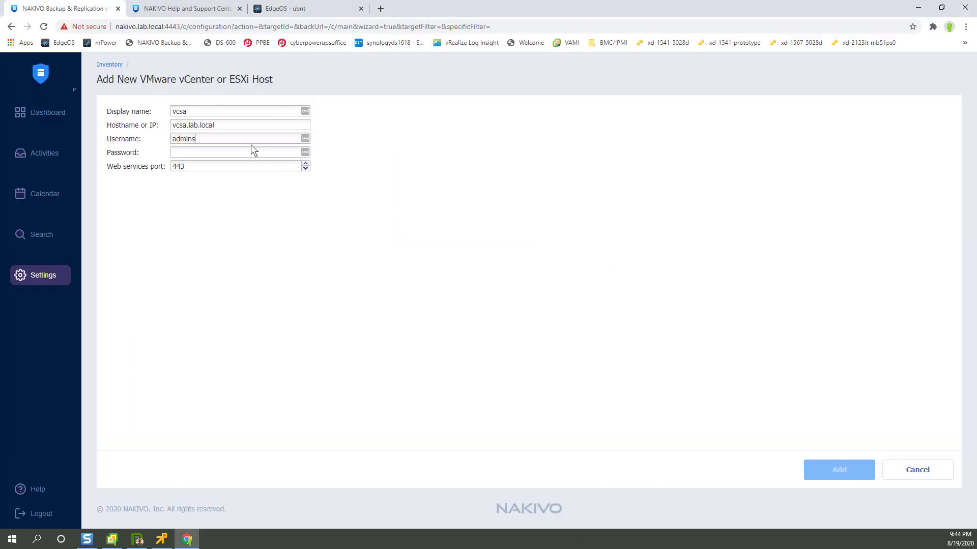
pyautogui.click(837, 470)
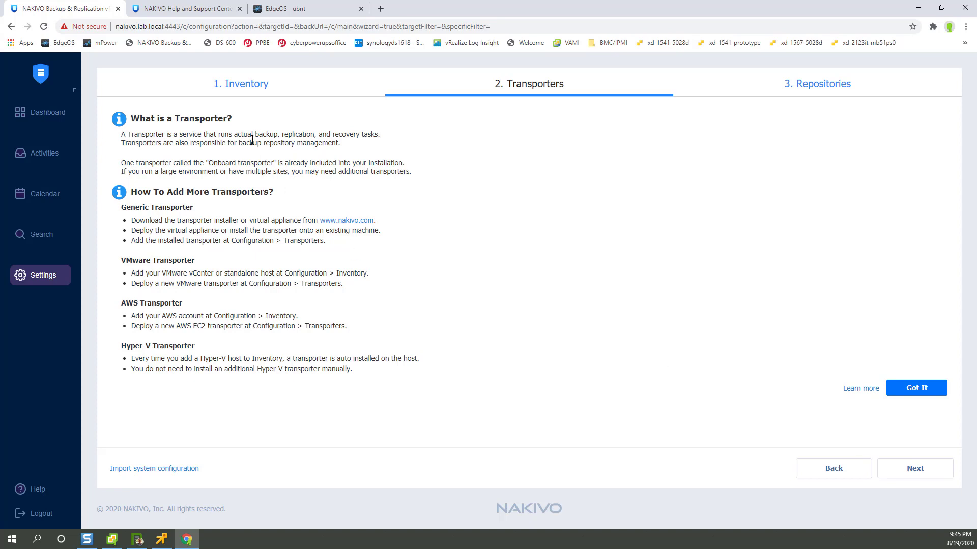
pyautogui.moveTo(731, 393)
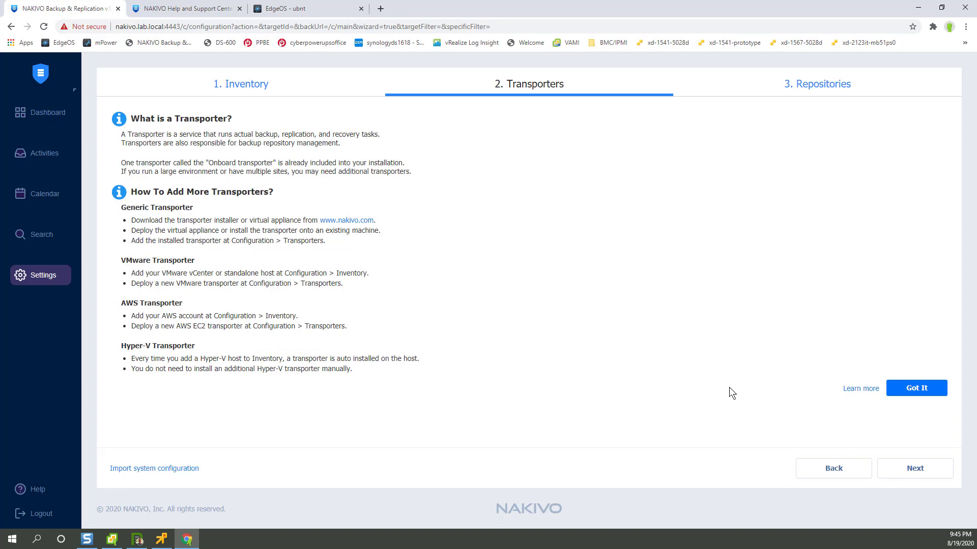
pyautogui.moveTo(916, 388)
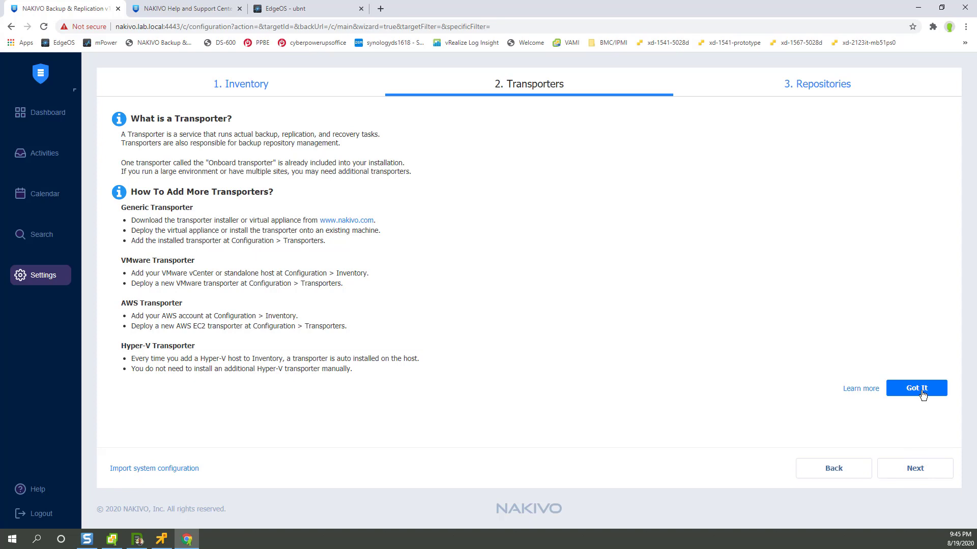
# - Acknowledge the Transporters explanation and finish setup with the Onboard repository, reaching the empty dashboard
pyautogui.click(916, 387)
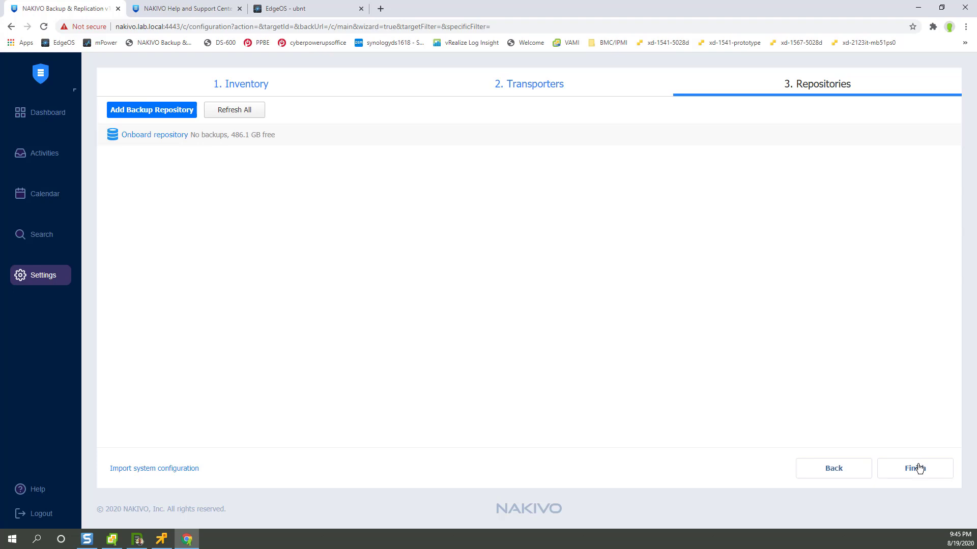
pyautogui.moveTo(412, 279)
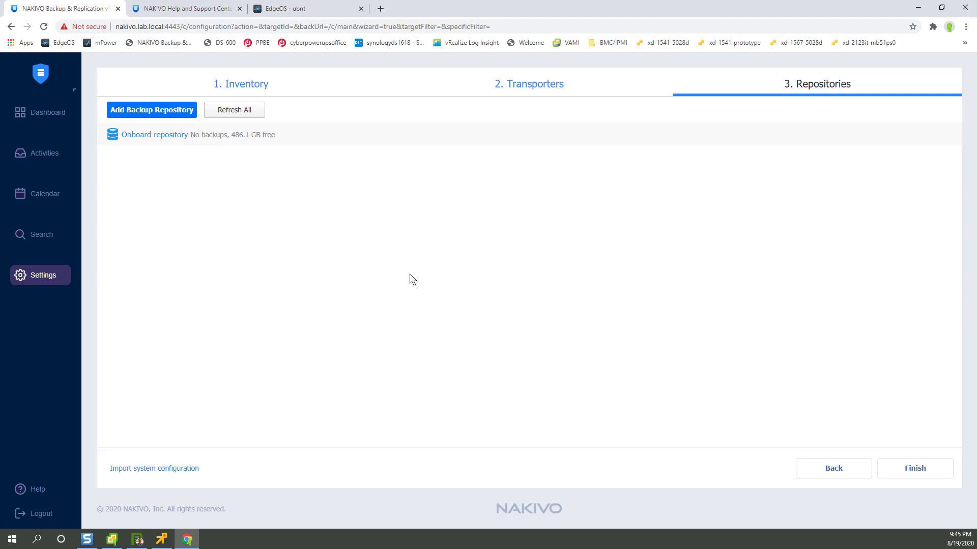
pyautogui.moveTo(763, 332)
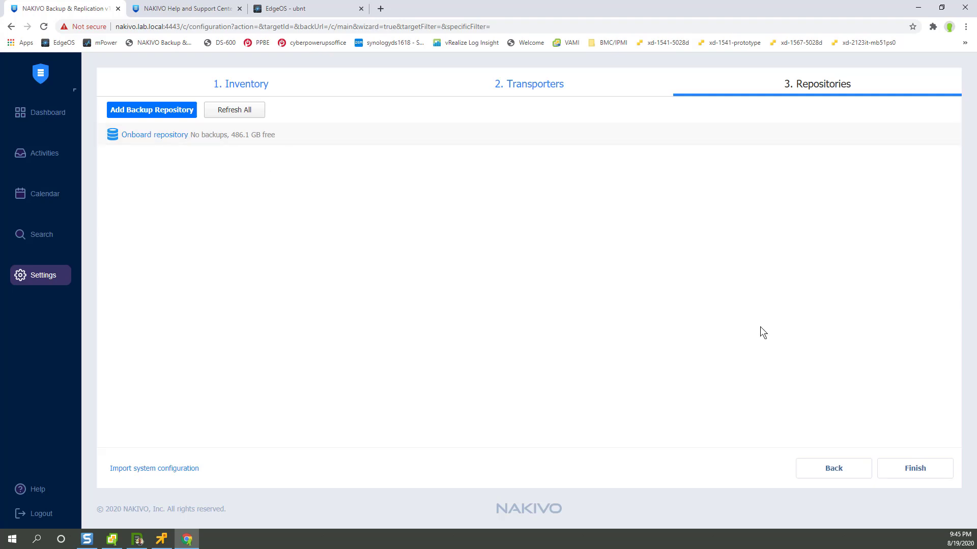
pyautogui.click(914, 468)
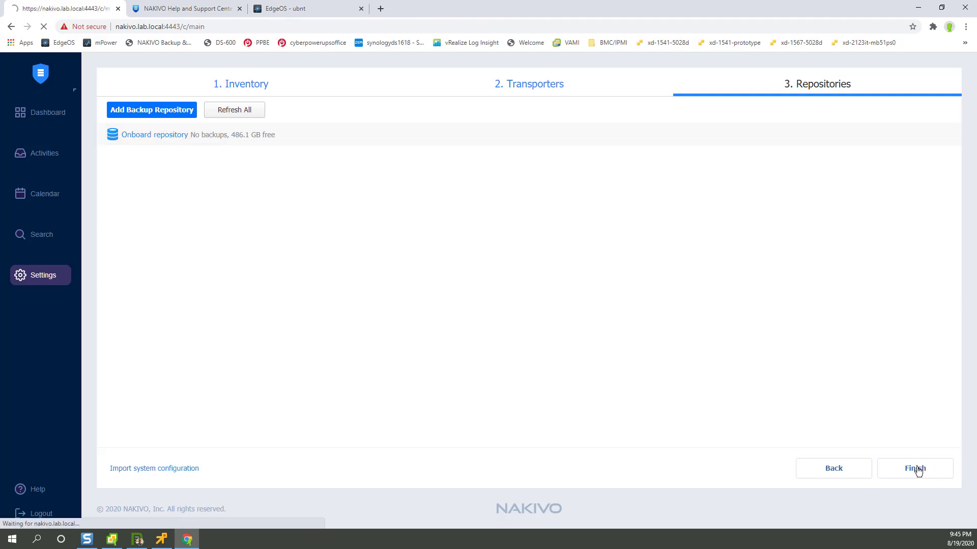
pyautogui.click(915, 468)
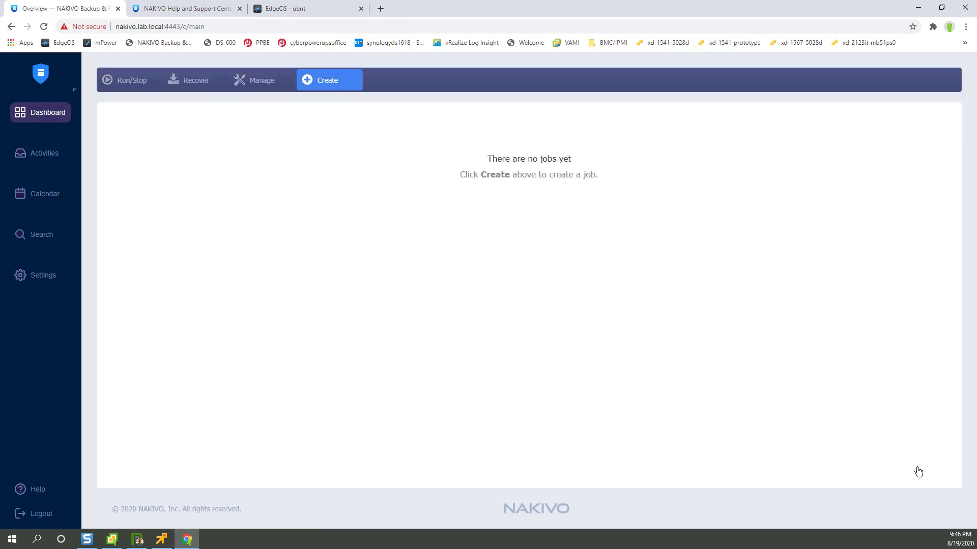
pyautogui.moveTo(348, 104)
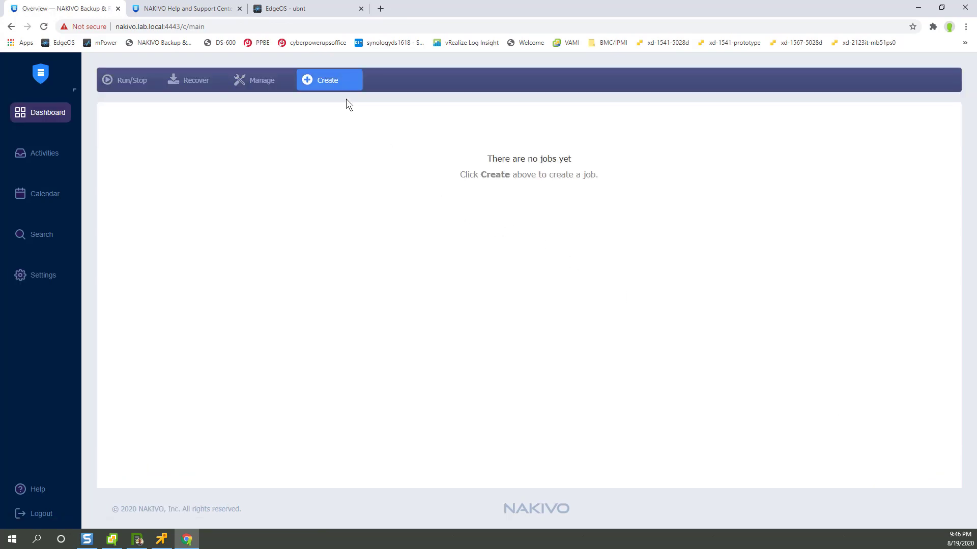
# - Start a VMware vSphere backup job and select cyberpowerups - ppb440-local from the TinkerTry Xeon D Cluster
pyautogui.click(327, 80)
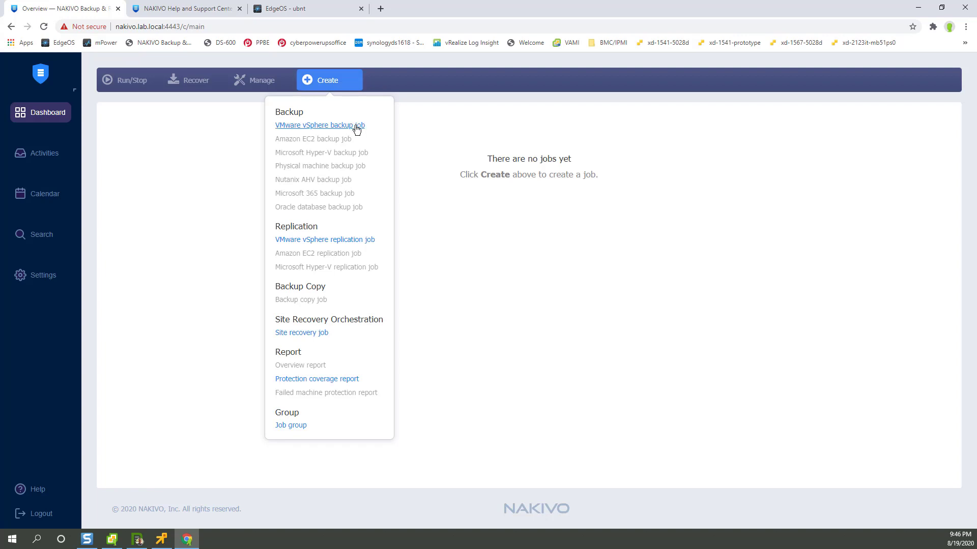
pyautogui.click(319, 125)
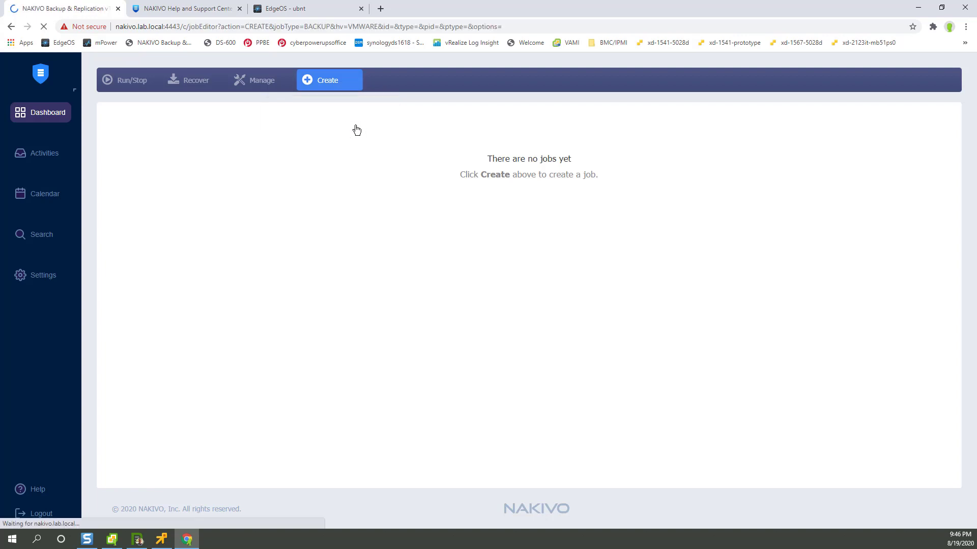
pyautogui.click(327, 80)
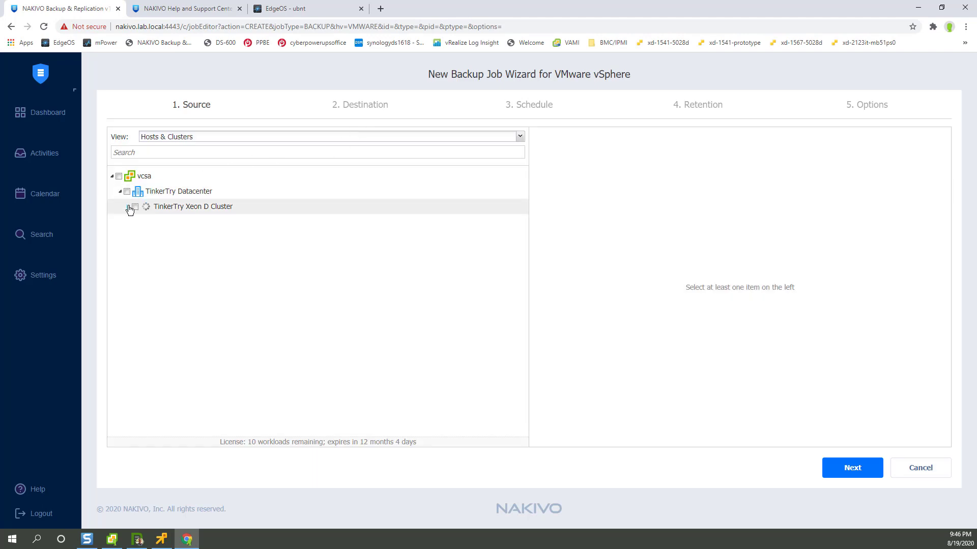
pyautogui.click(131, 207)
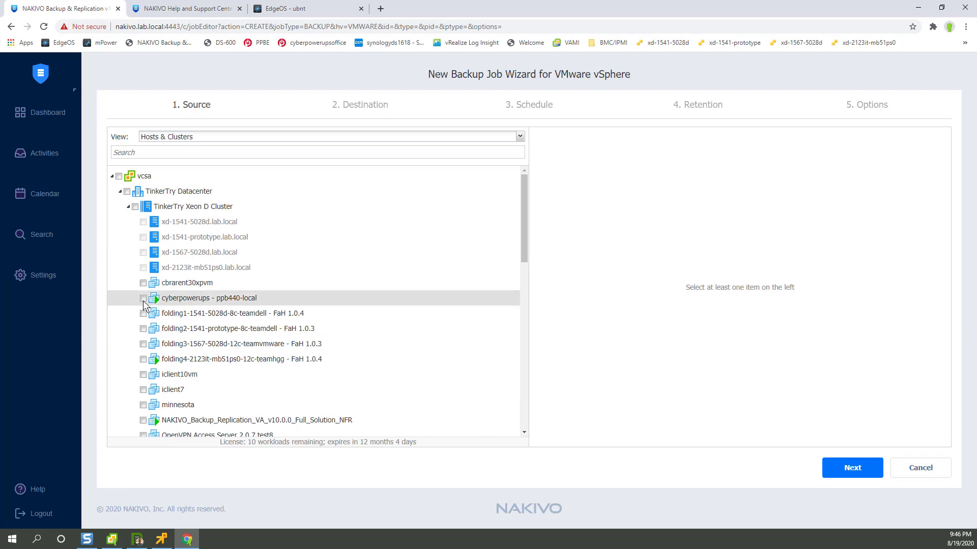
pyautogui.click(144, 298)
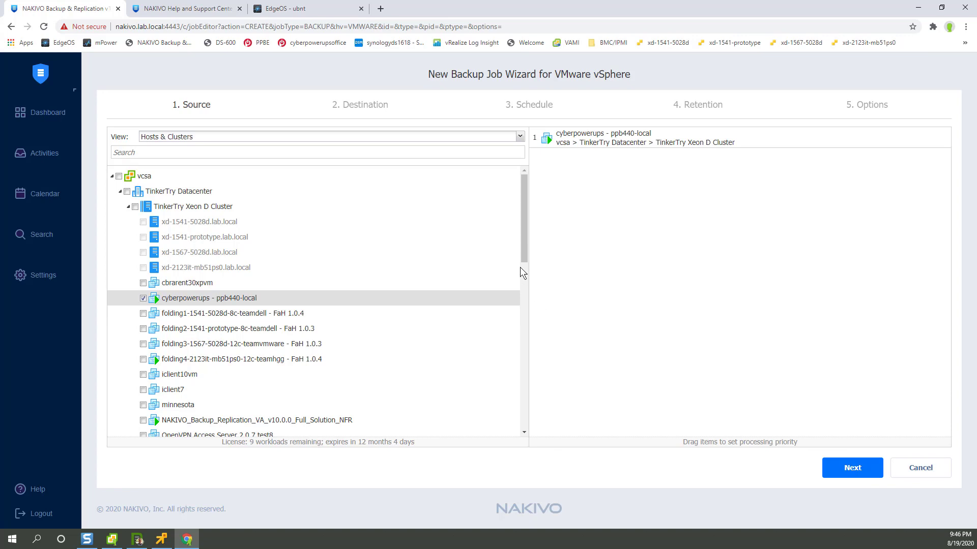
# - Confirm the VM as source and keep the Onboard repository as destination, reaching the Schedule step
pyautogui.scroll(-3)
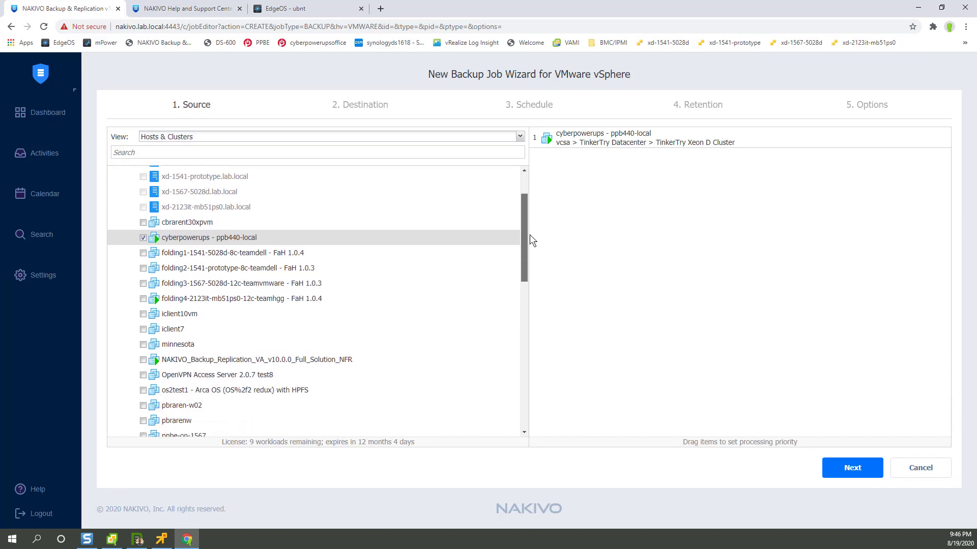
pyautogui.scroll(-3)
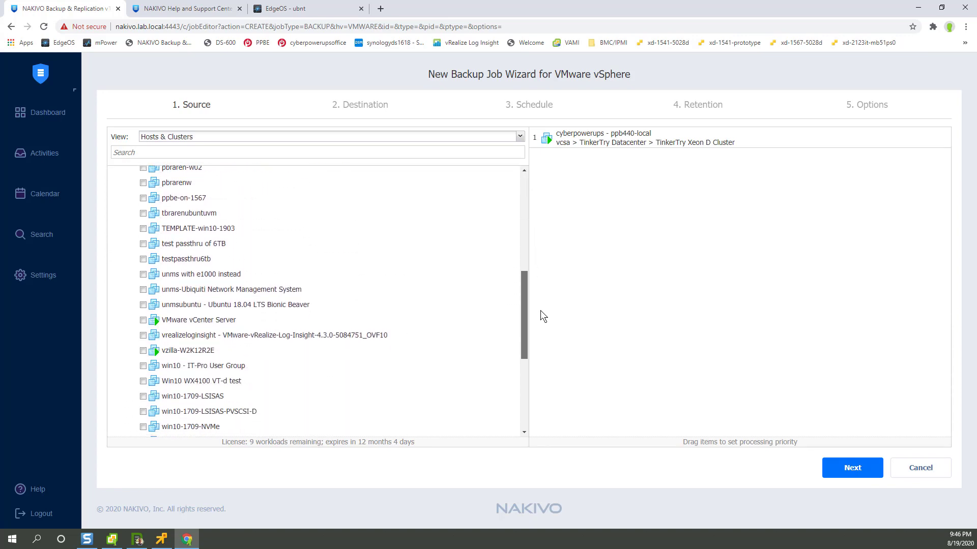
pyautogui.scroll(-3)
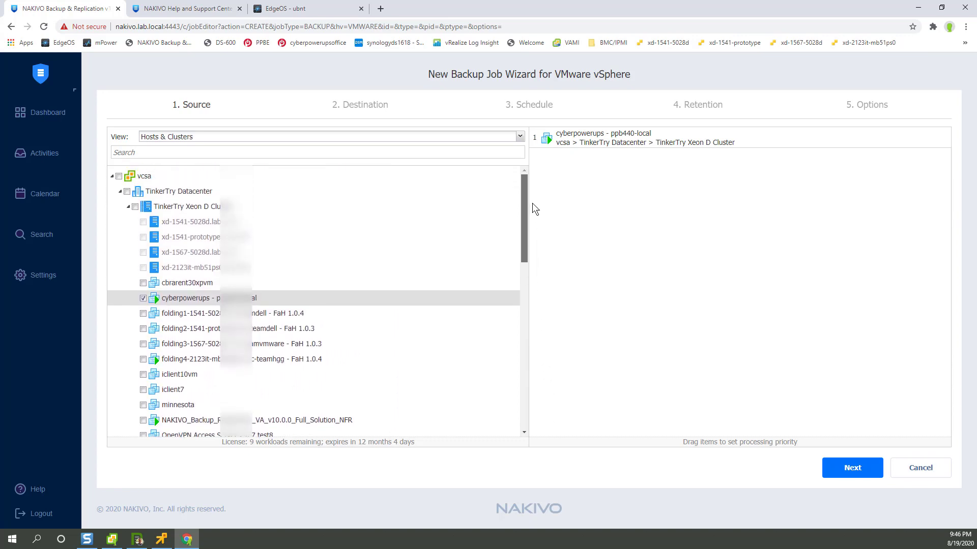
pyautogui.scroll(-3)
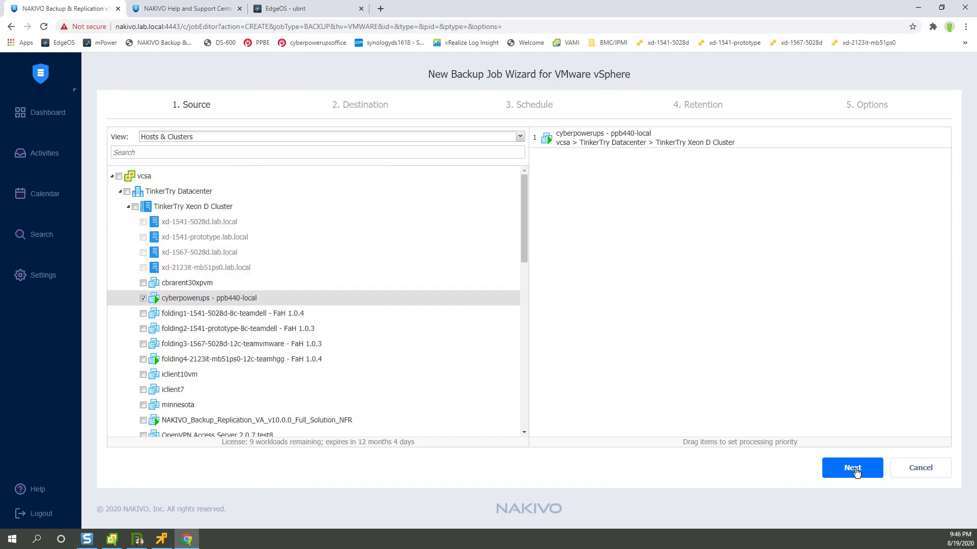
pyautogui.click(851, 468)
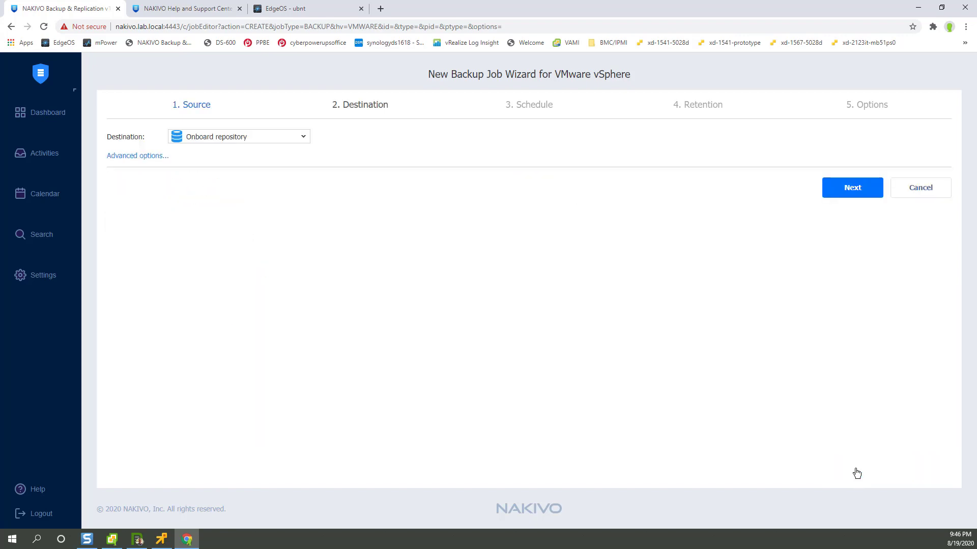
pyautogui.moveTo(147, 155)
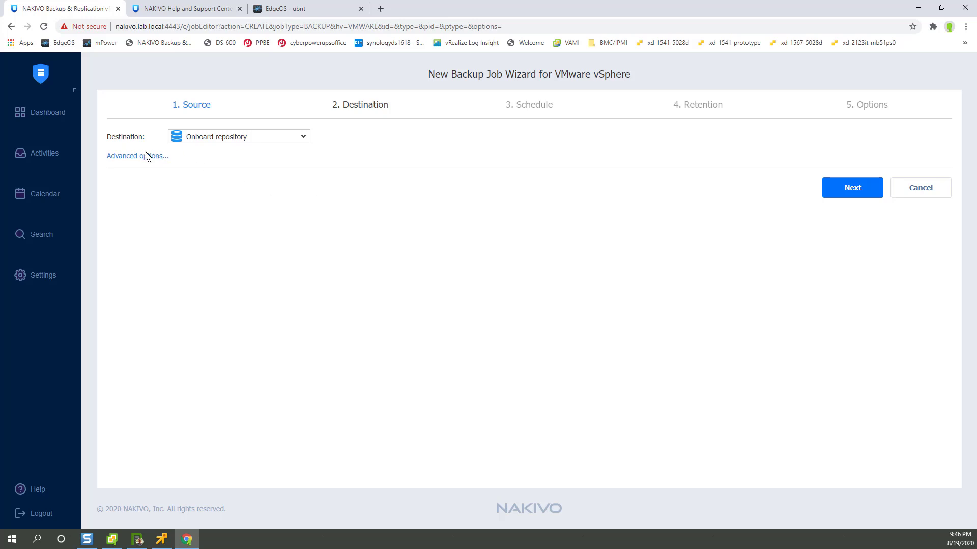
pyautogui.moveTo(852, 187)
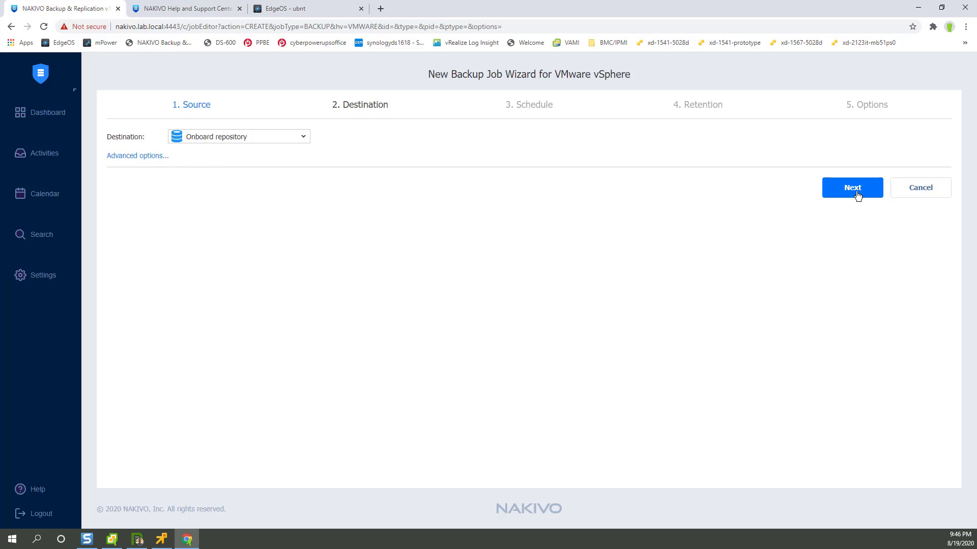
pyautogui.click(851, 187)
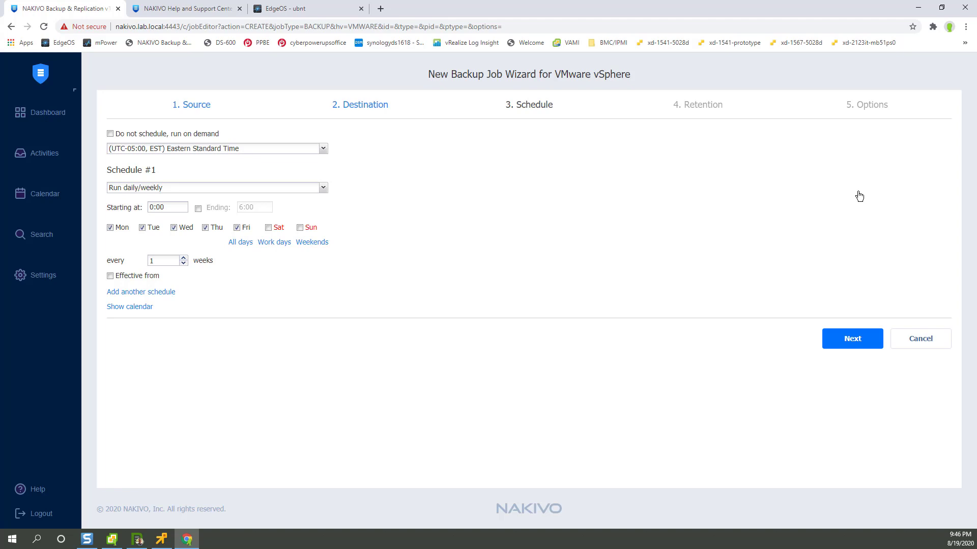
# - Accept the daily weekday schedule and 10 recovery points, and name the job Cyberpower UPS VM daily backup
pyautogui.click(851, 337)
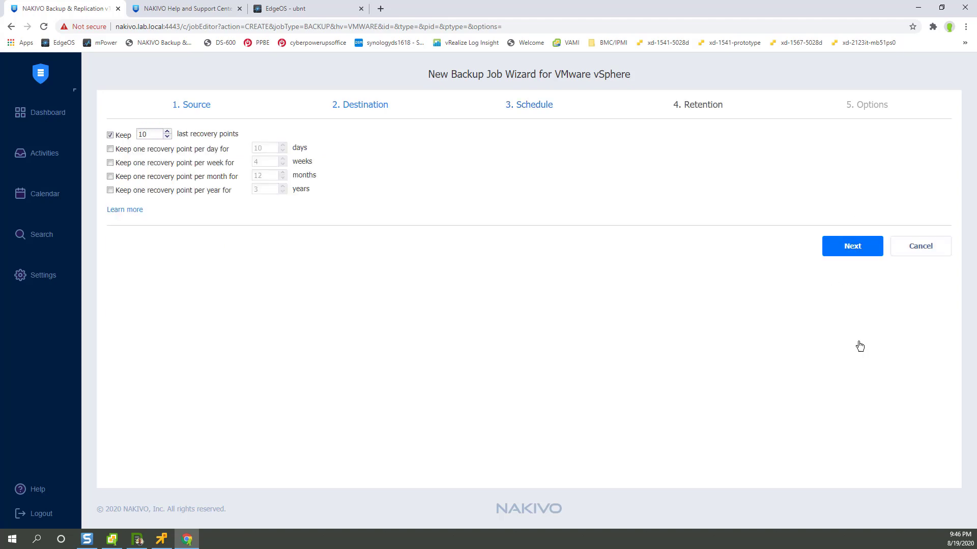
pyautogui.click(852, 245)
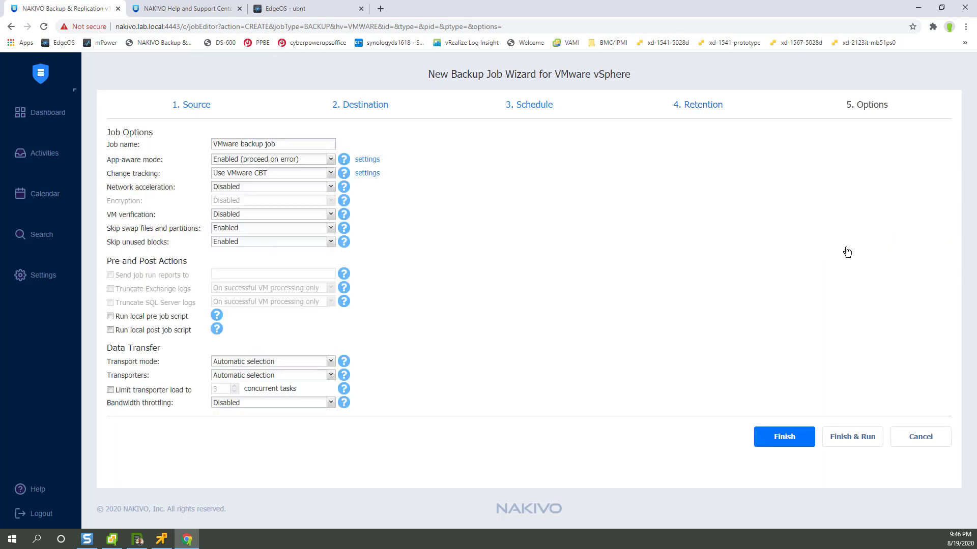
pyautogui.click(273, 143)
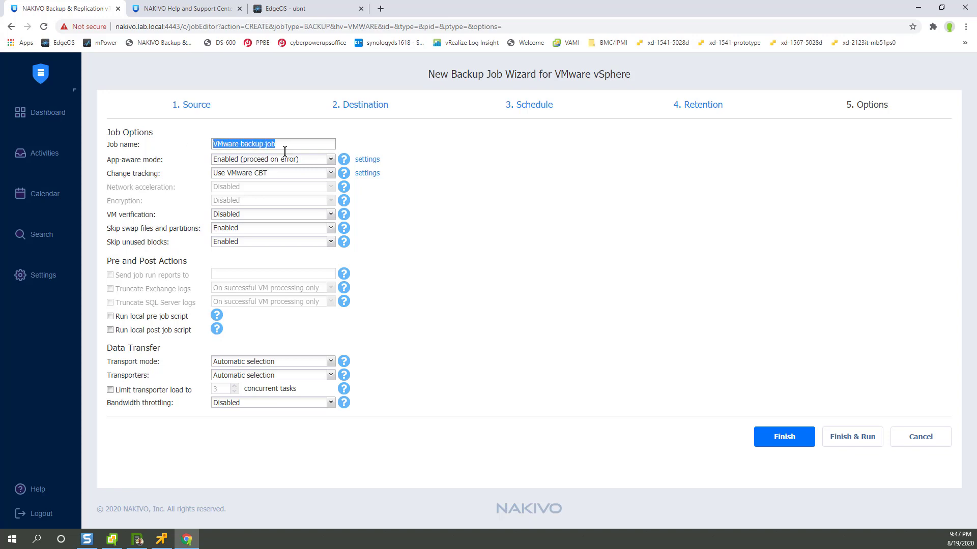
pyautogui.moveTo(539, 198)
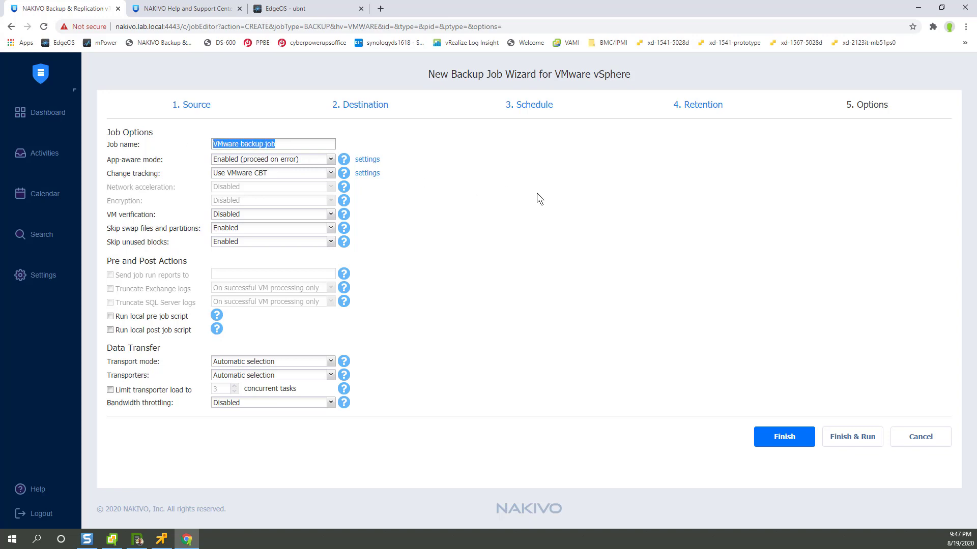
pyautogui.write('Cyberpower UPS VM daily')
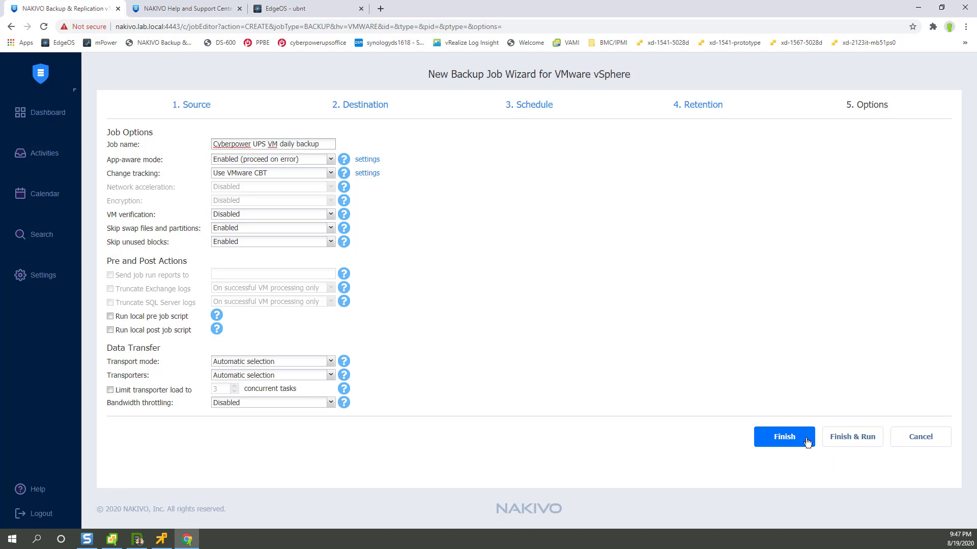
# - Save the job with Finish & Run and run it for all VMs
pyautogui.click(852, 437)
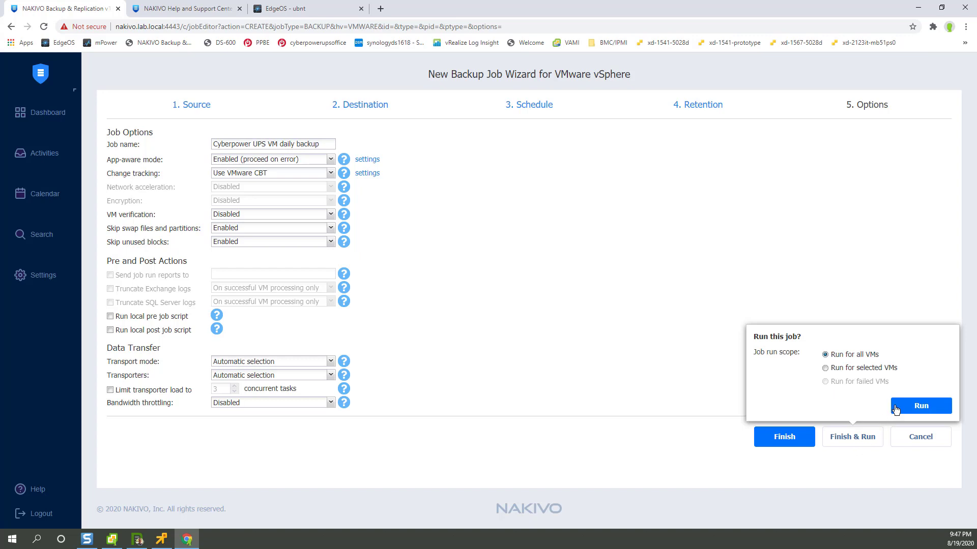
pyautogui.click(825, 367)
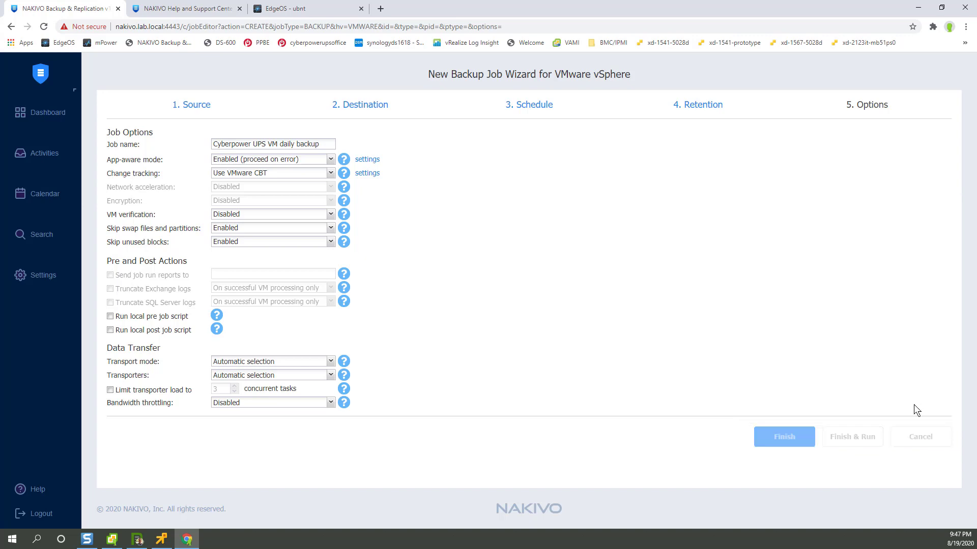
# - Let the wizard close and land on the Cyberpower UPS VM daily backup job's dashboard
pyautogui.click(784, 436)
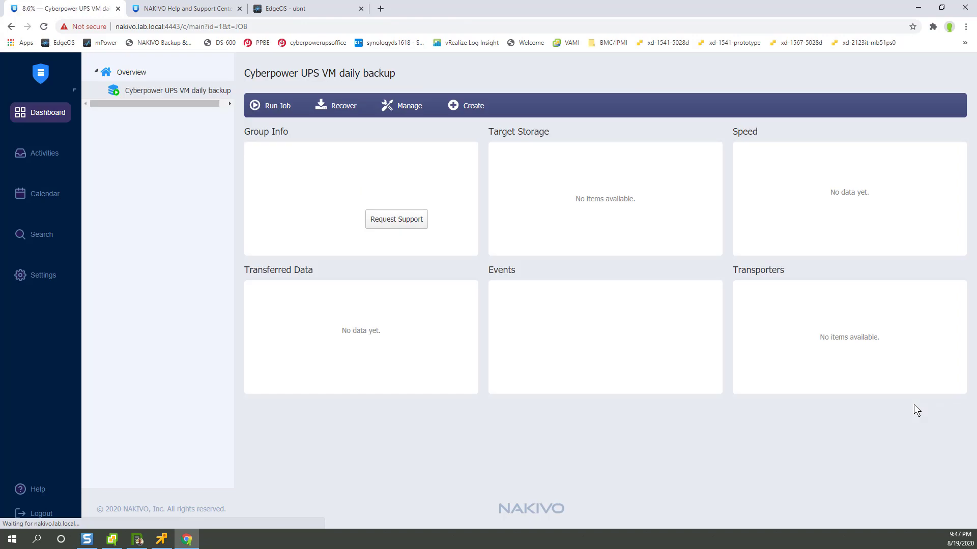
pyautogui.click(271, 105)
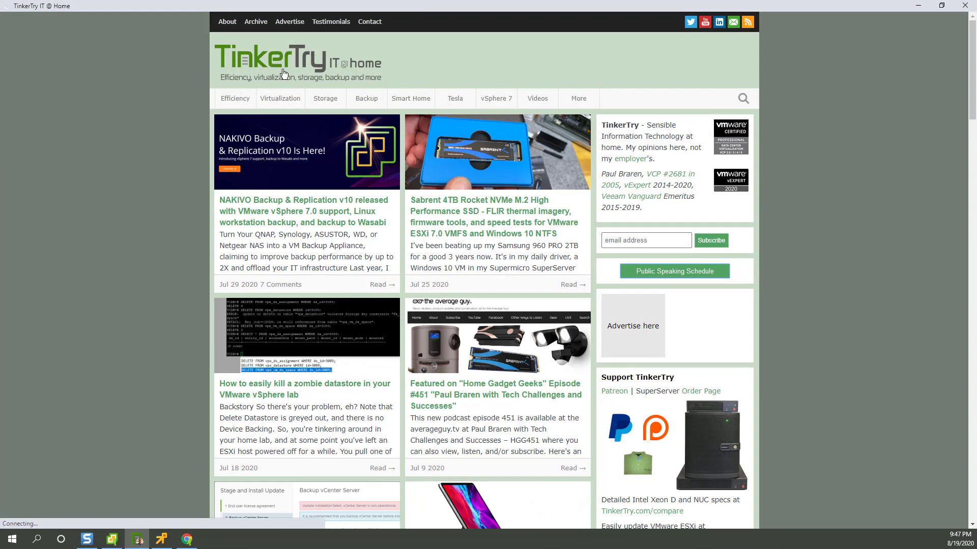
# - Open TinkerTry's 'NAKIVO Backup & Replication v10 released' article from the home page
pyautogui.click(304, 211)
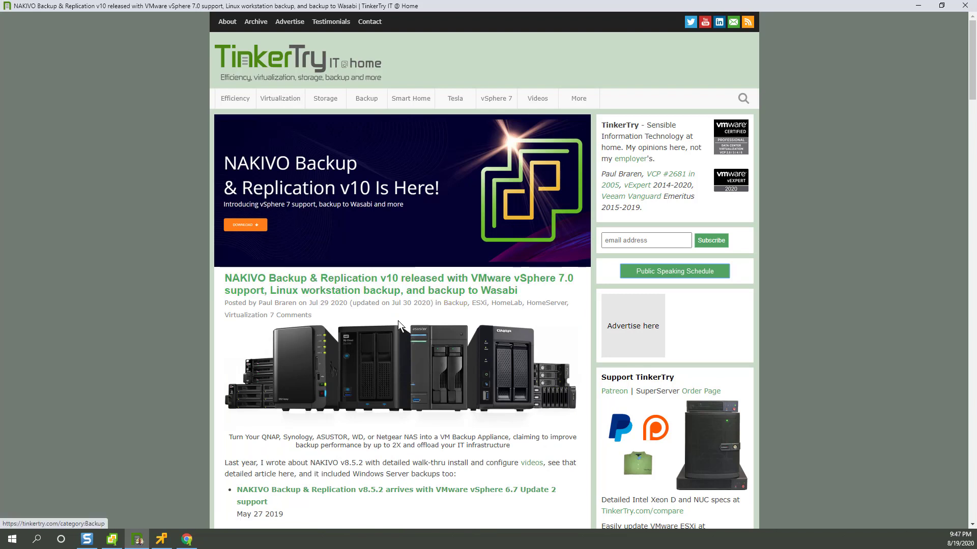
pyautogui.moveTo(409, 274)
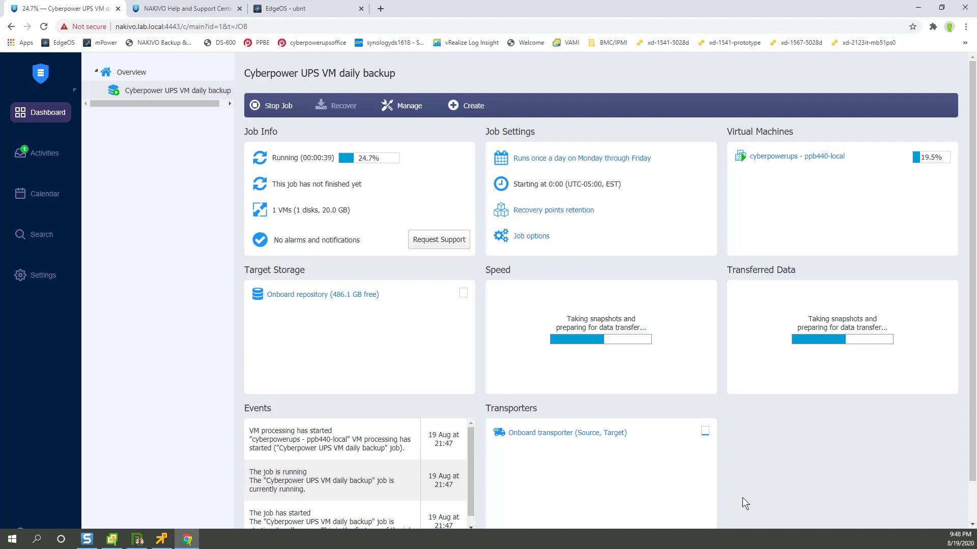
pyautogui.moveTo(782, 476)
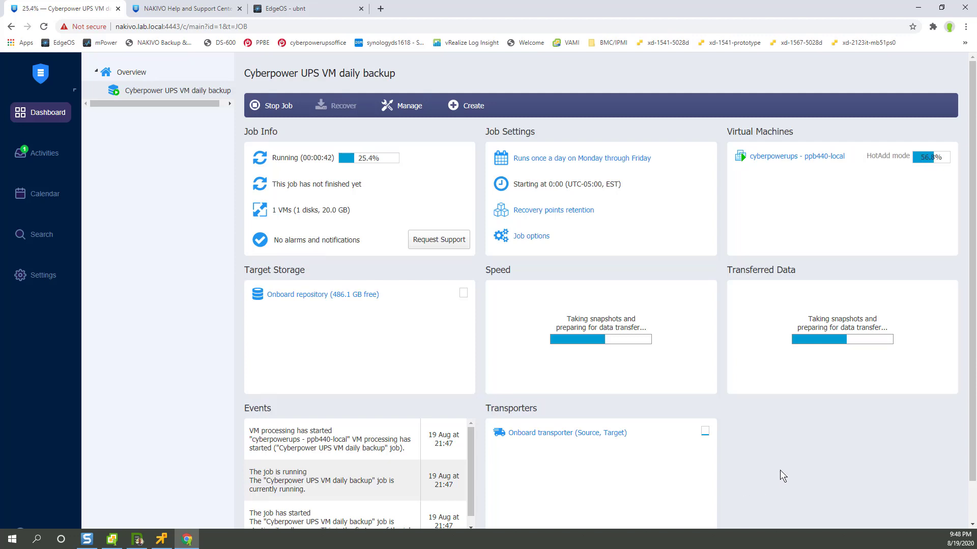
pyautogui.moveTo(854, 234)
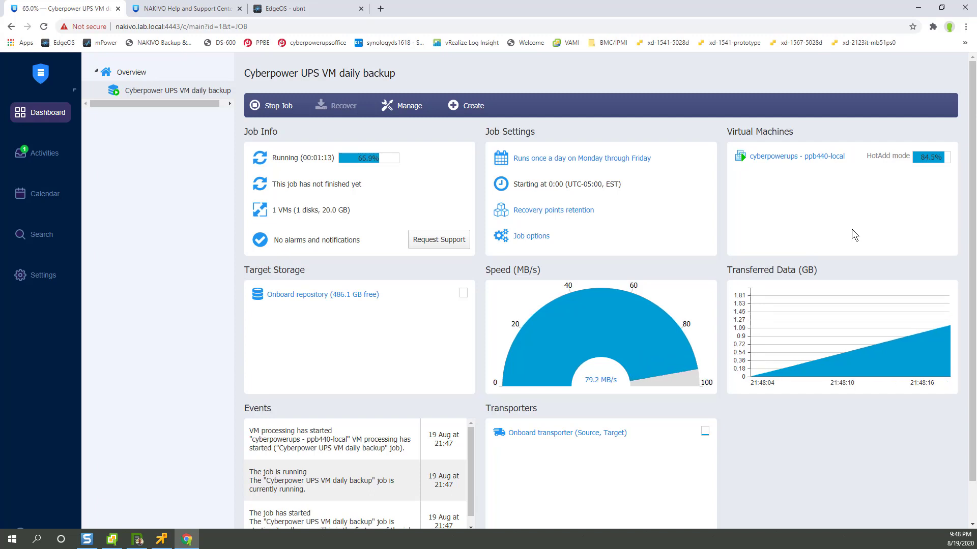
pyautogui.moveTo(329, 163)
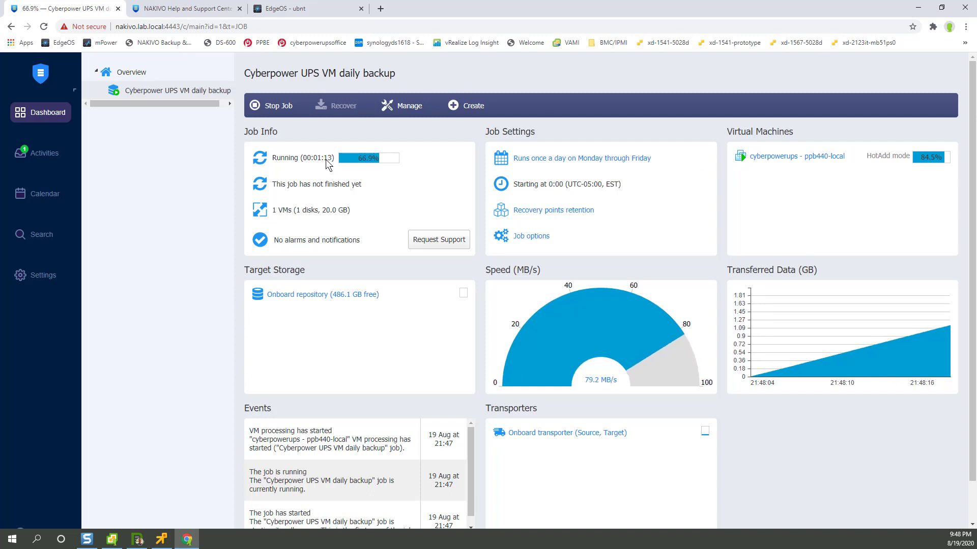
pyautogui.moveTo(352, 174)
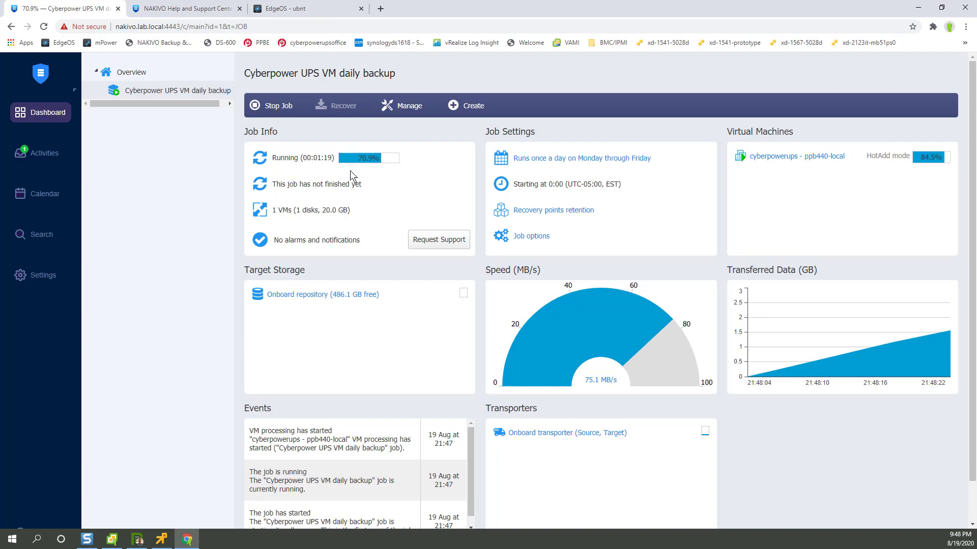
pyautogui.moveTo(435, 412)
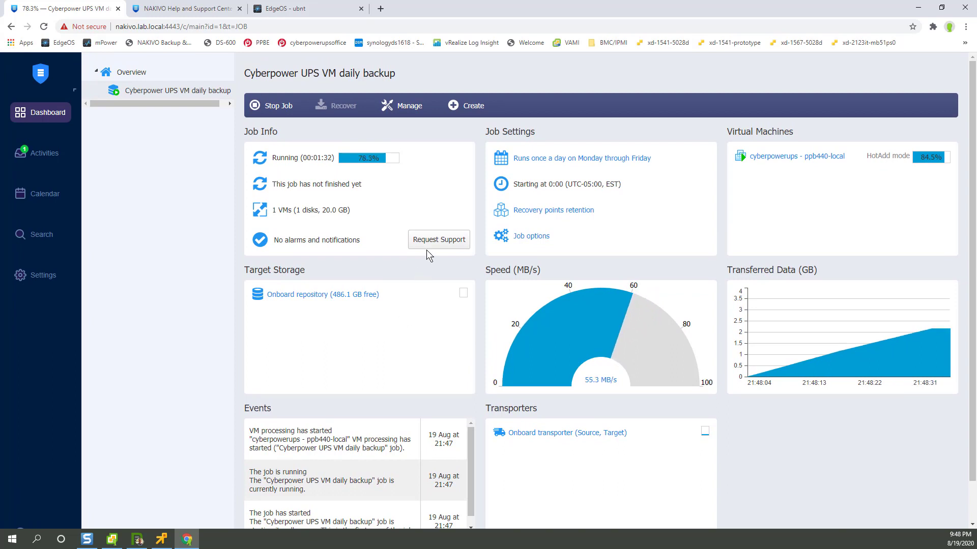
pyautogui.moveTo(341, 337)
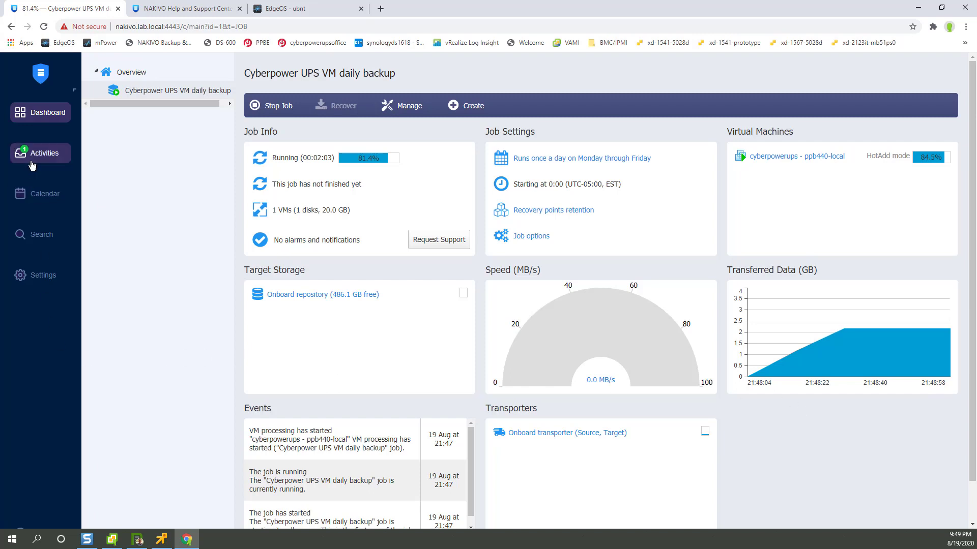
pyautogui.moveTo(231, 335)
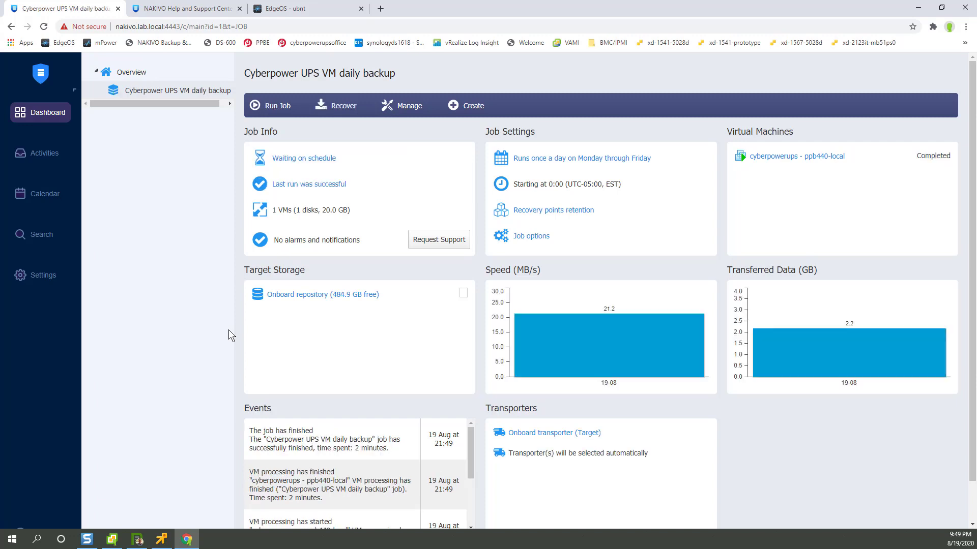
pyautogui.moveTo(253, 346)
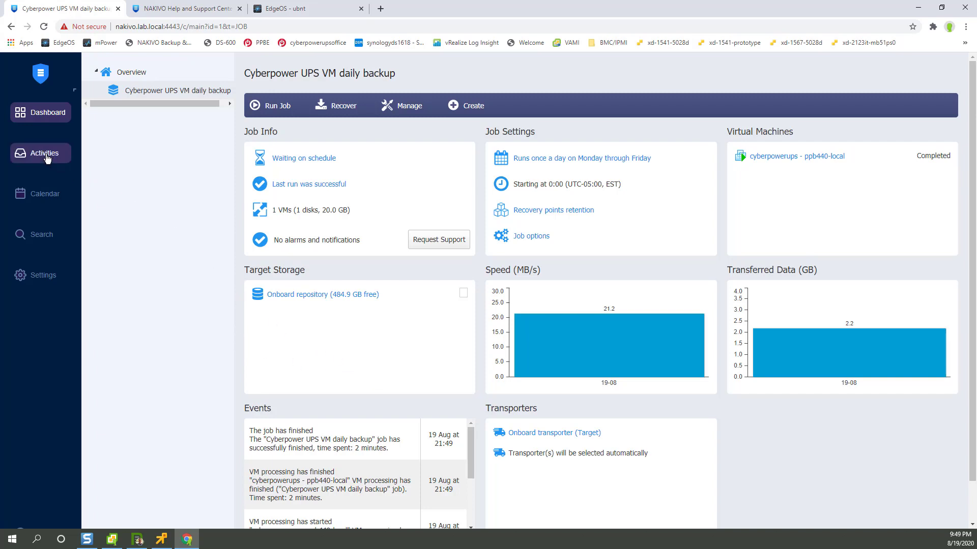
# - View the completed Cyberpower UPS VM daily backup run's details under Activities
pyautogui.click(43, 153)
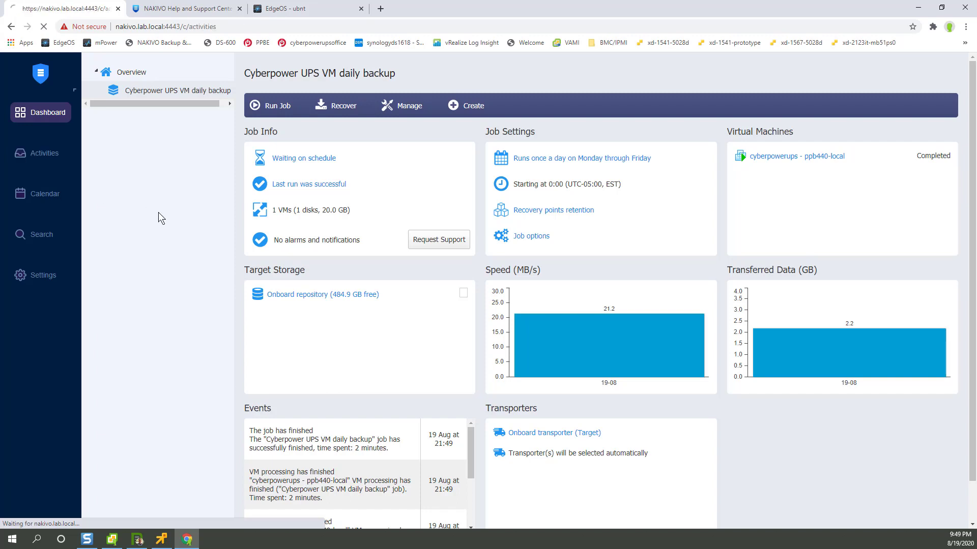
pyautogui.click(44, 154)
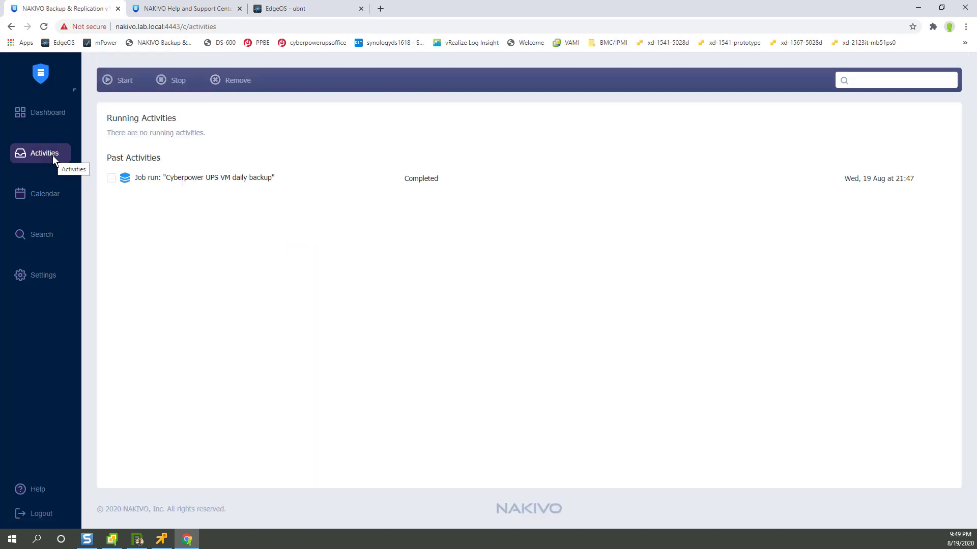
pyautogui.click(111, 177)
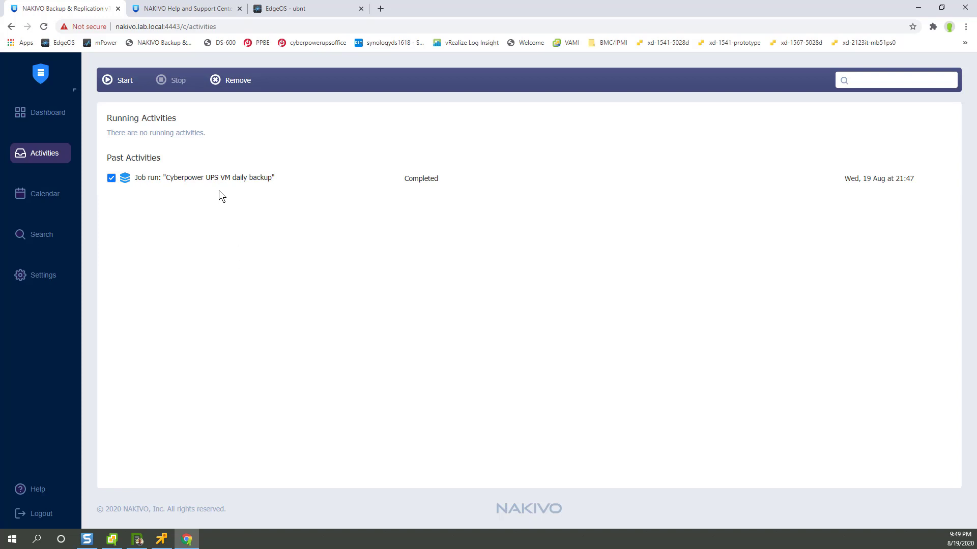
pyautogui.click(205, 177)
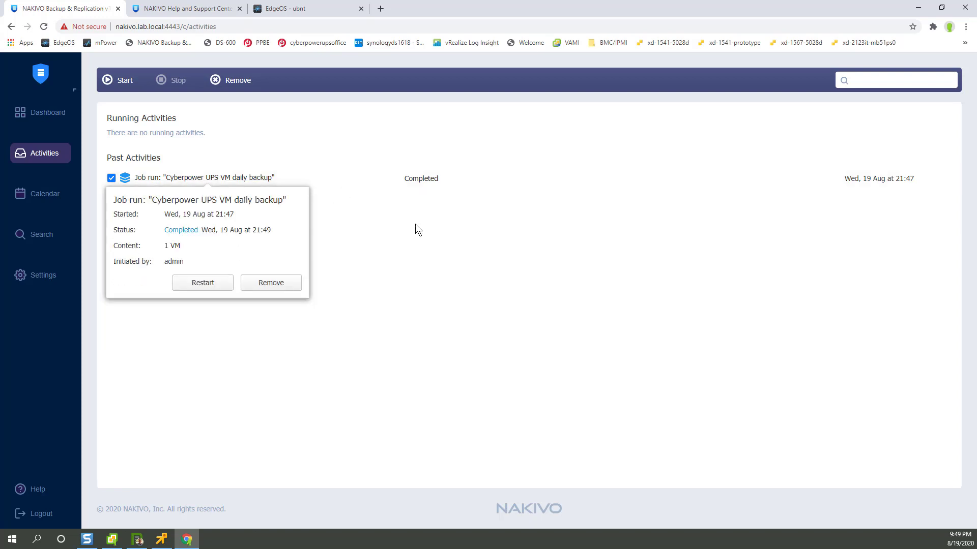
pyautogui.moveTo(44, 193)
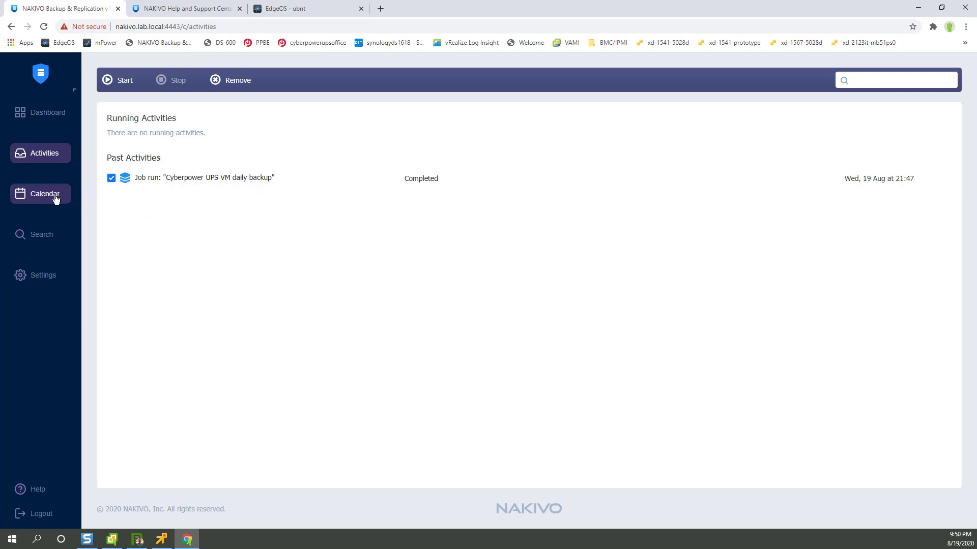
# - Check next week's scheduled backups on the Calendar, visit Search and Settings, and return to the jobs Dashboard
pyautogui.click(44, 193)
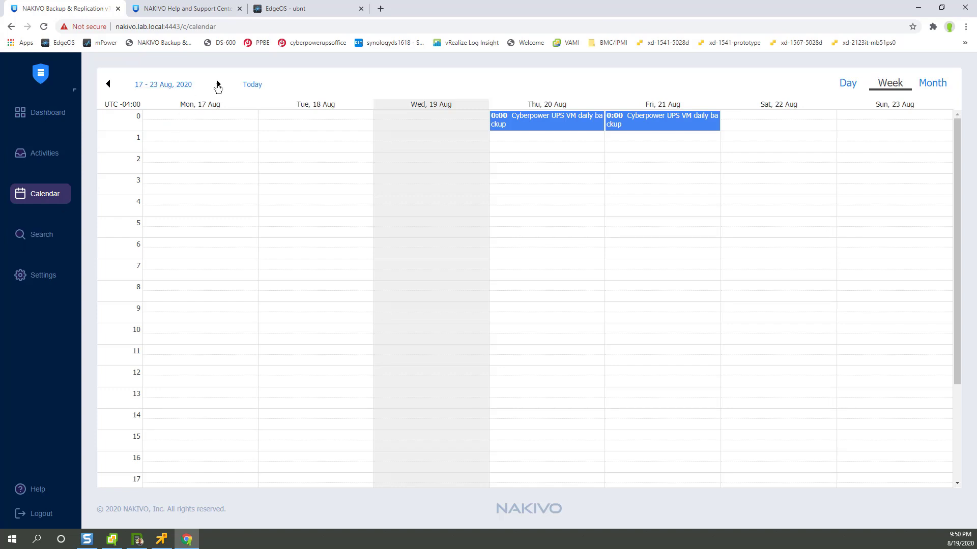
pyautogui.click(218, 84)
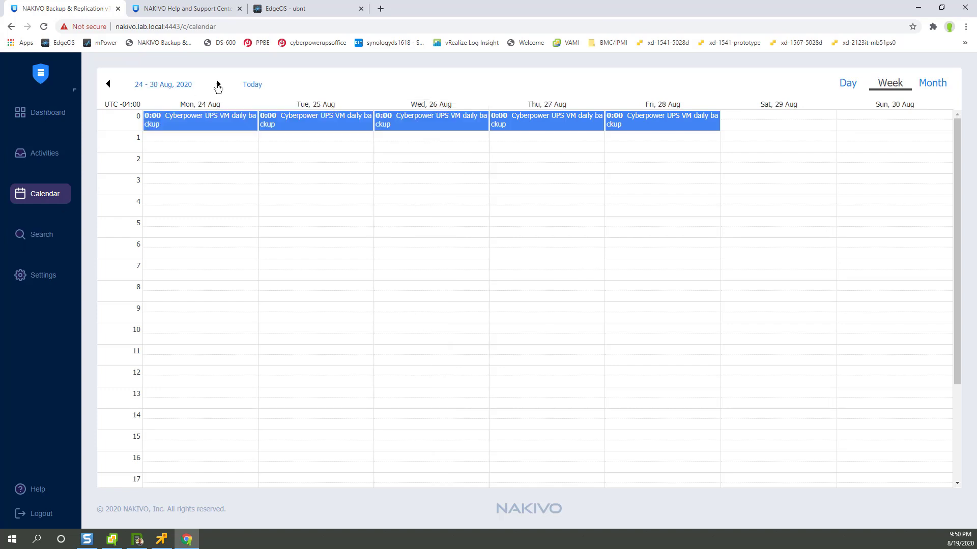
pyautogui.click(41, 234)
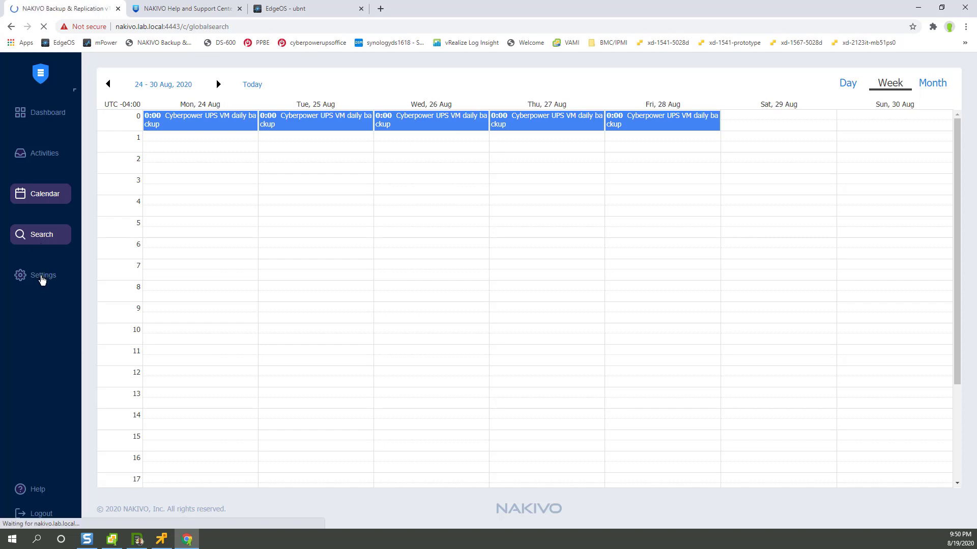
pyautogui.click(41, 234)
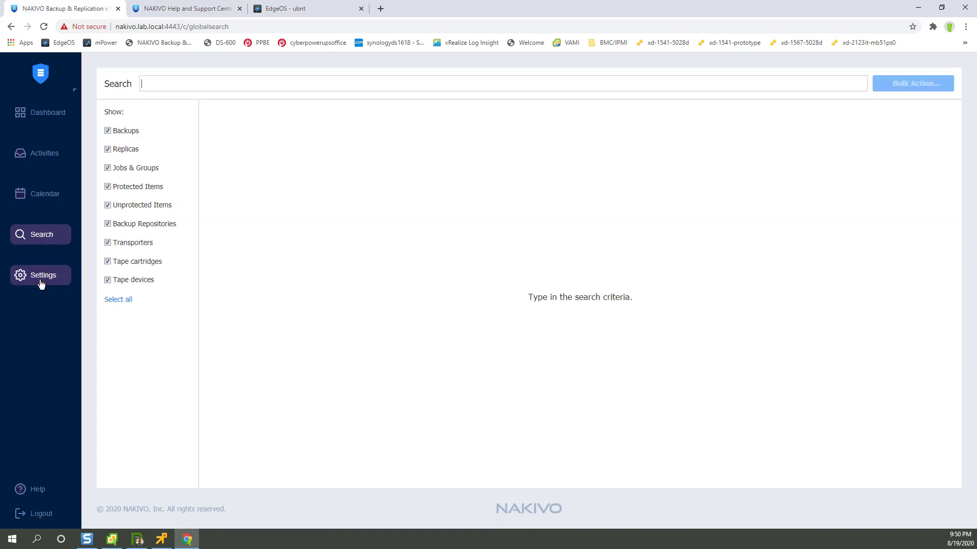
pyautogui.click(42, 276)
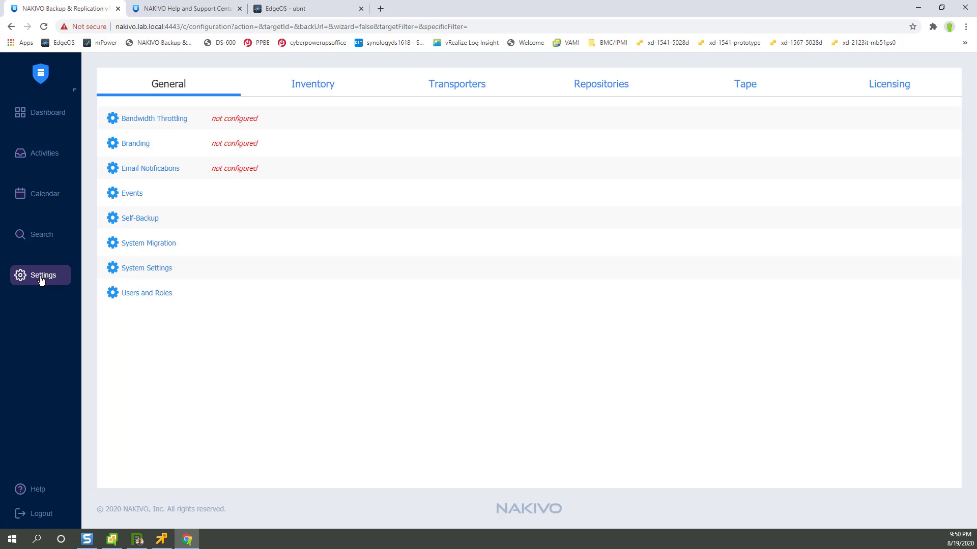
pyautogui.moveTo(48, 113)
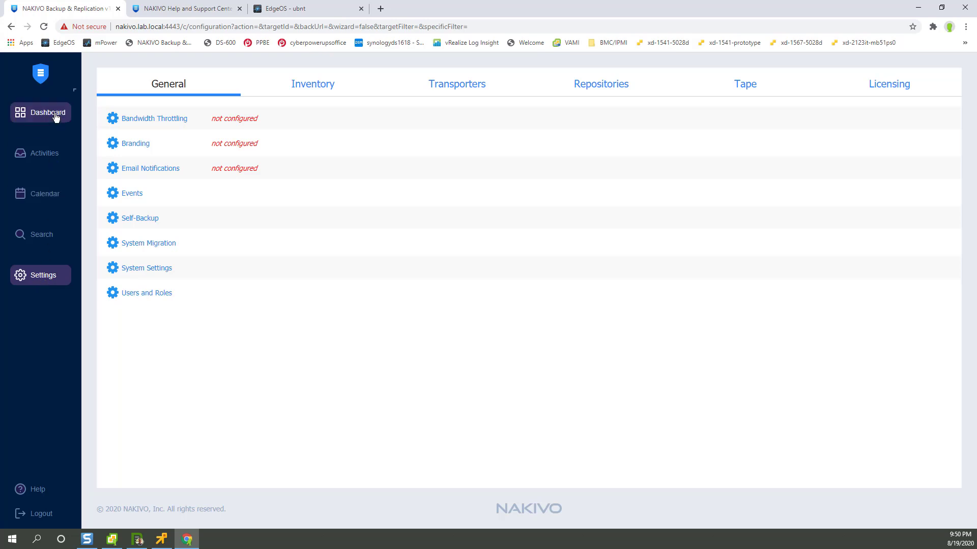
pyautogui.click(47, 113)
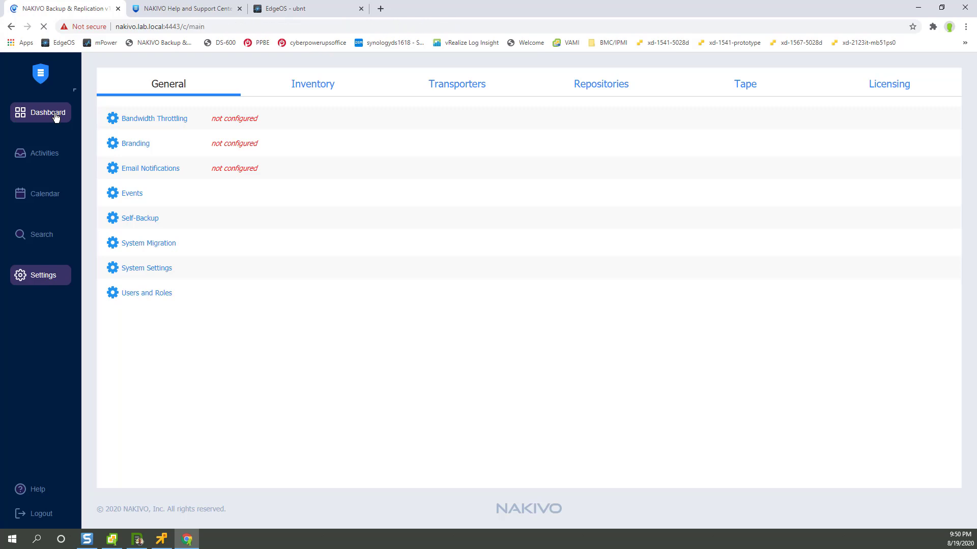
pyautogui.click(47, 113)
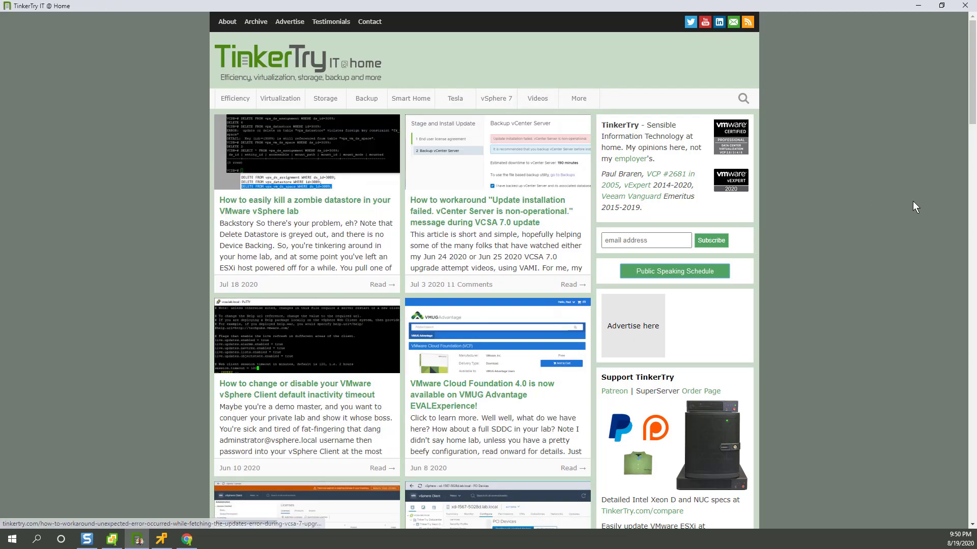
# - Scroll the TinkerTry home page down to older vSphere articles and Recent Comments
pyautogui.scroll(-3)
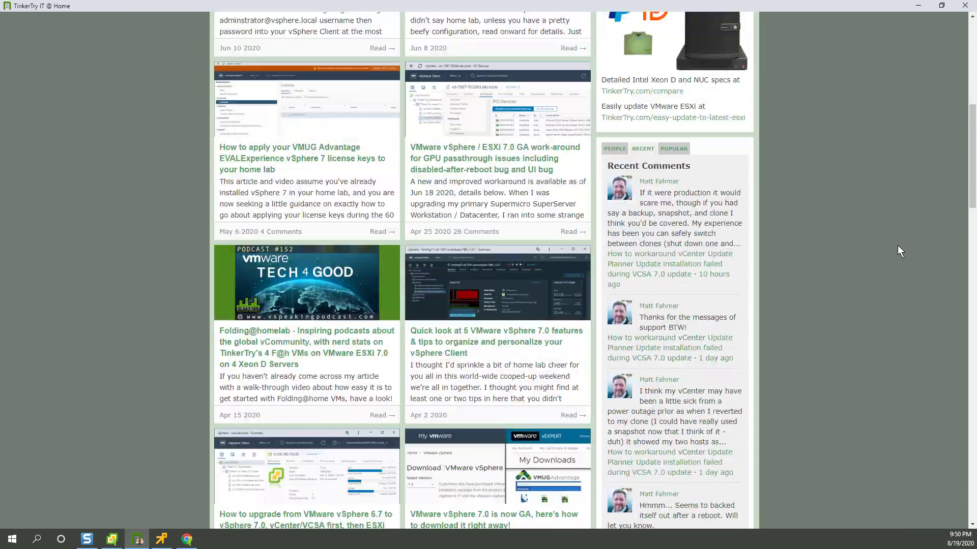